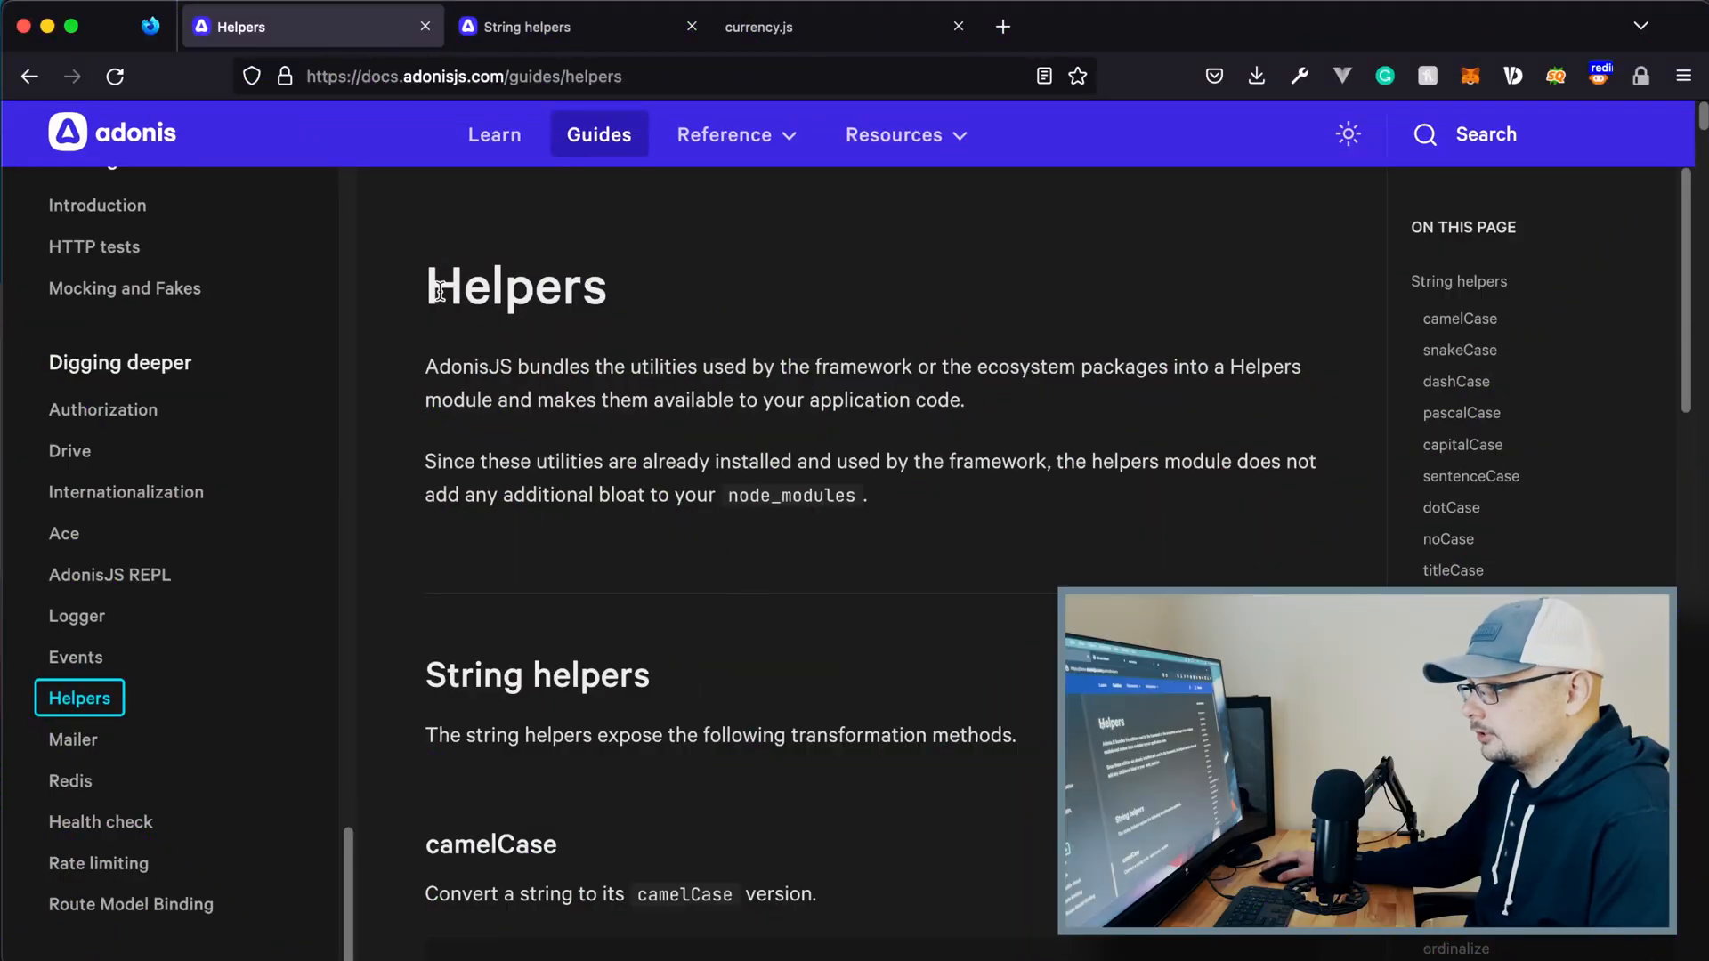
Read the Edge view helpers in the String helpers reference, then switch to the currency.js site.
{"action": "scroll", "scroll_direction": "down", "scroll_amount": 3}
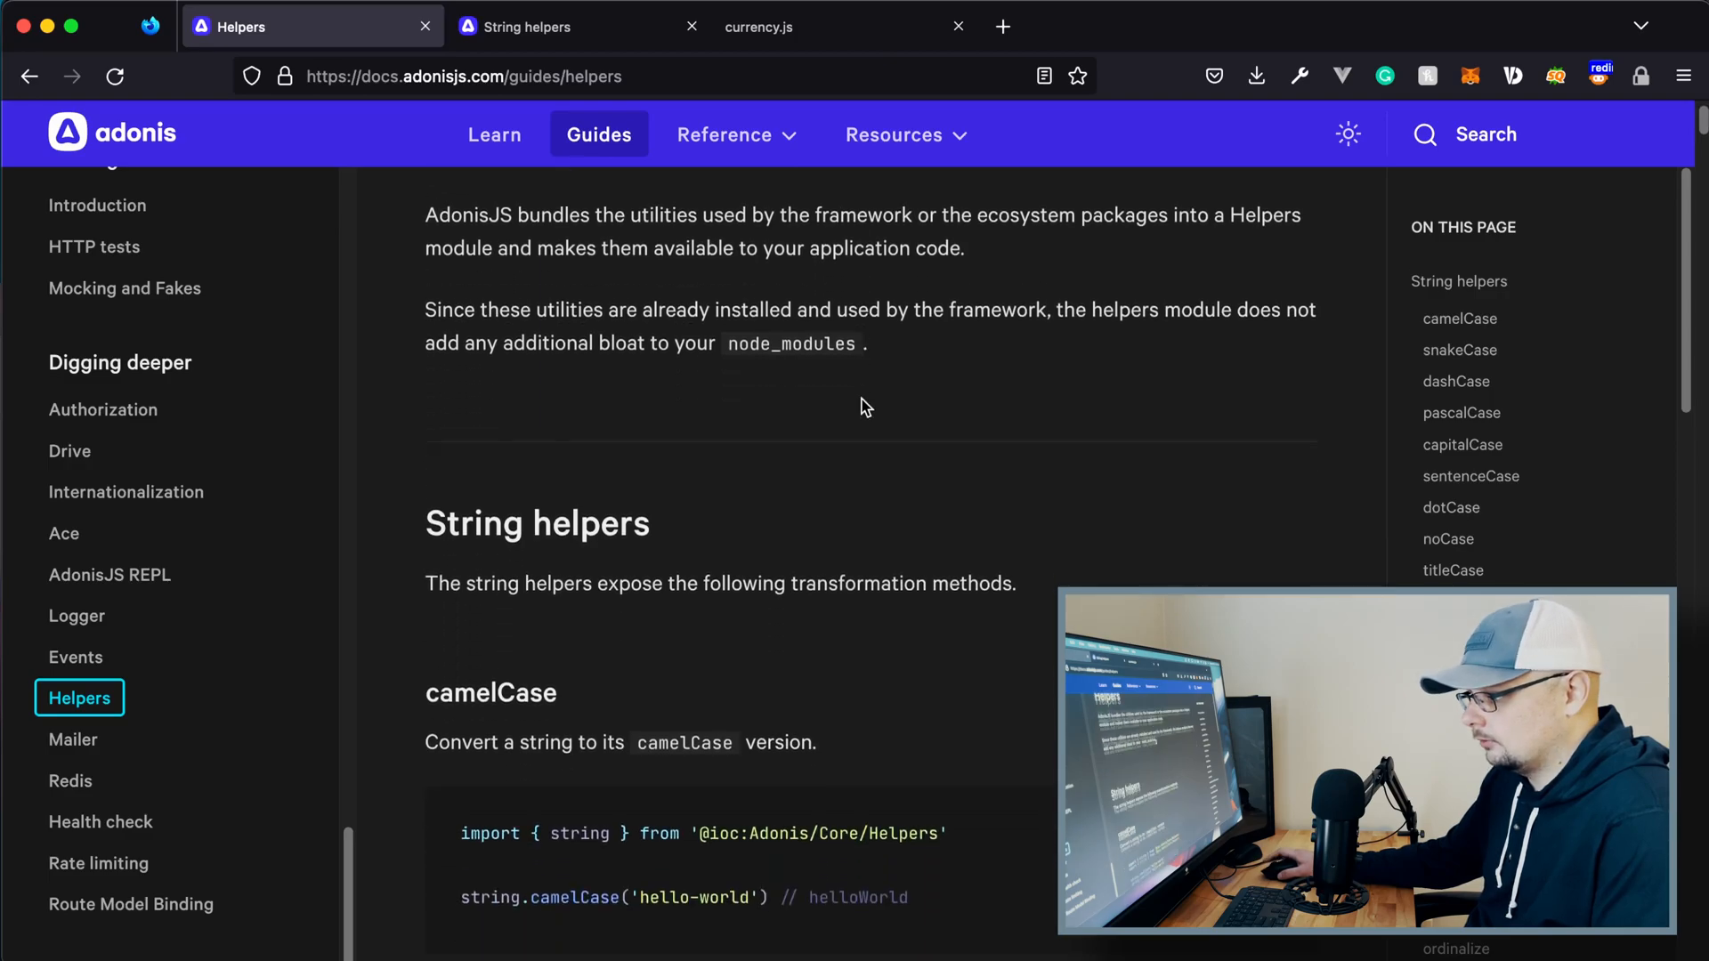
{"action": "scroll", "scroll_direction": "down", "scroll_amount": 3}
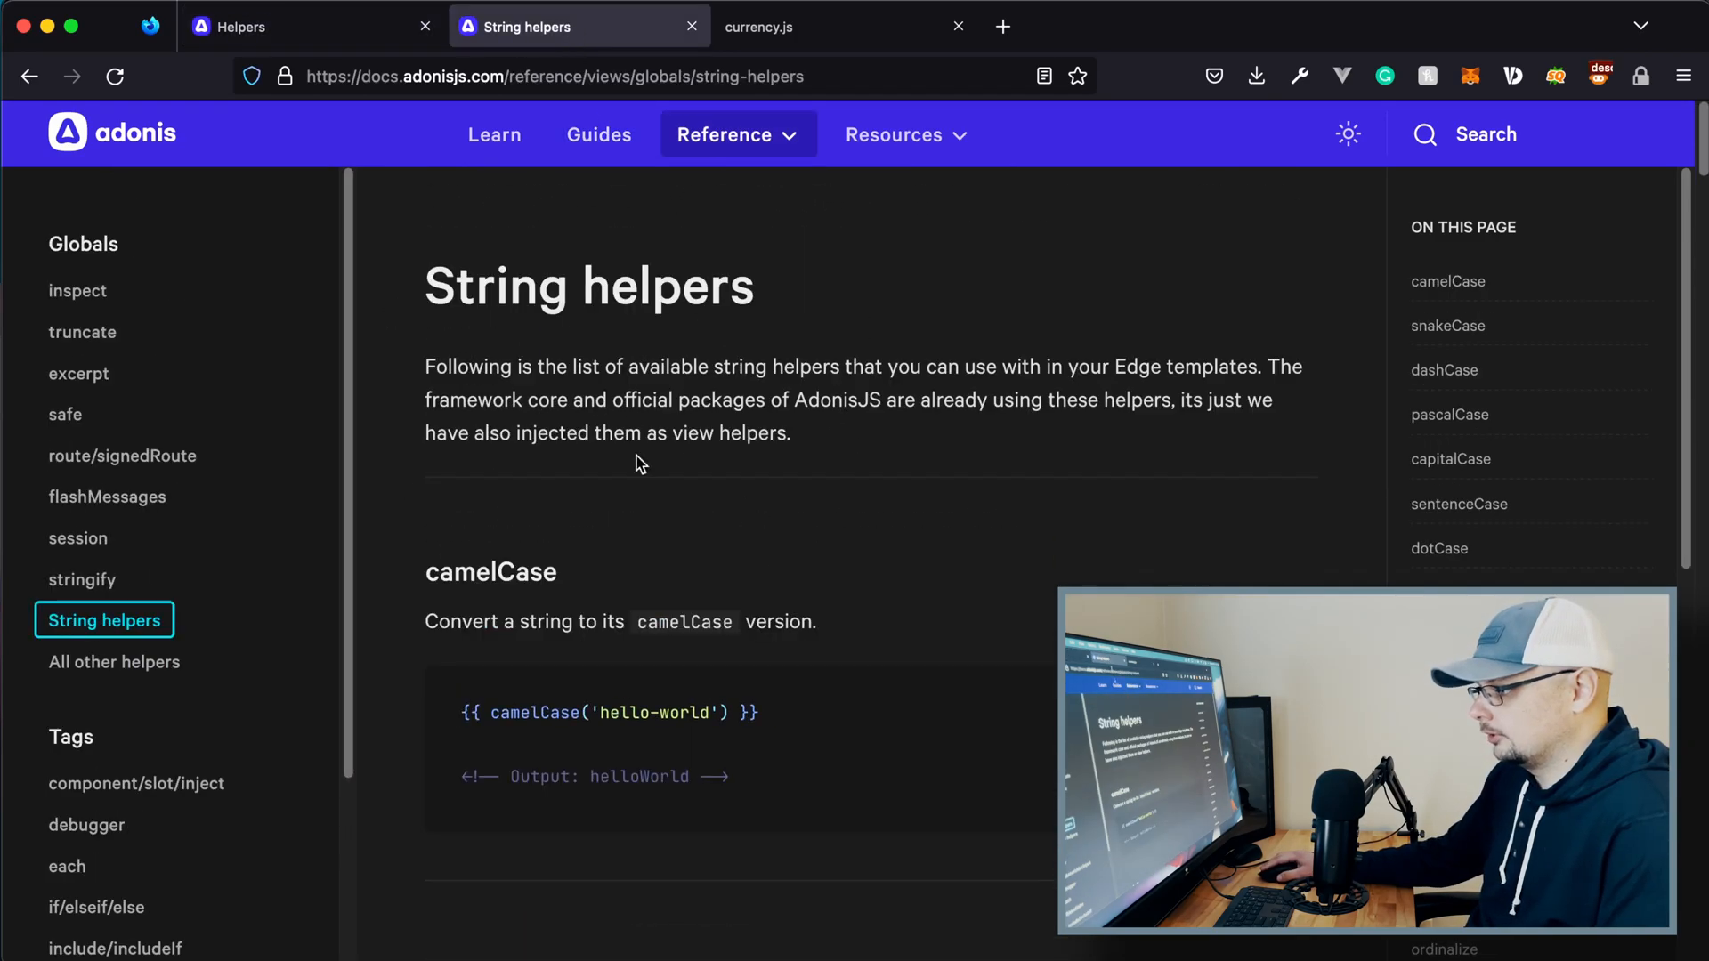
{"action": "double_click", "coordinate": [533, 713]}
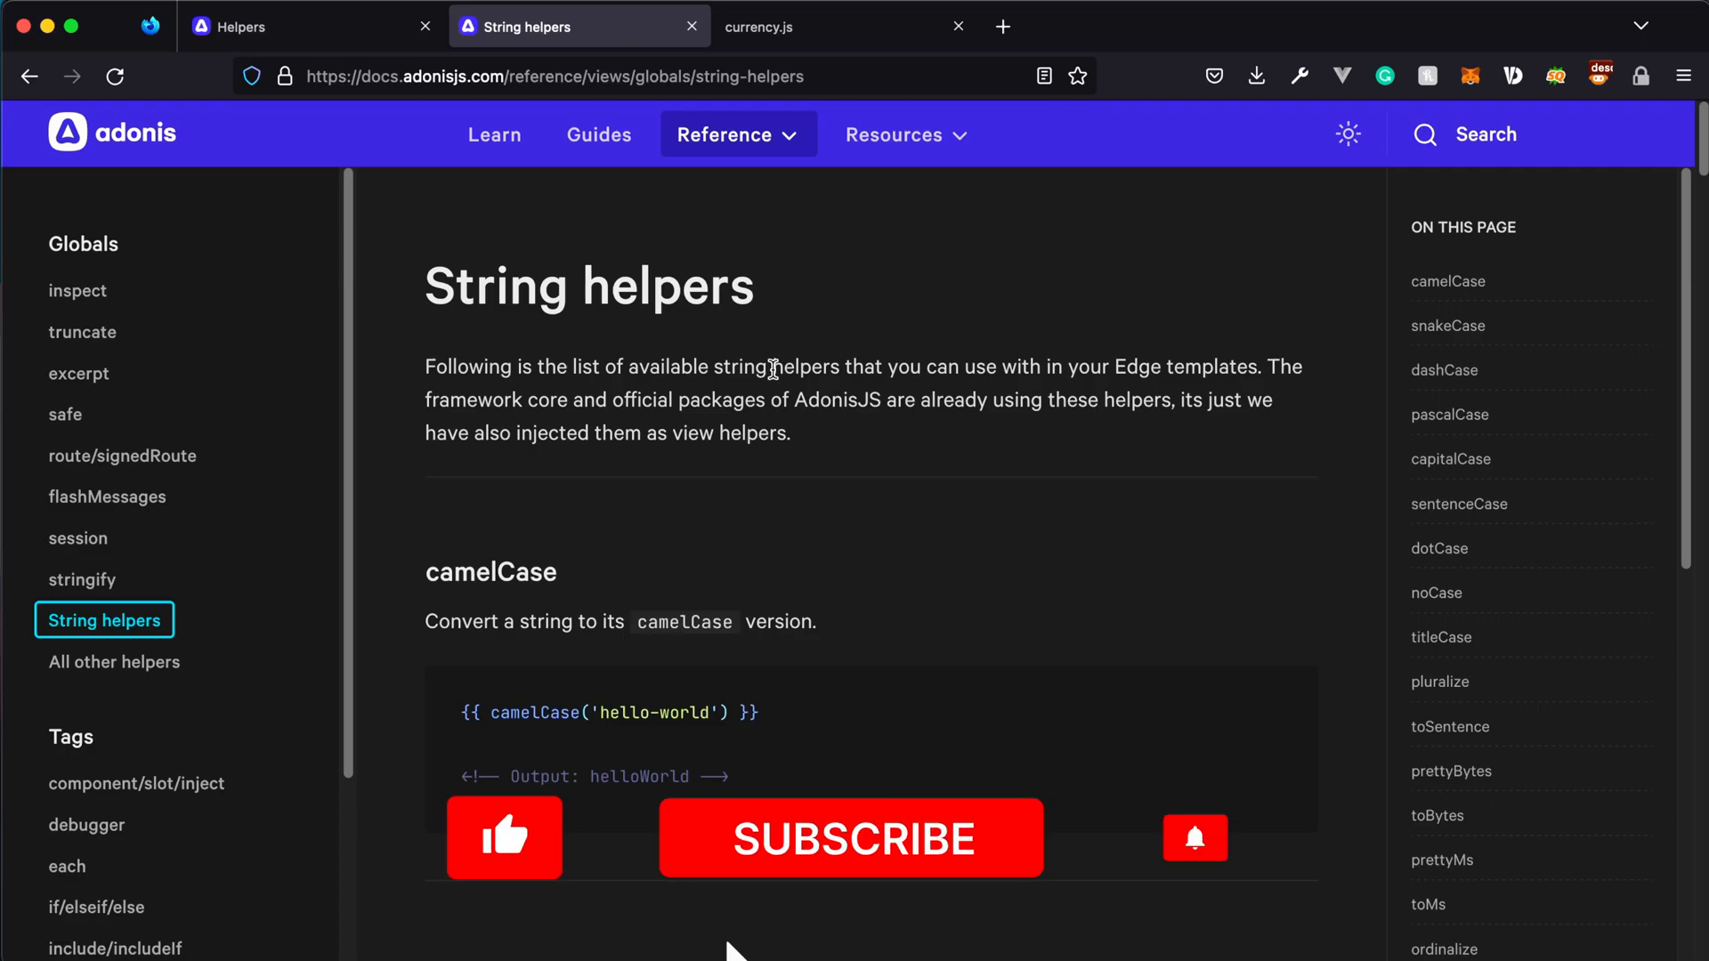
{"action": "left_click", "coordinate": [850, 838]}
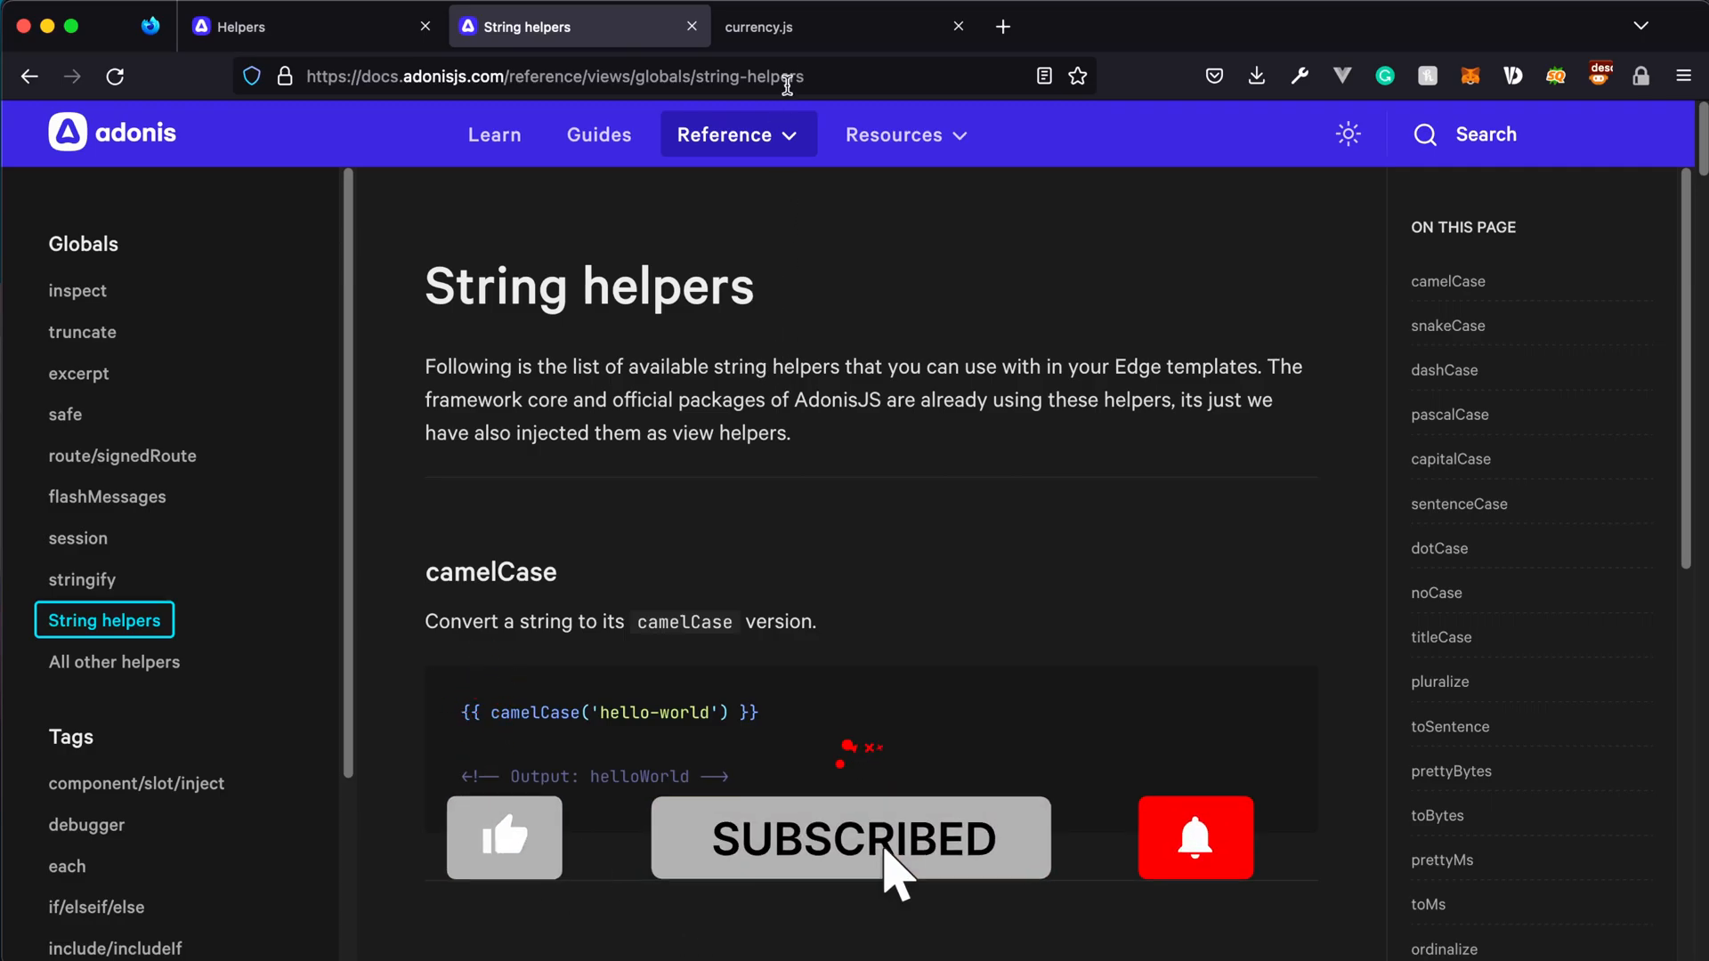
{"action": "left_click", "coordinate": [840, 25]}
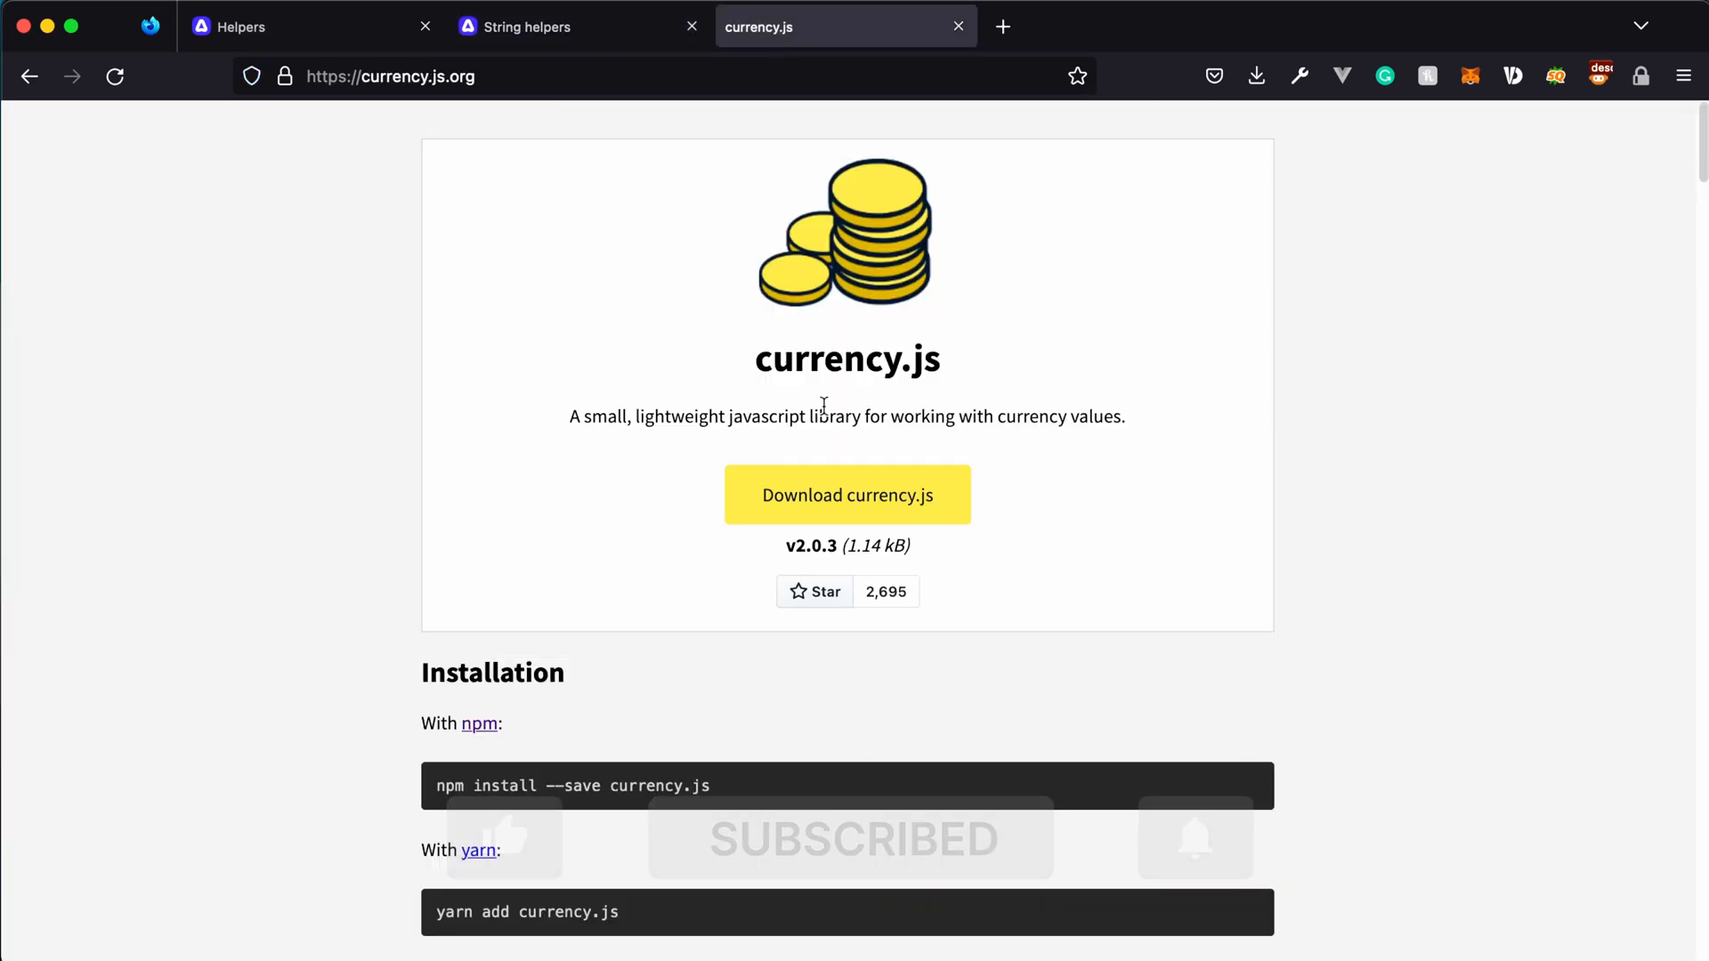
{"action": "scroll", "scroll_direction": "down", "scroll_amount": 3}
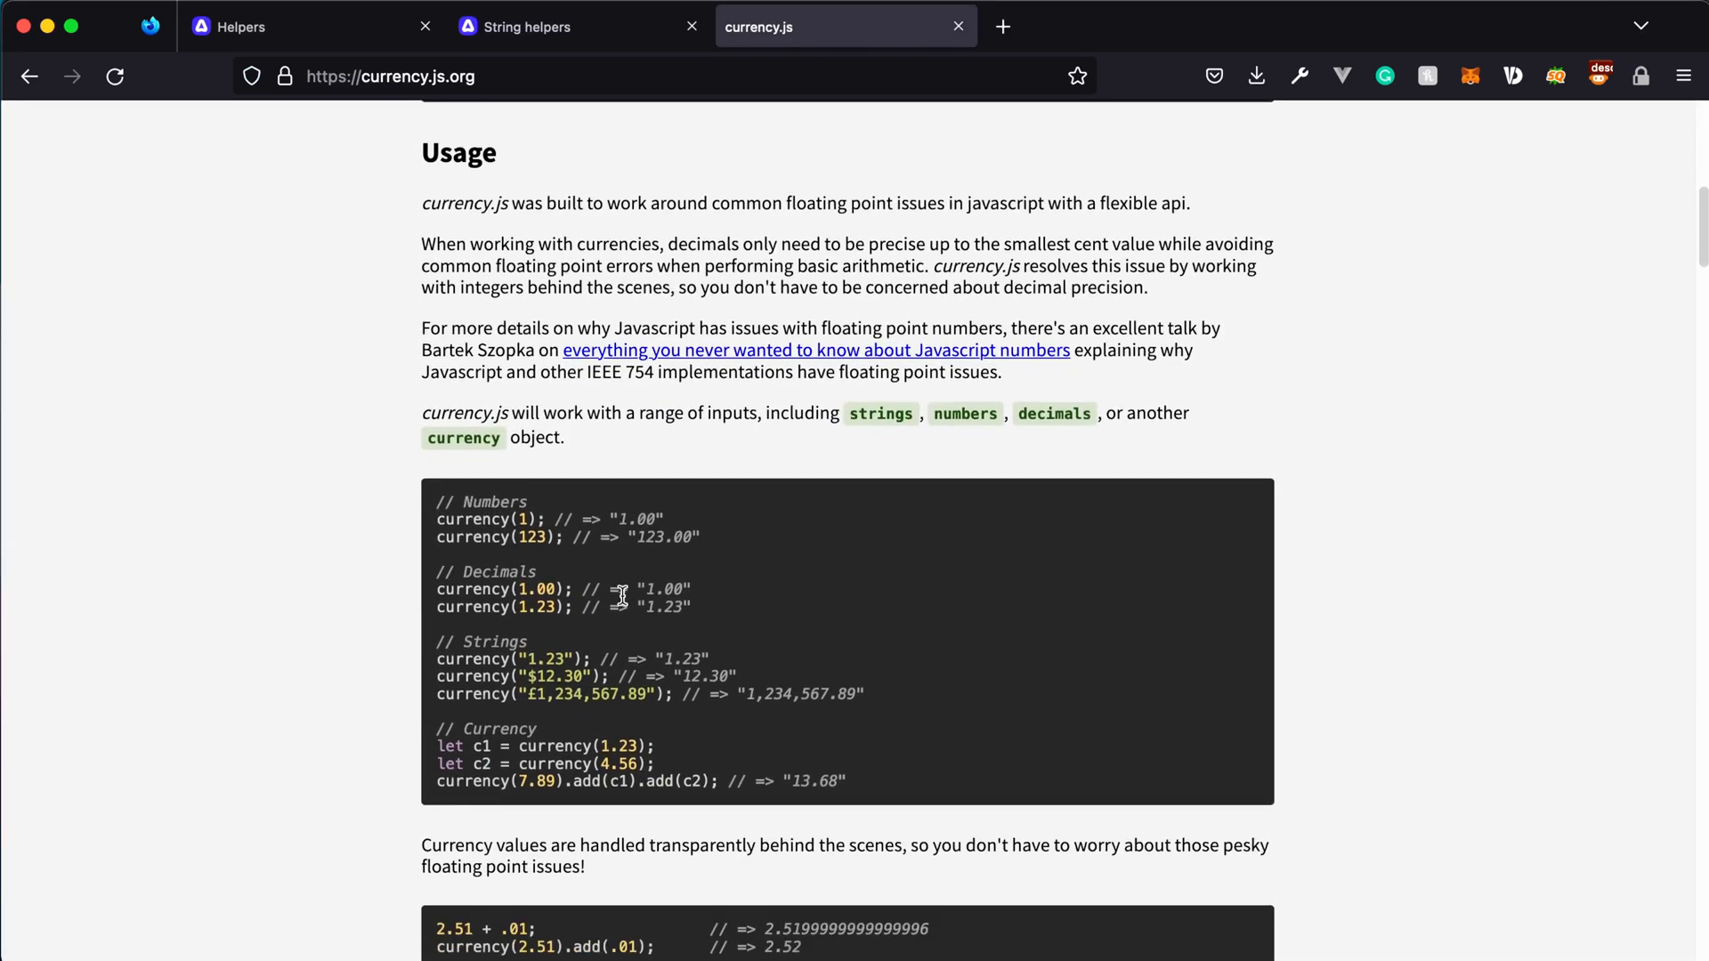
{"action": "mouse_move", "coordinate": [756, 662]}
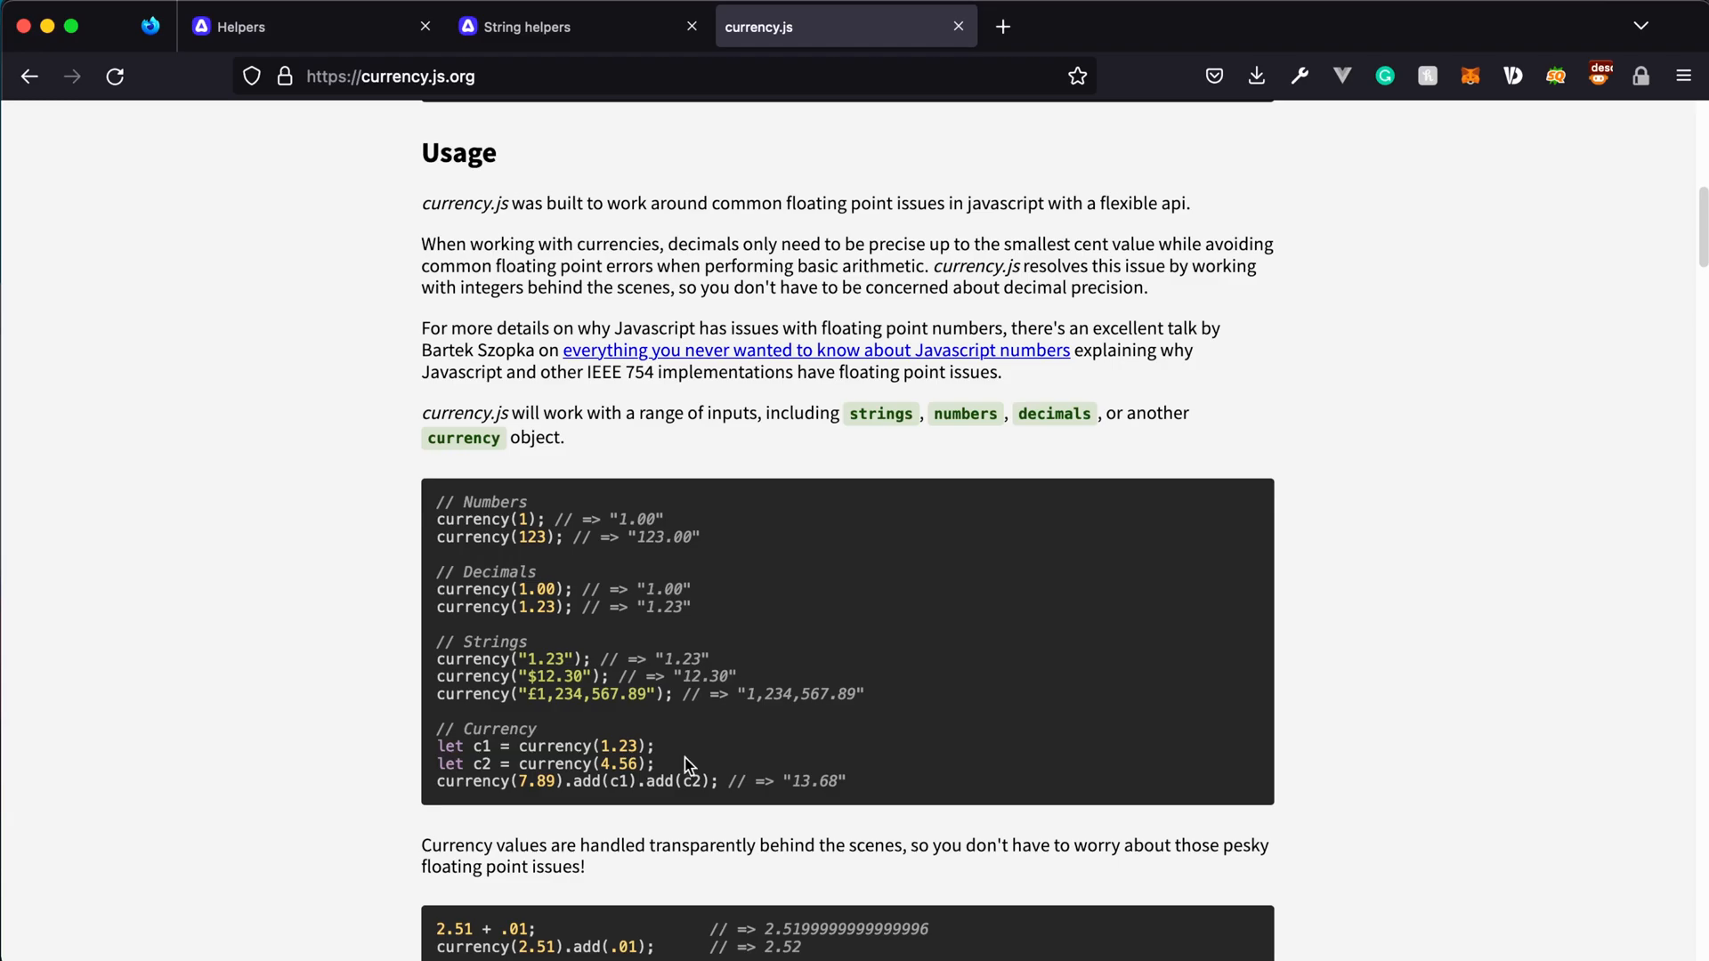
{"action": "scroll", "scroll_direction": "down", "scroll_amount": 3}
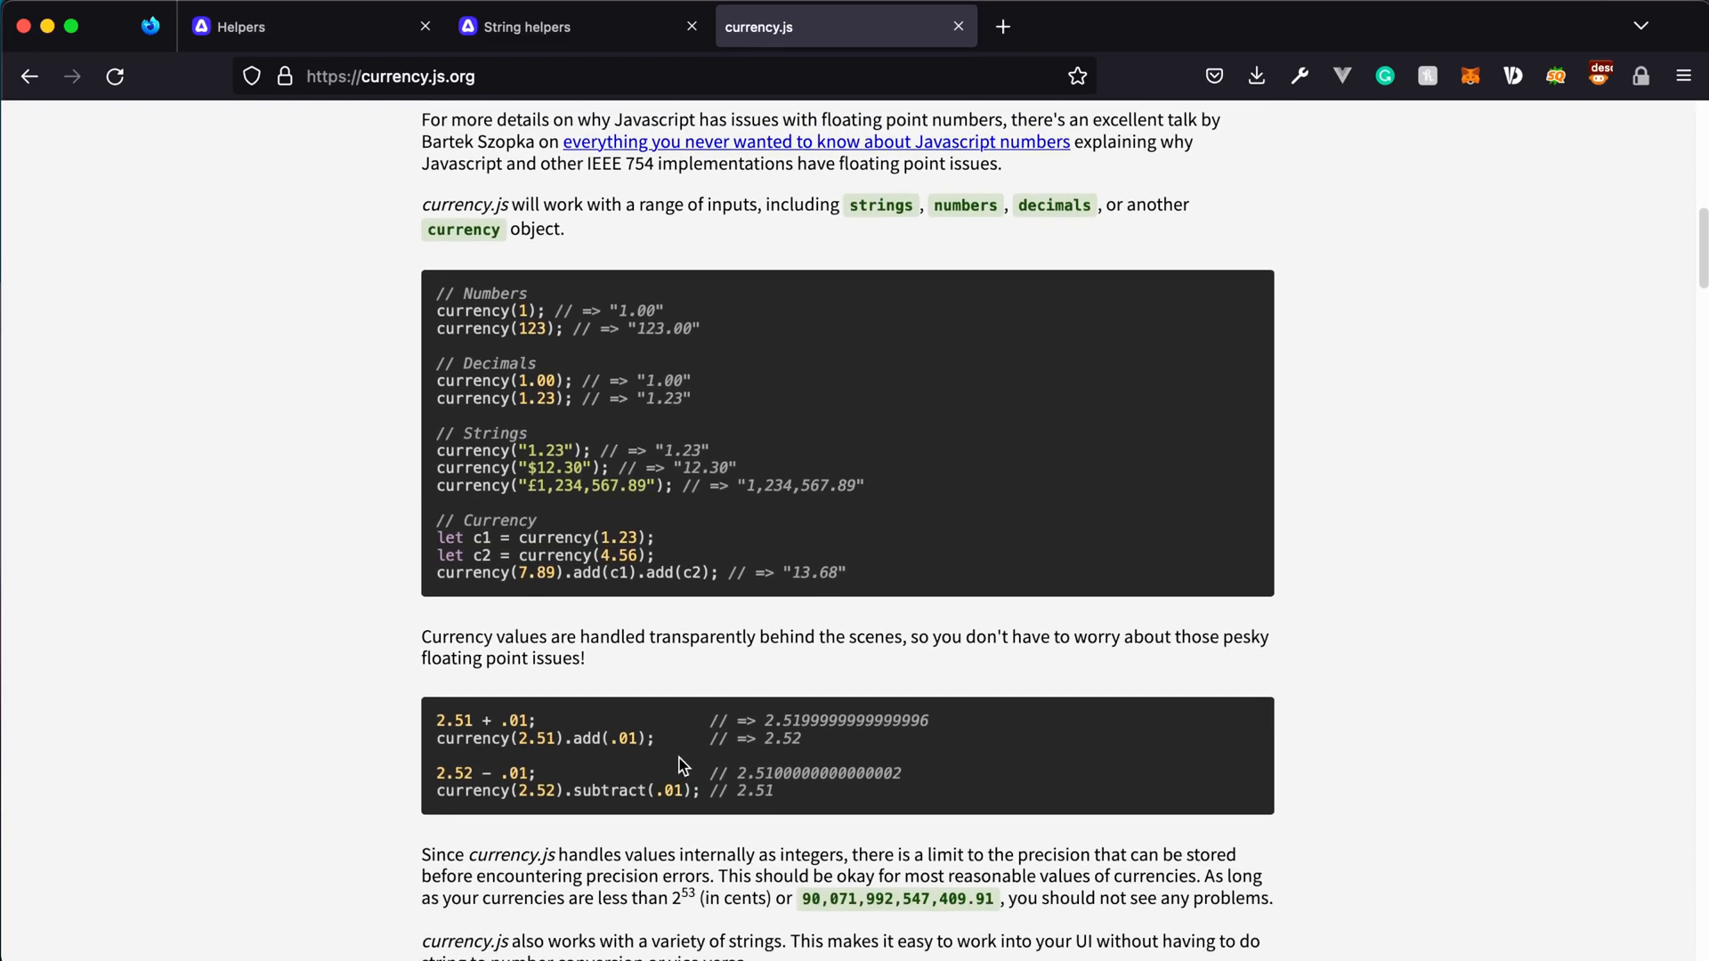
{"action": "scroll", "scroll_direction": "down", "scroll_amount": 3}
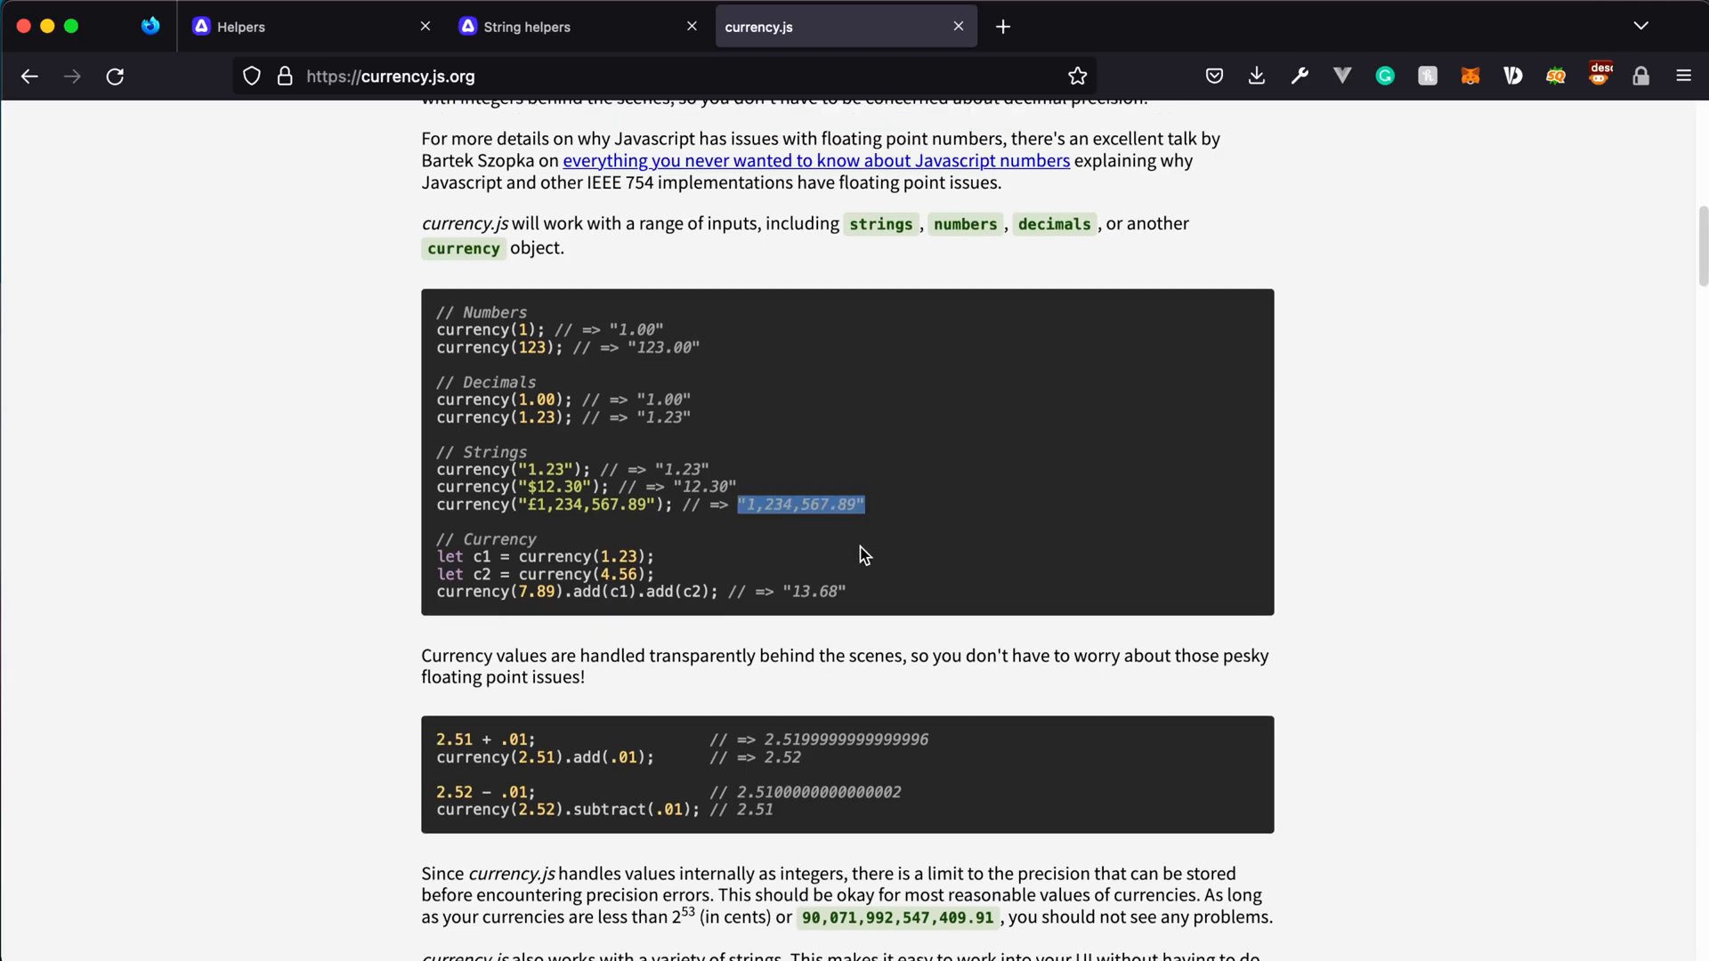
{"action": "scroll", "scroll_direction": "up", "scroll_amount": 3}
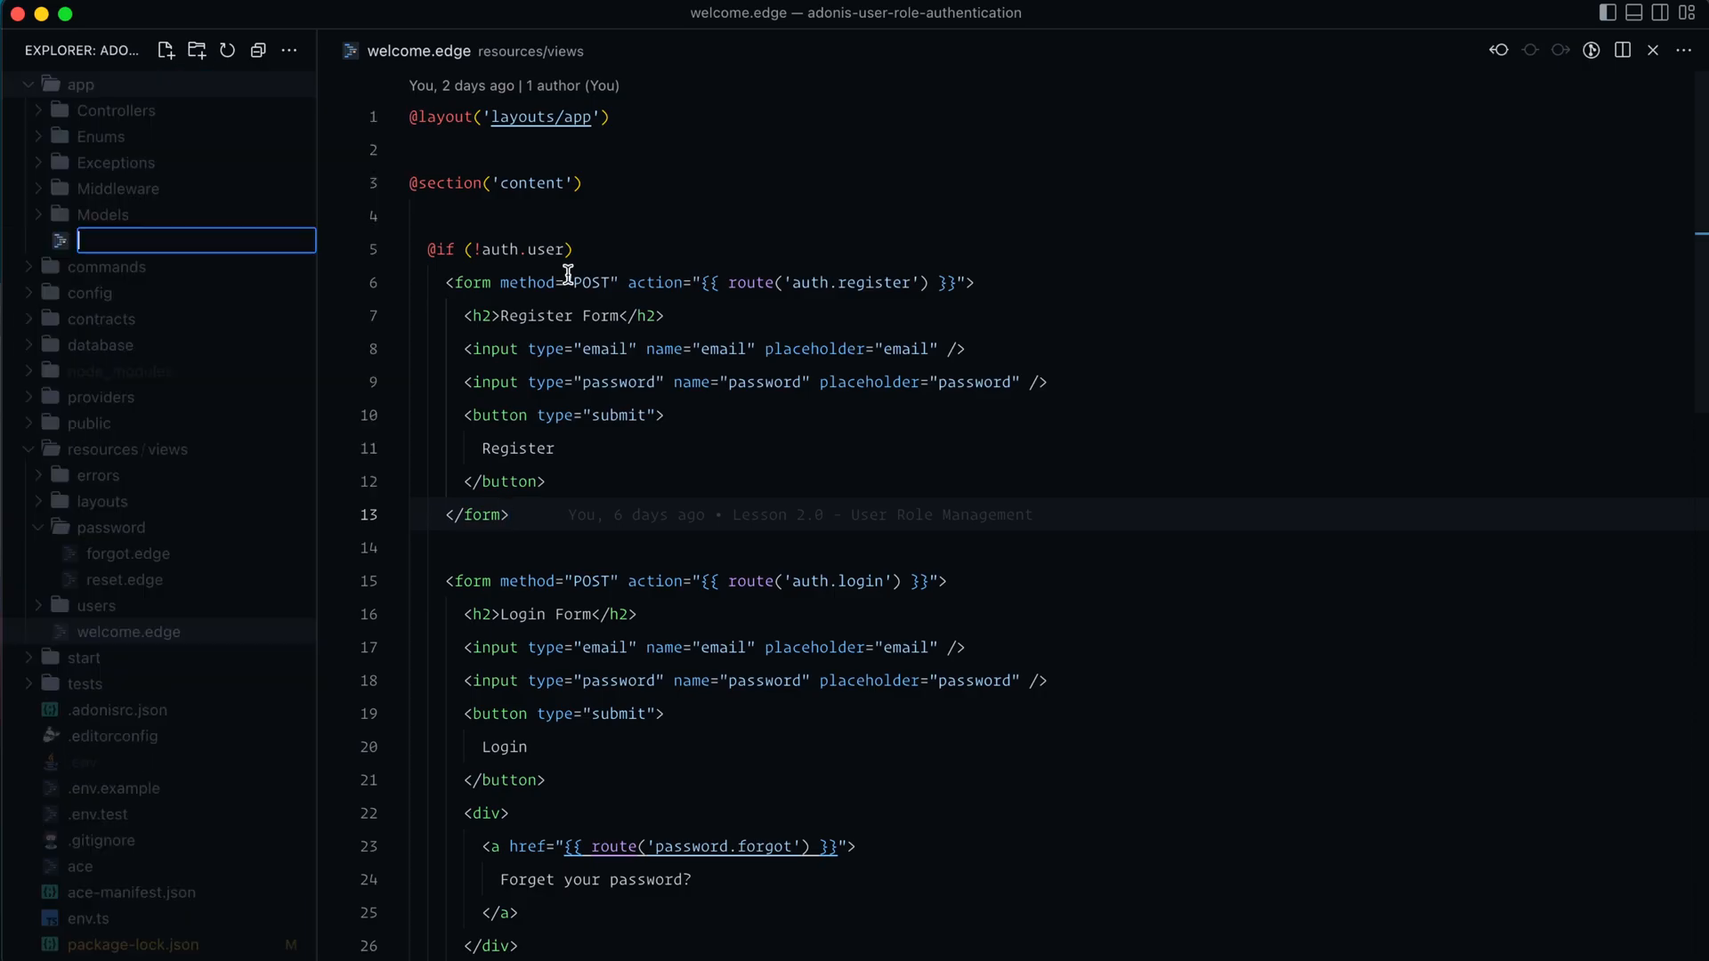
{"action": "mouse_move", "coordinate": [627, 282]}
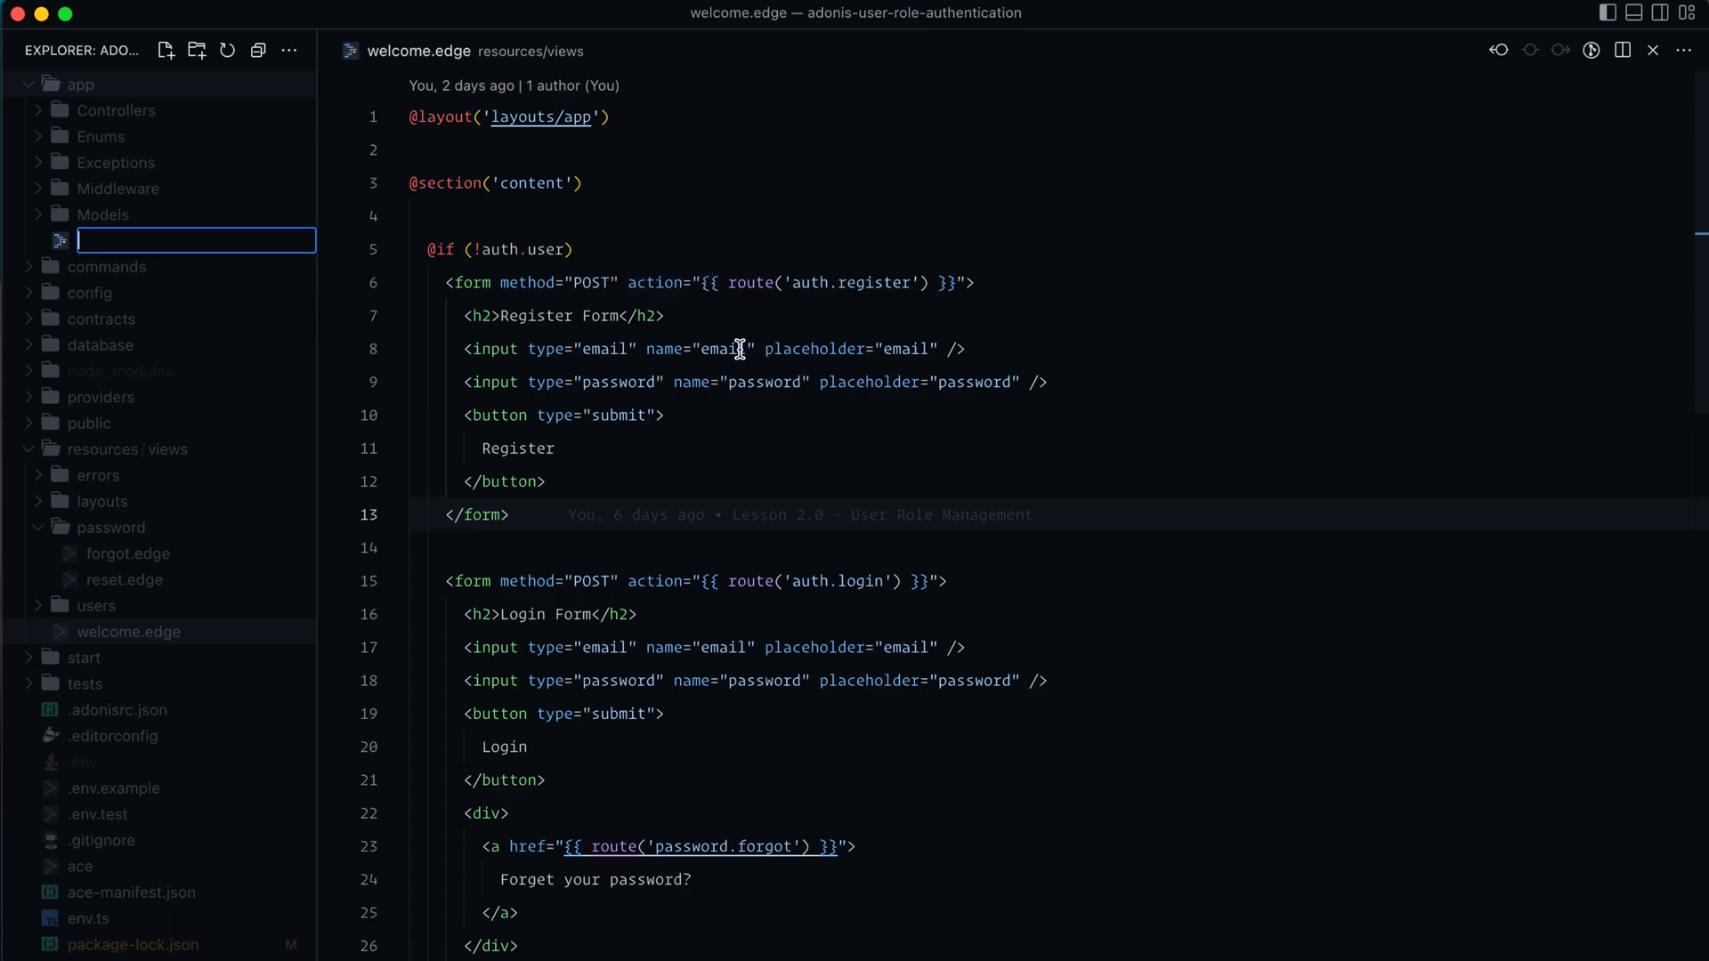
Create app/Service/CurrencyService.ts as a new empty file from the Explorer.
{"action": "type", "text": "Service"}
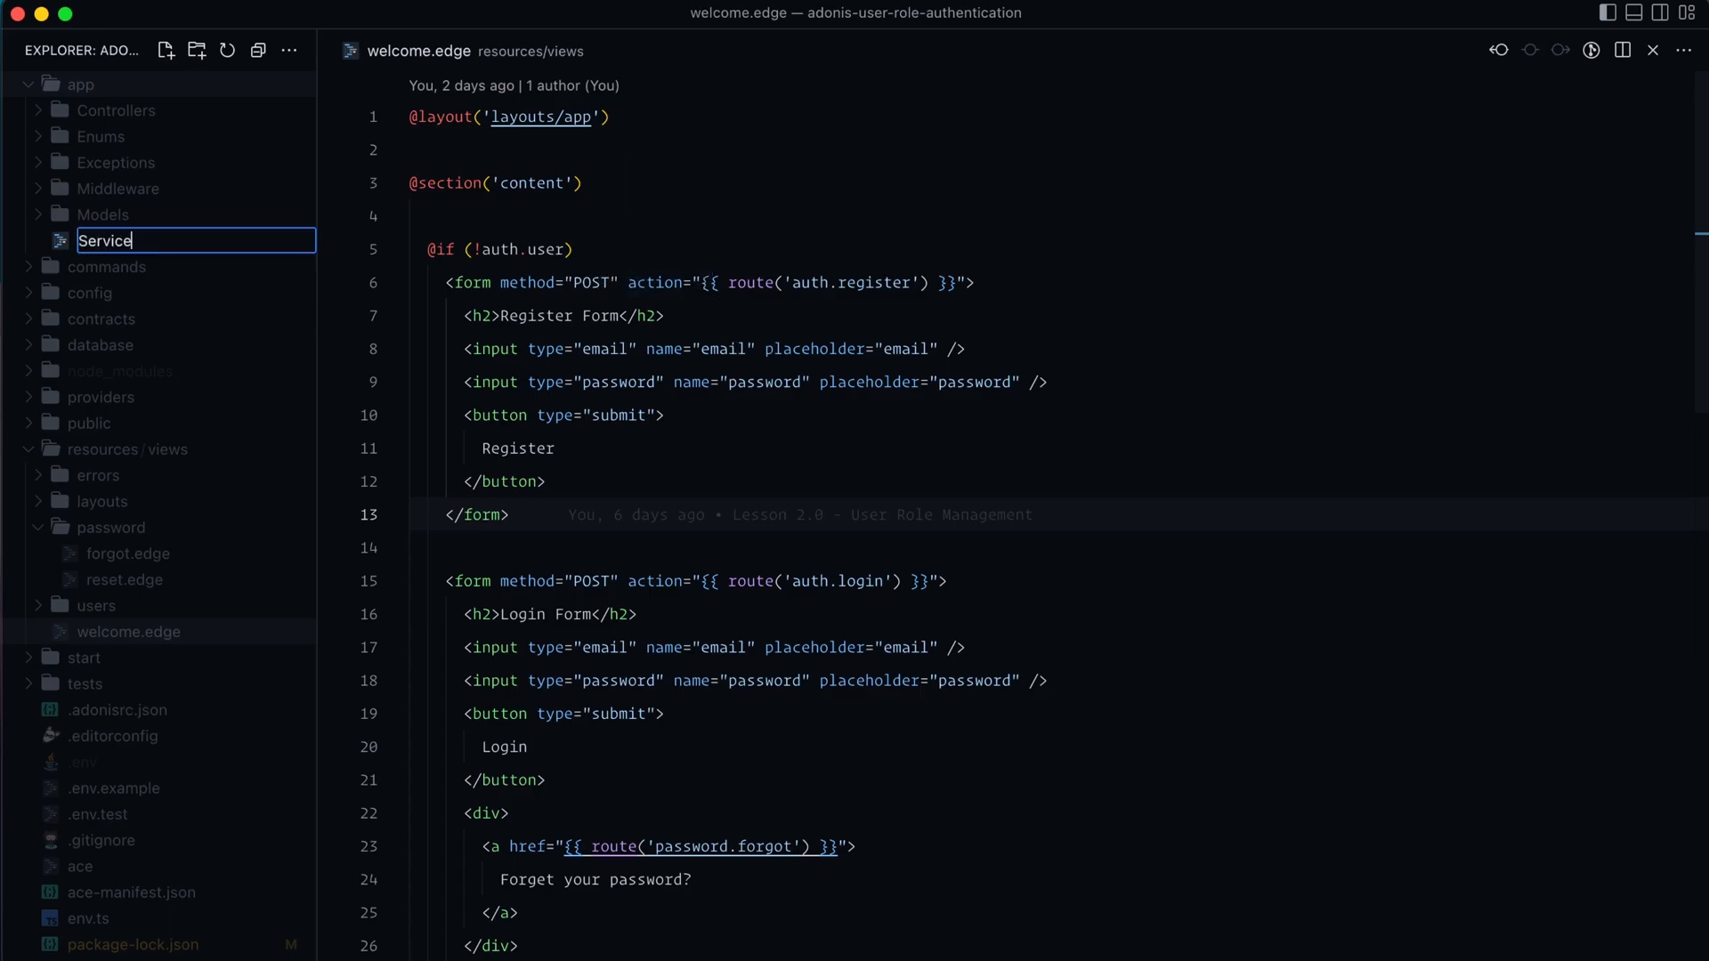
{"action": "type", "text": "/Currency"}
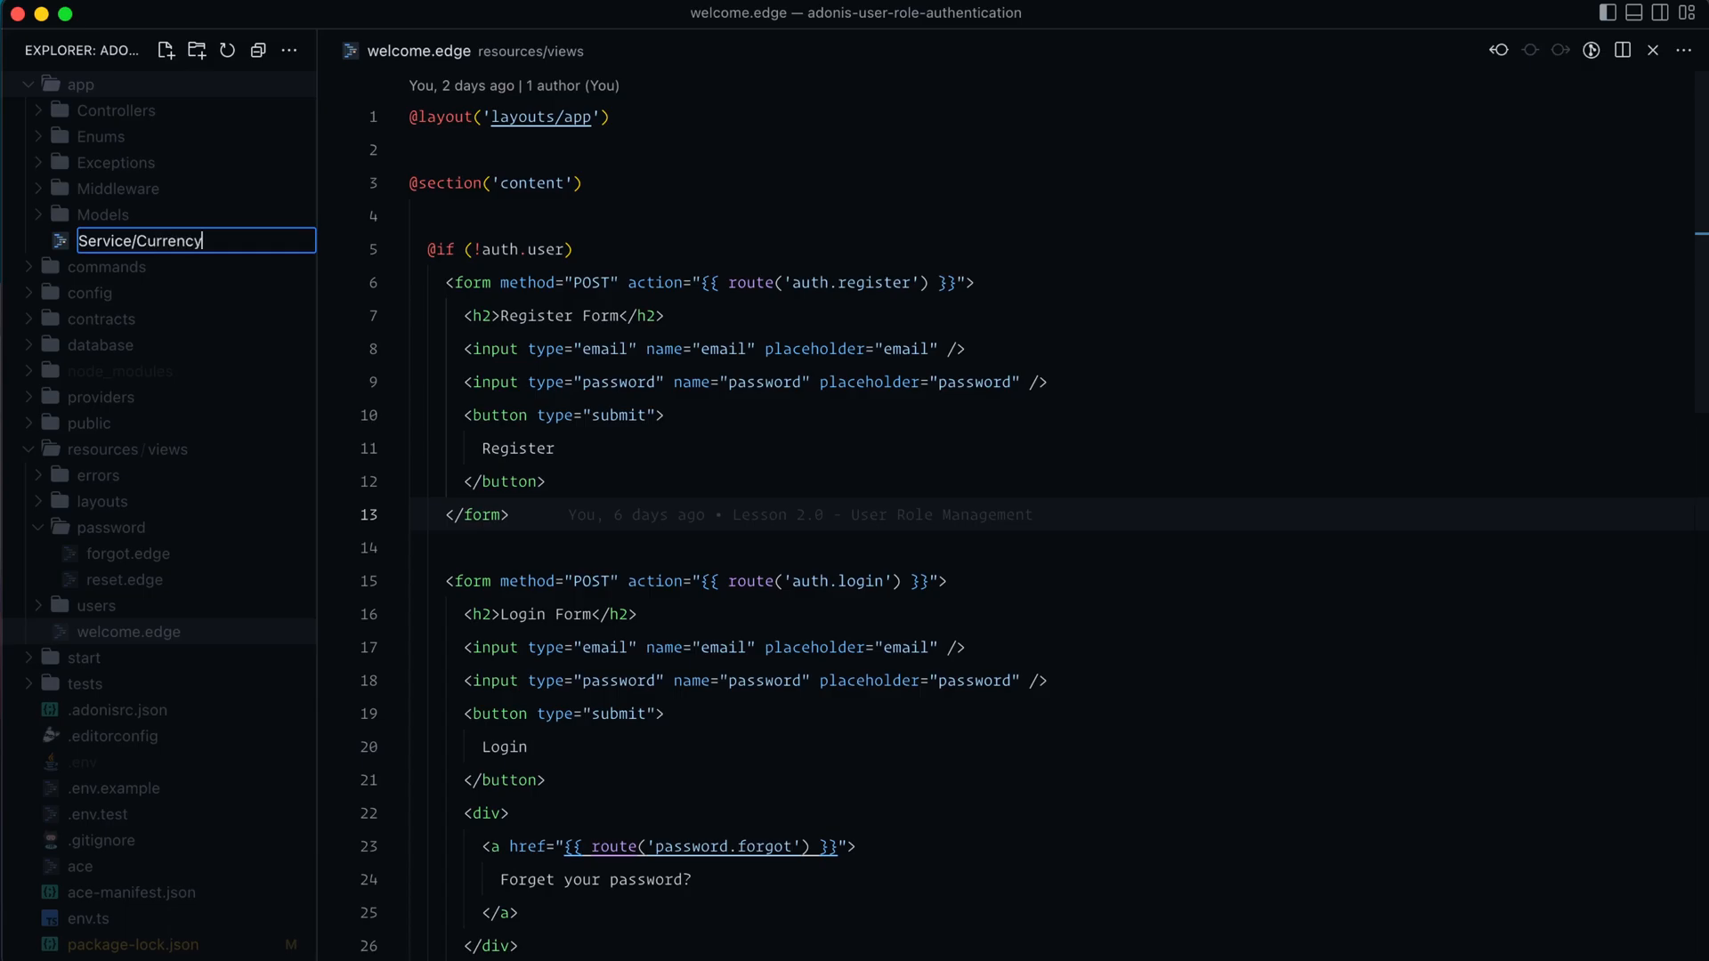
{"action": "key", "text": "Enter"}
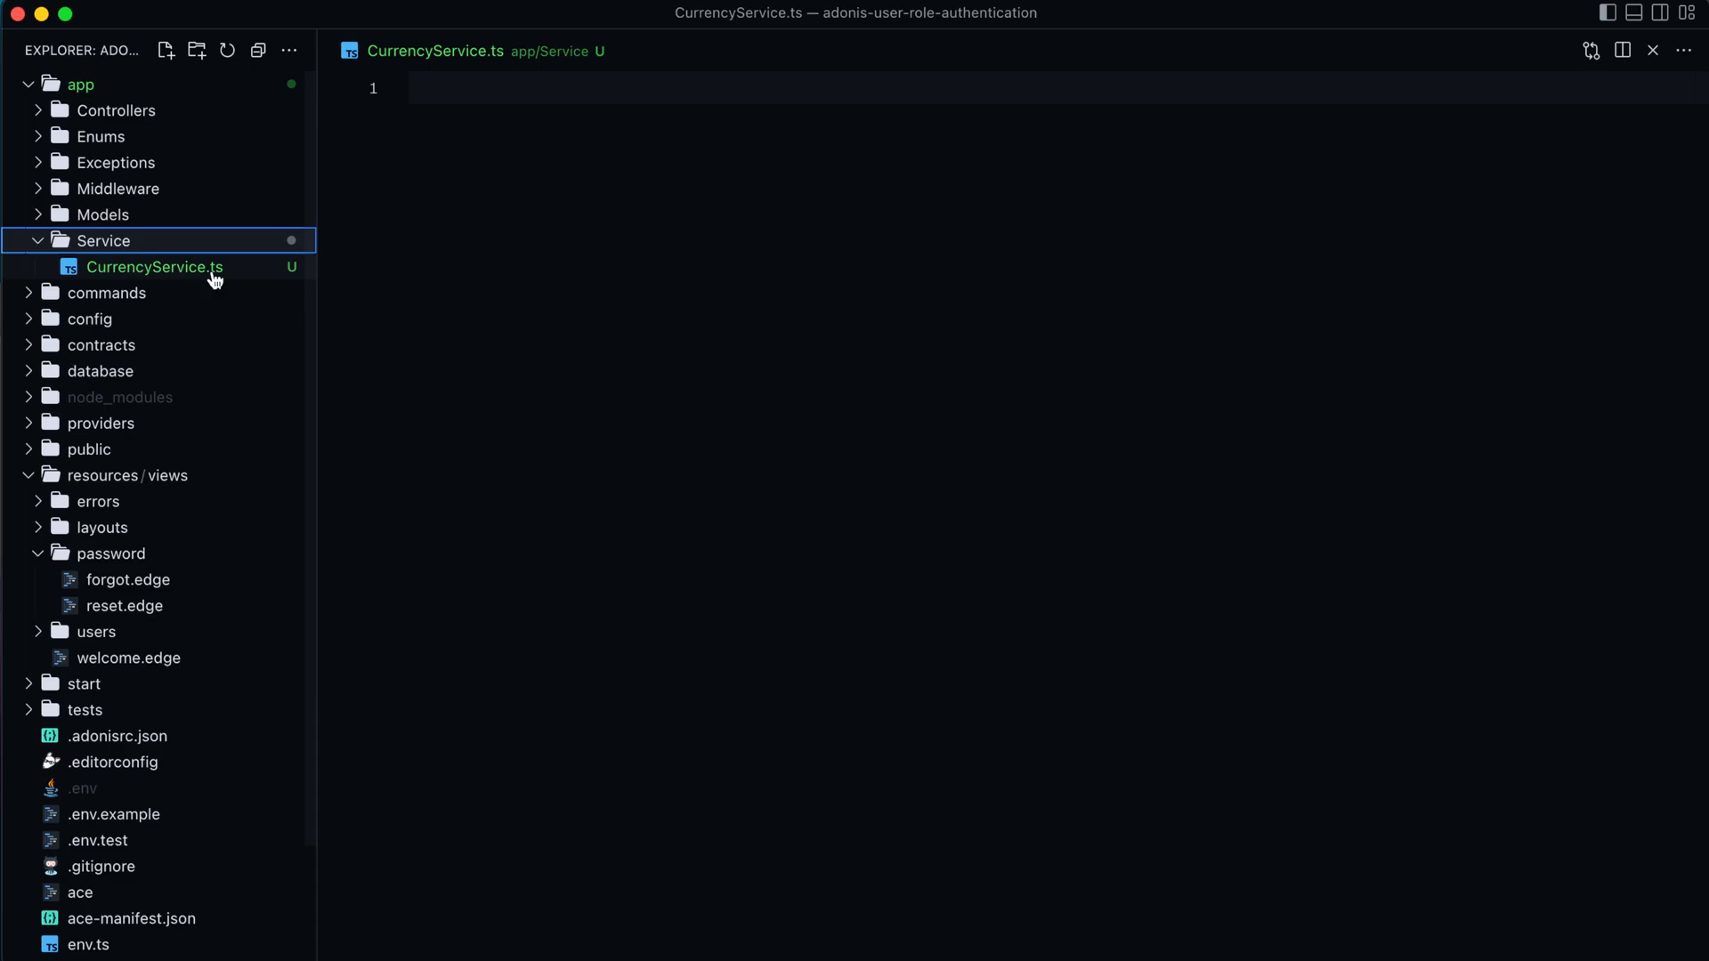
Import currency.js and declare export default class CurrencyService with public static currency = currency.
{"action": "type", "text": "export default class CurrencyService {"}
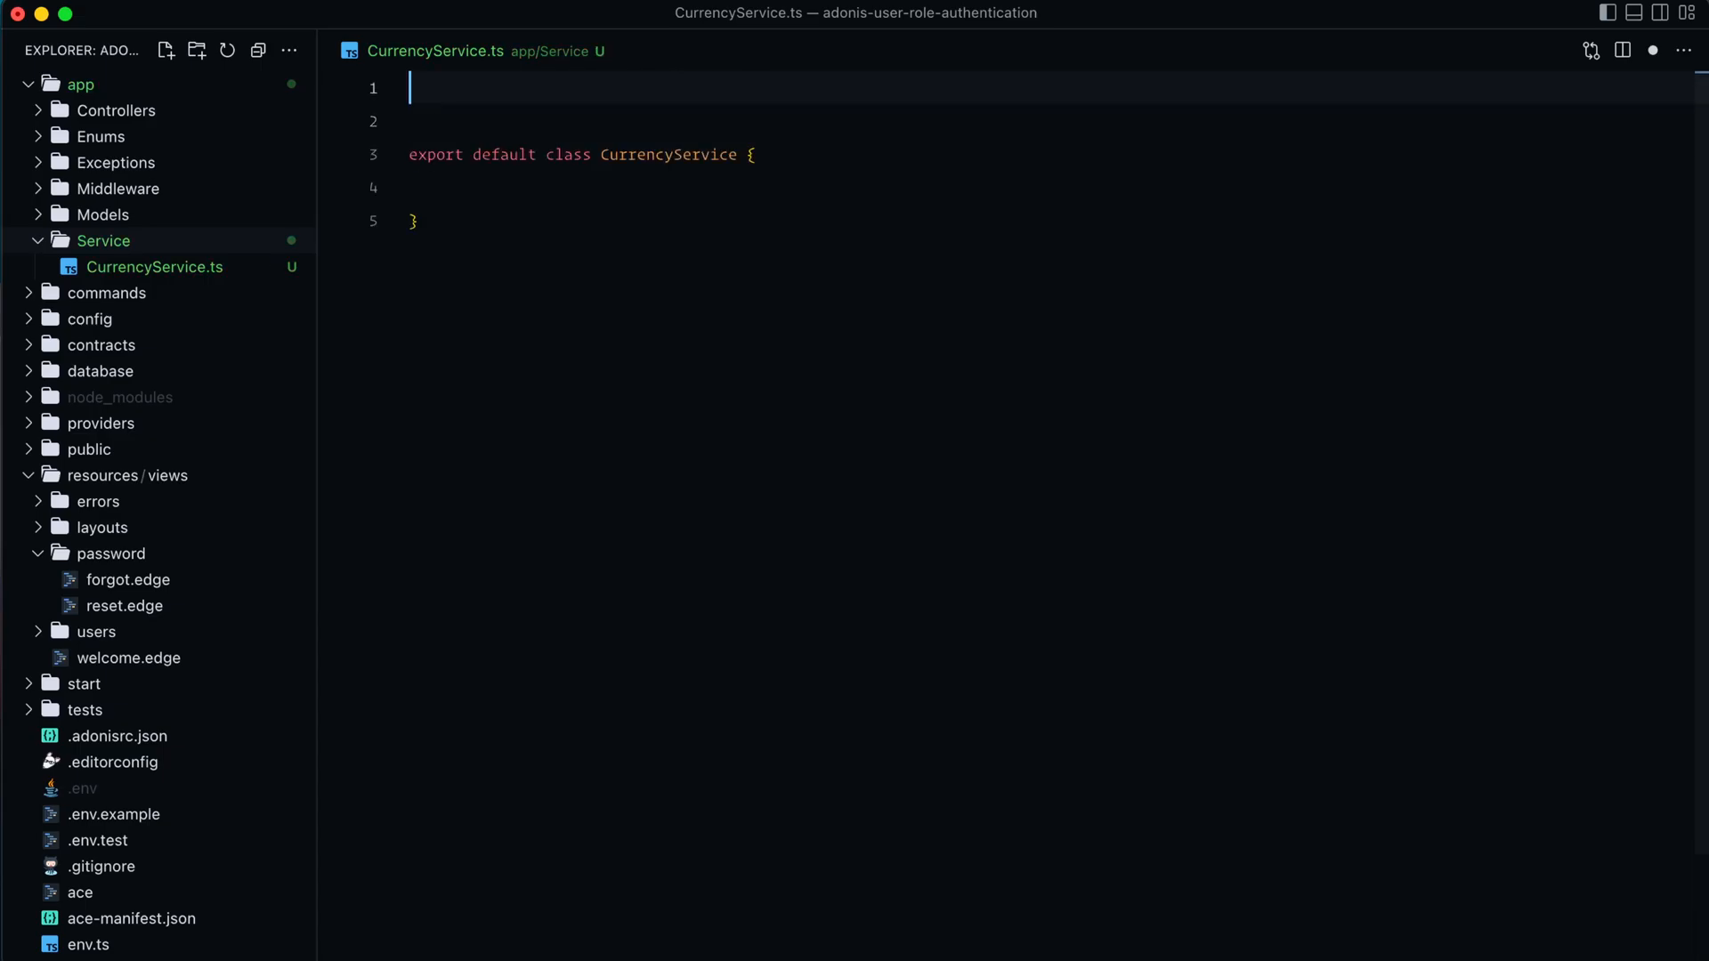
{"action": "type", "text": "import currency from \"currency.js\";"}
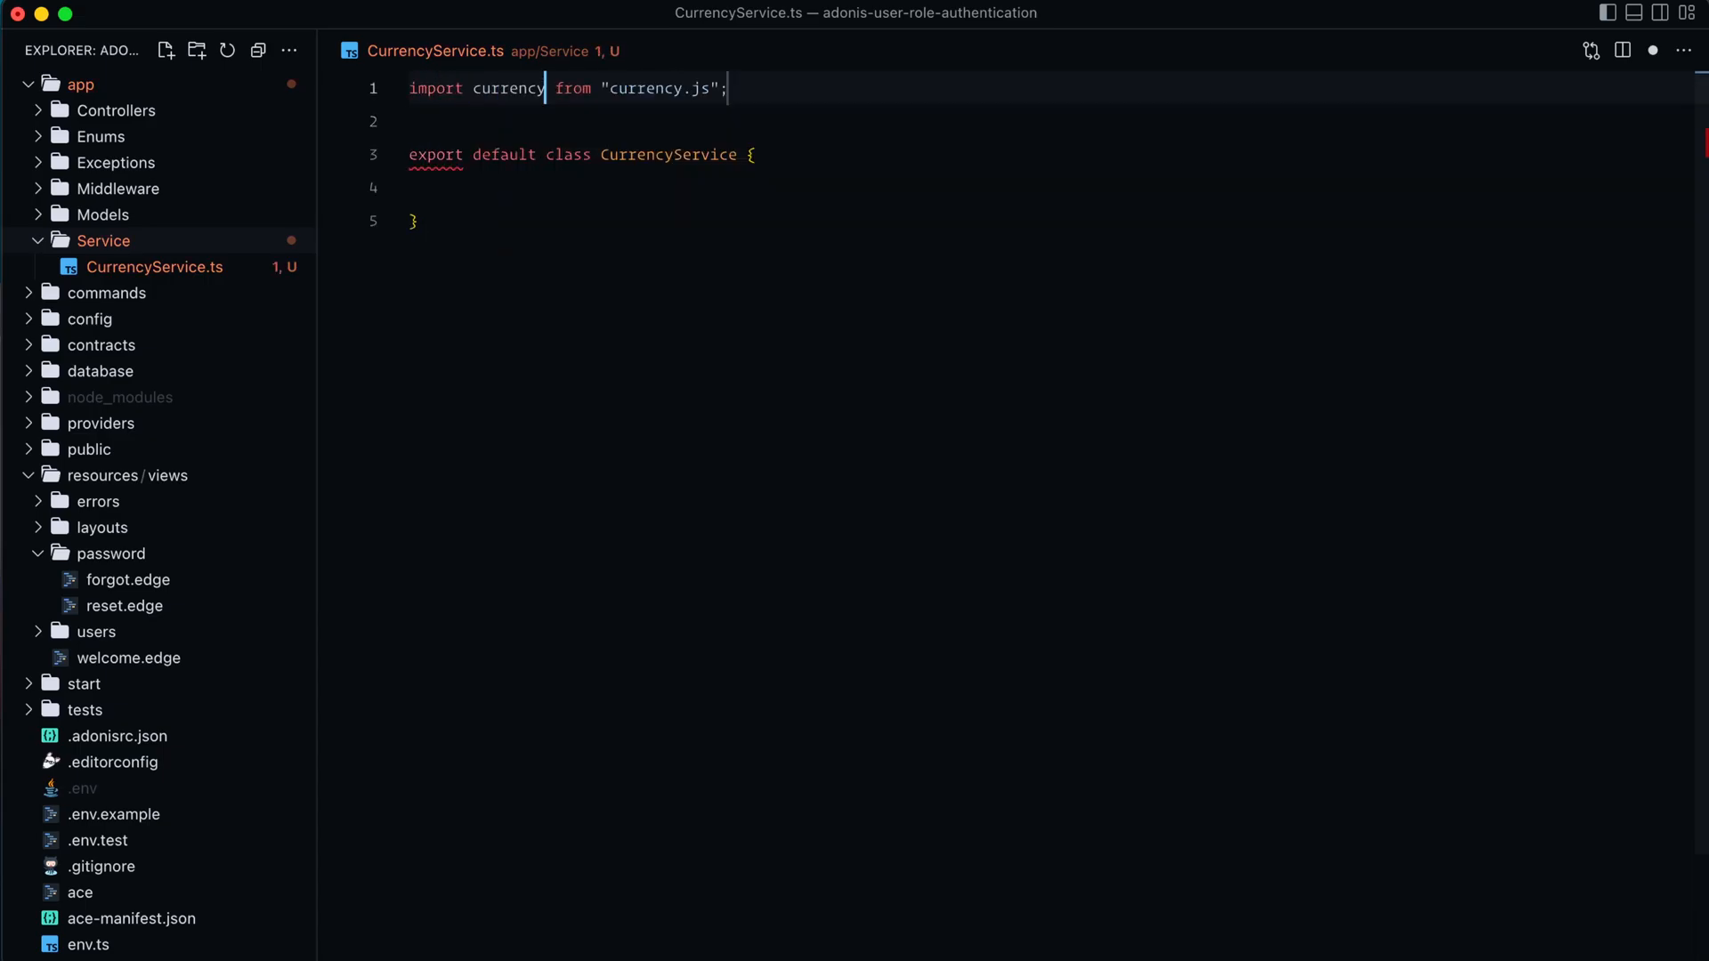
{"action": "type", "text": "public static currency"}
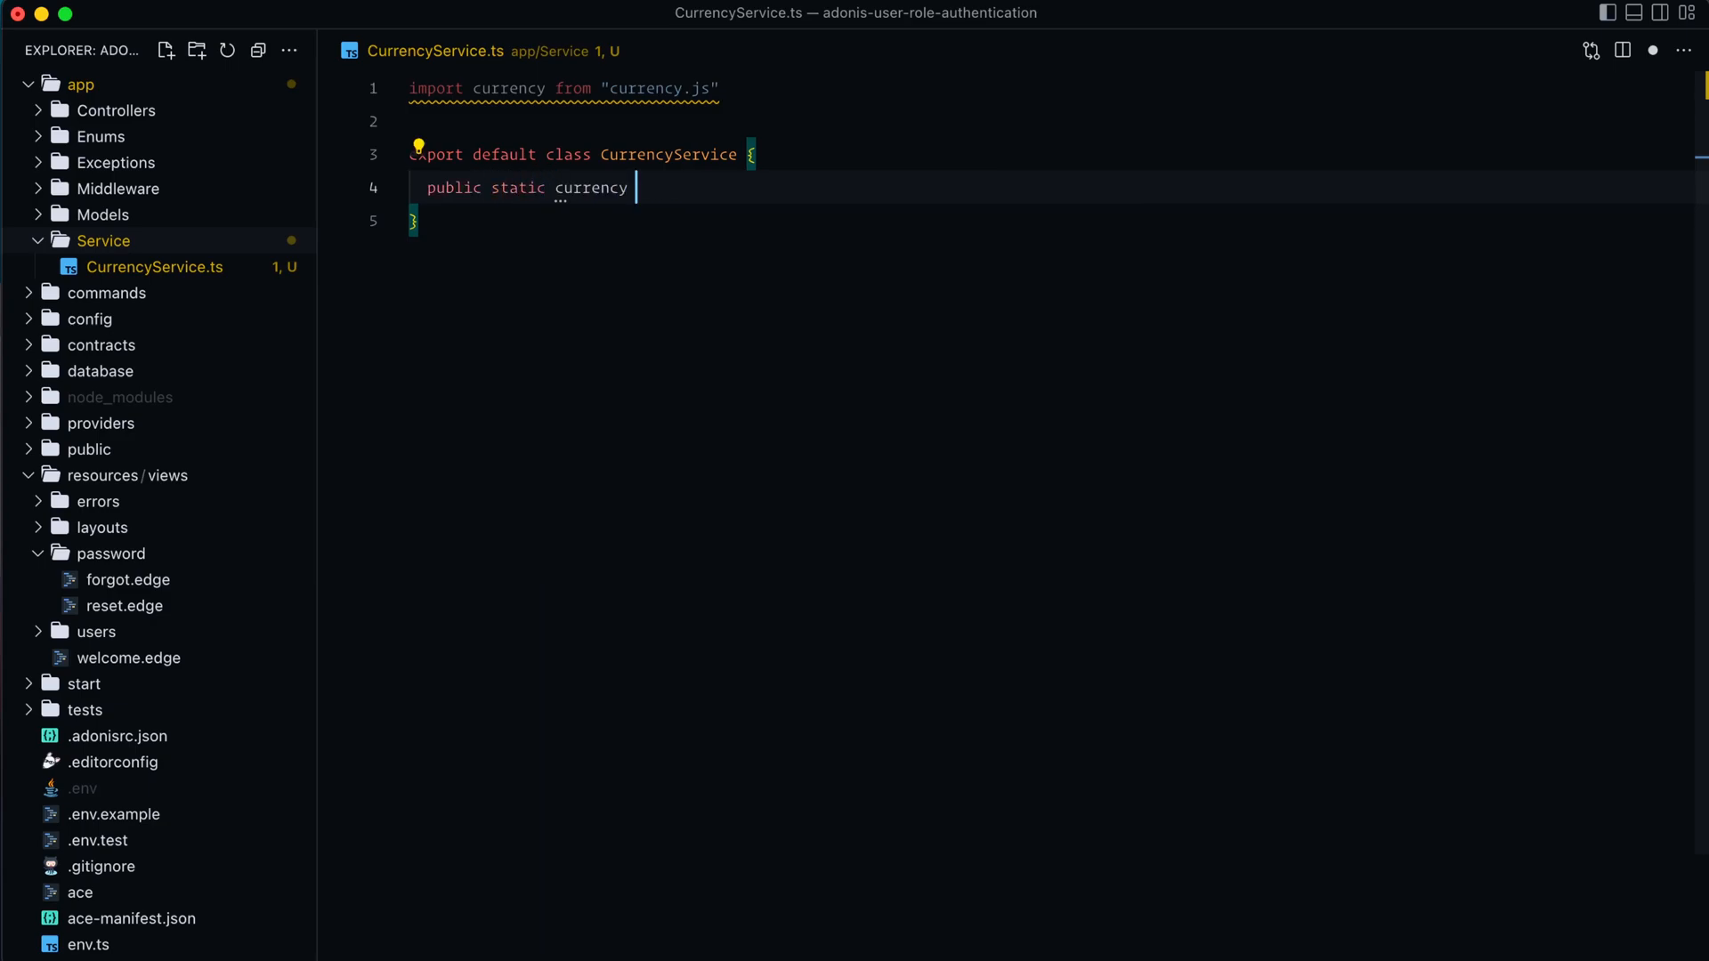
{"action": "type", "text": "= currency"}
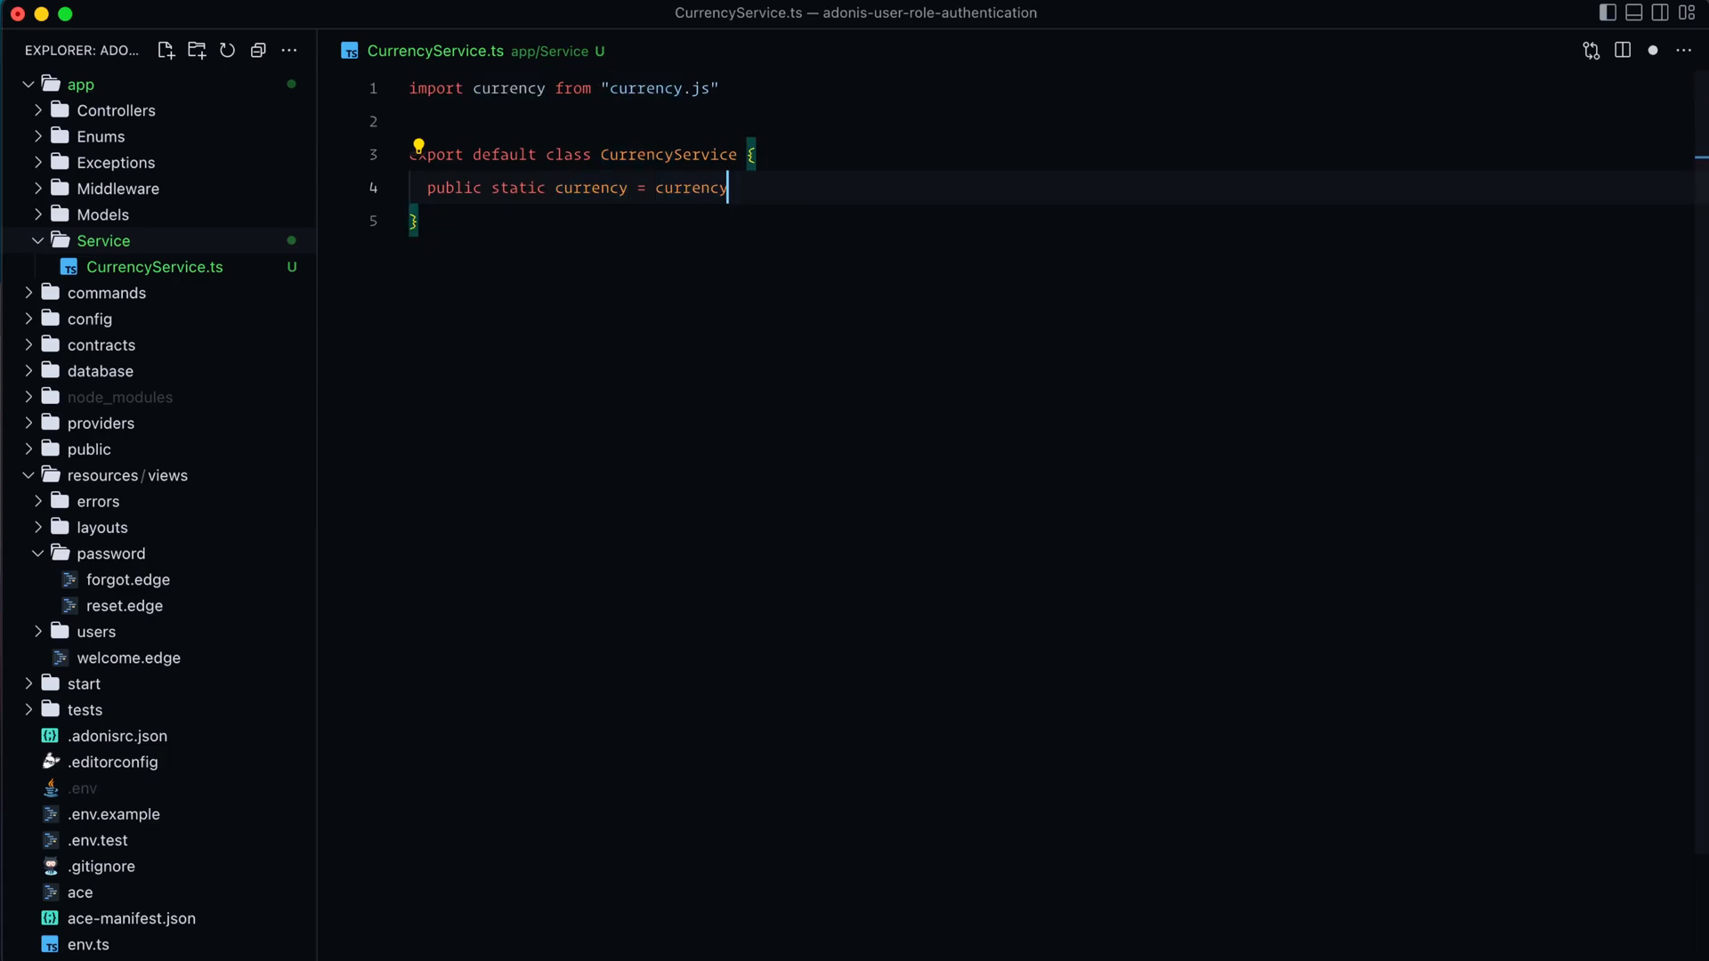
Add toDisplay(cents: number) returning this.currency(cents, { fromCents: true, precision: 2 }).format().
{"action": "type", "text": "public"}
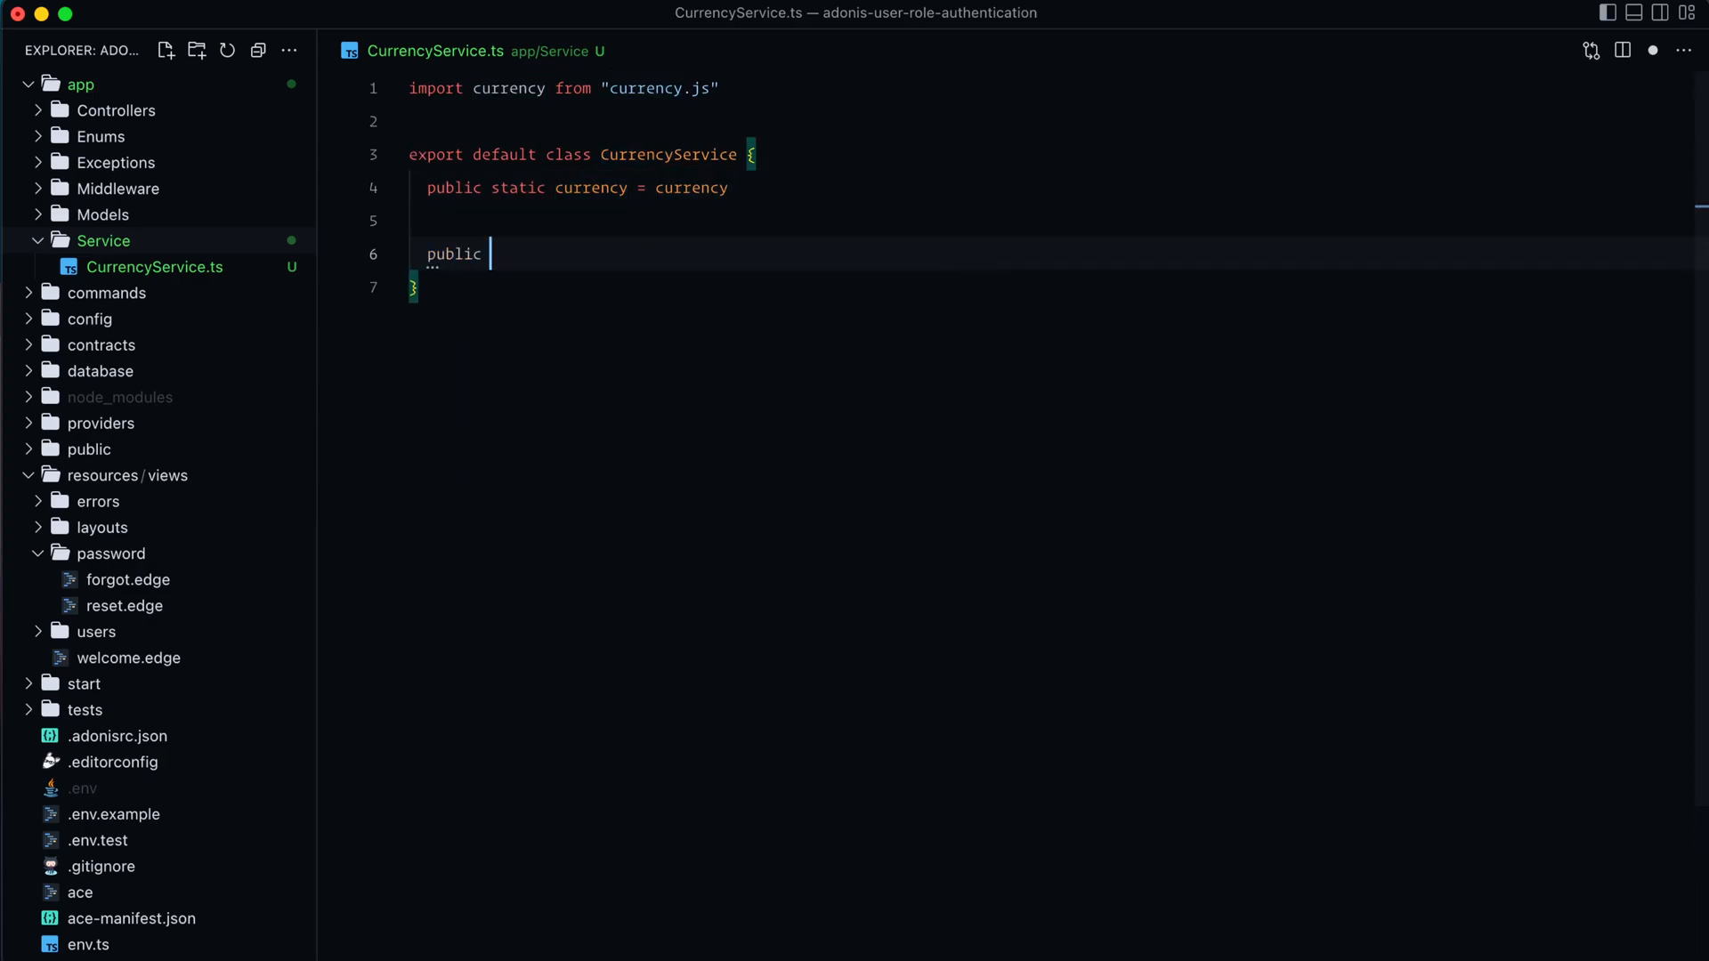
{"action": "type", "text": "static"}
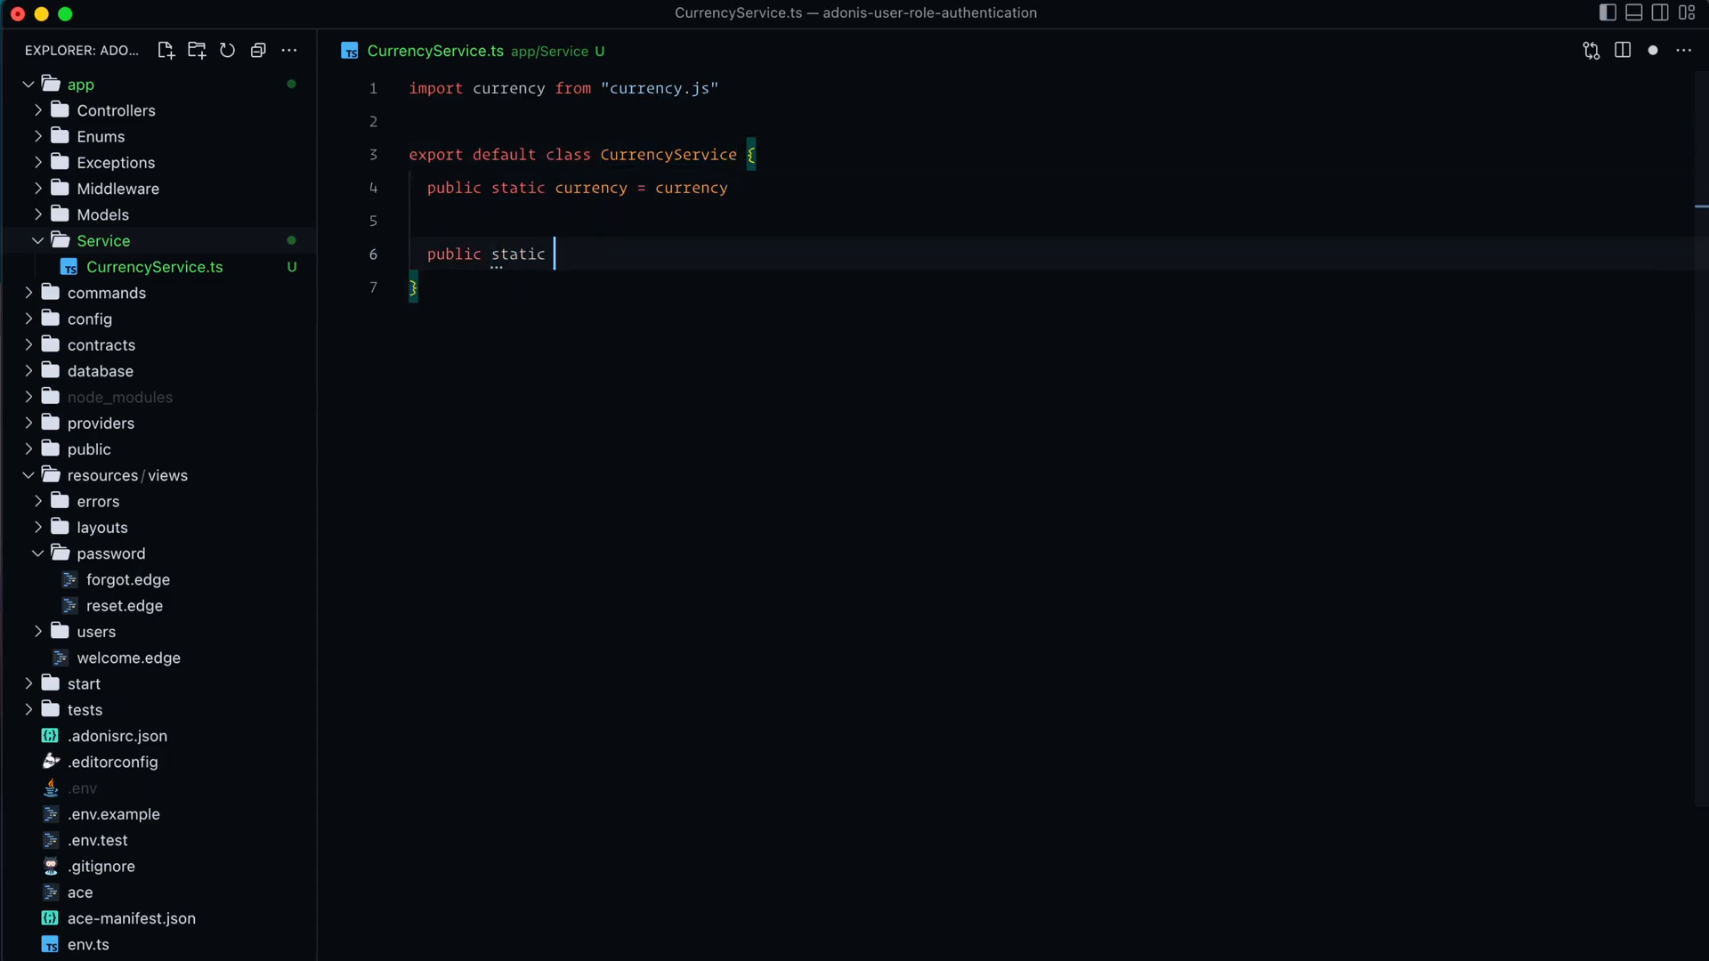
{"action": "type", "text": "toDisplay()"}
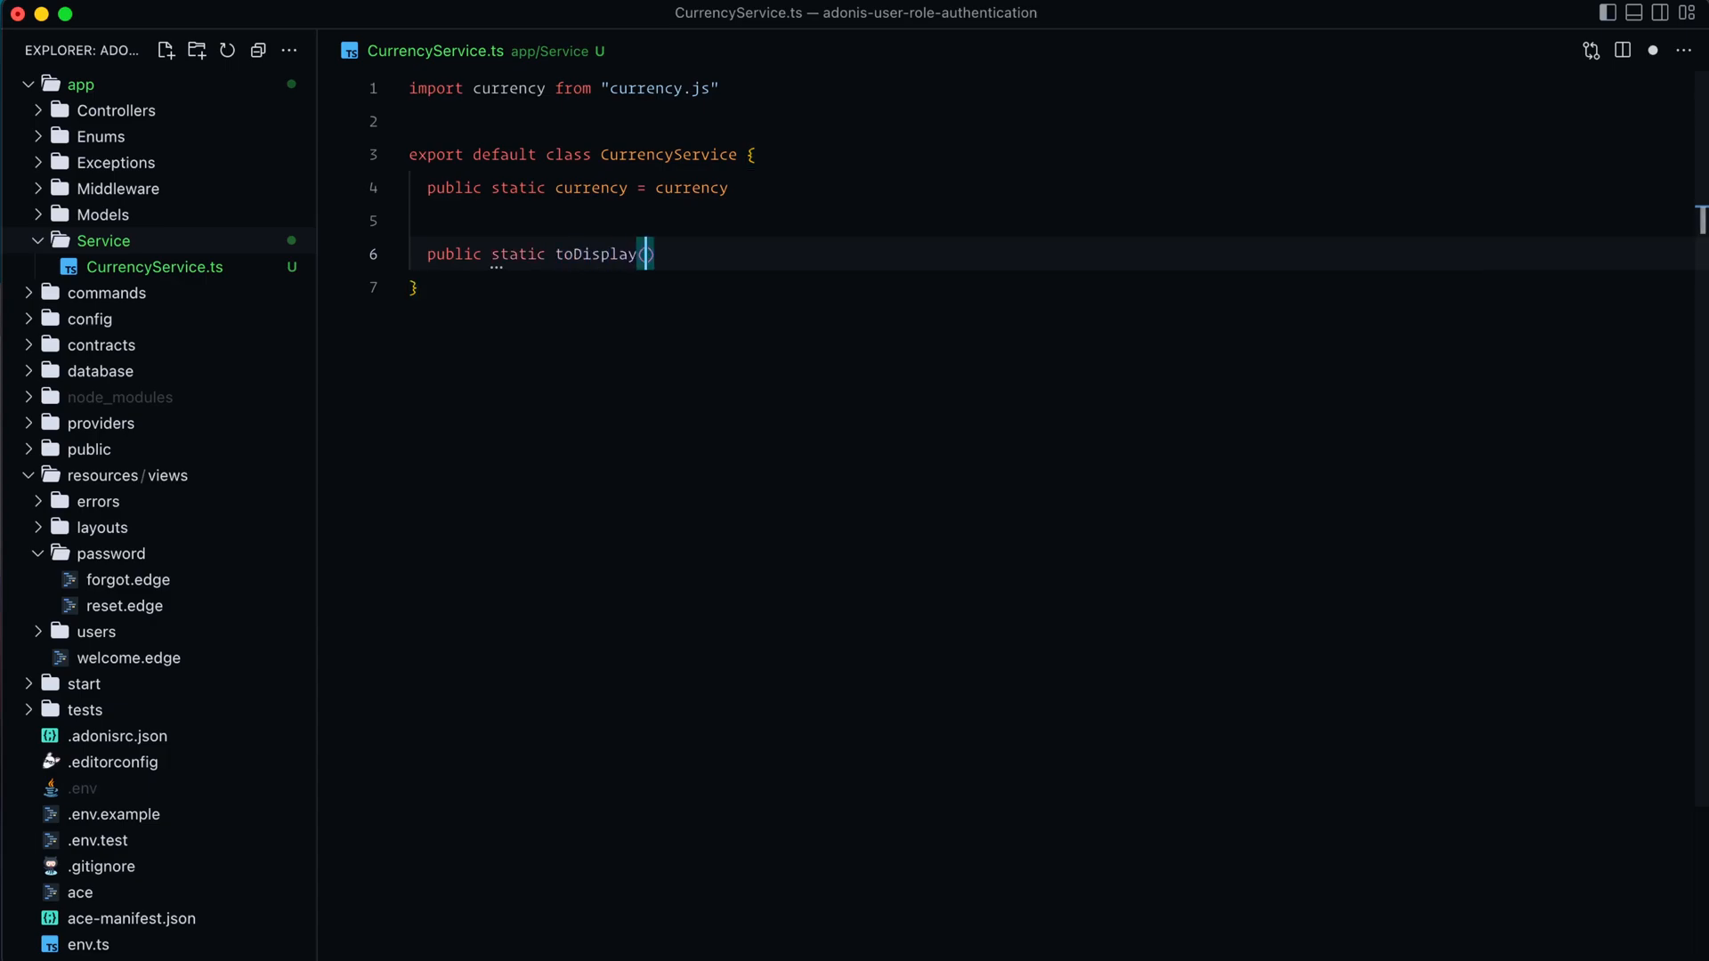
{"action": "type", "text": "cents:"}
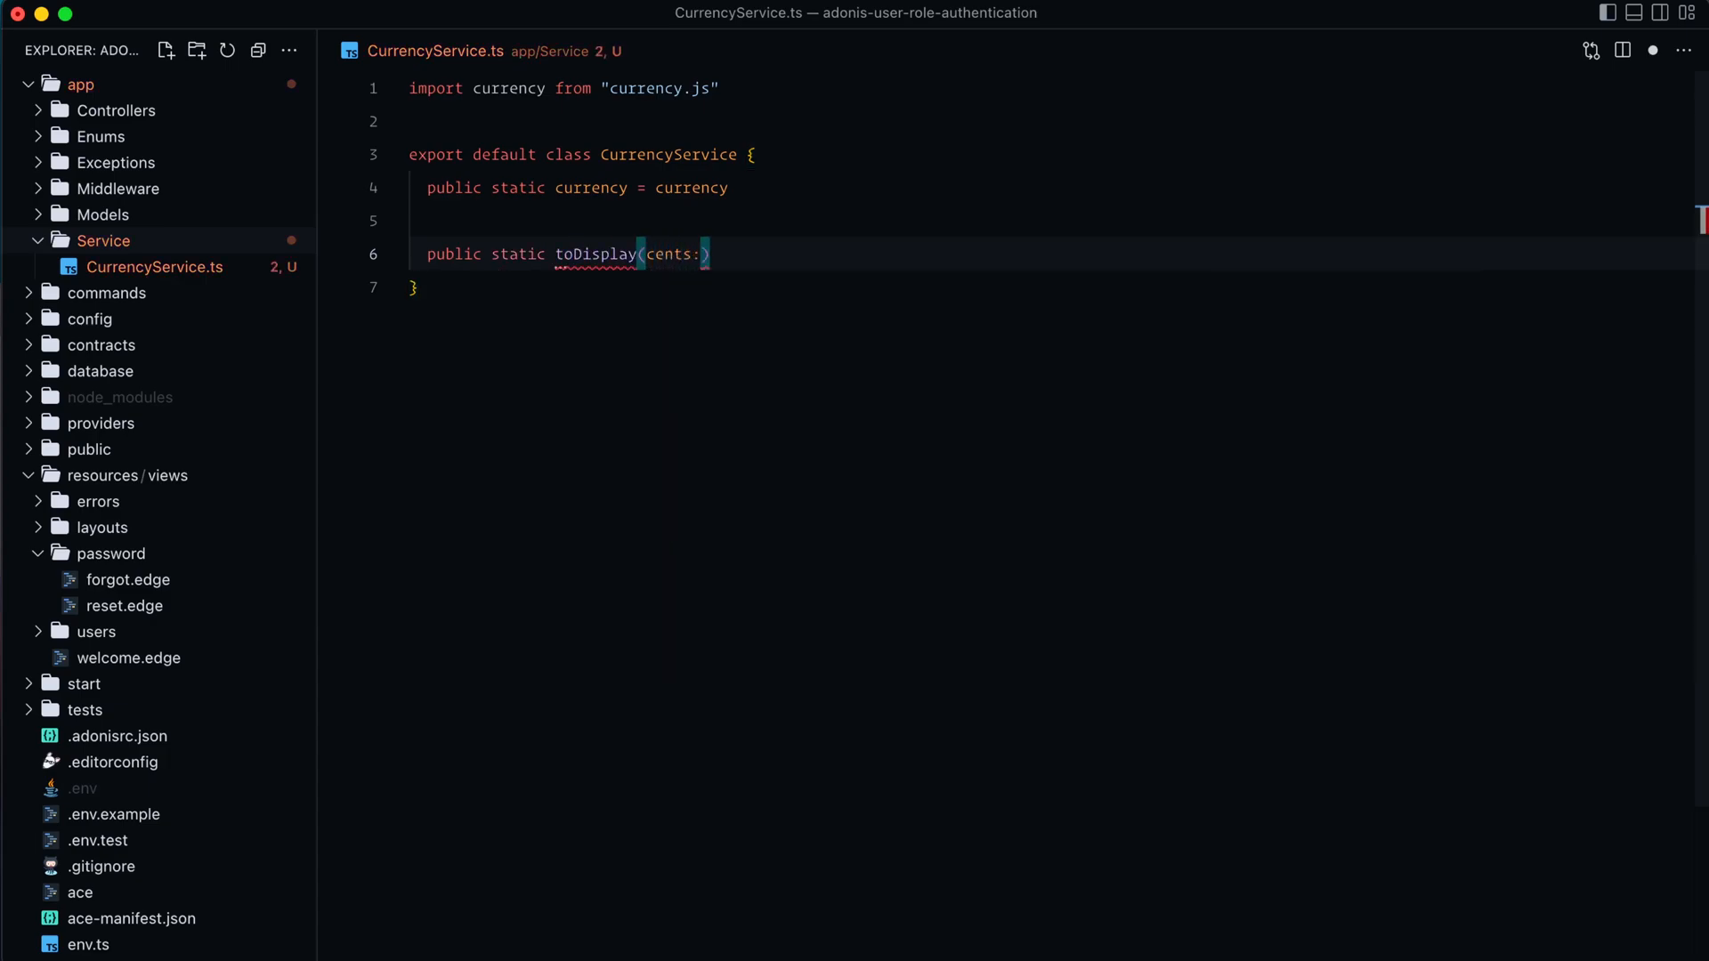
{"action": "type", "text": "number) {"}
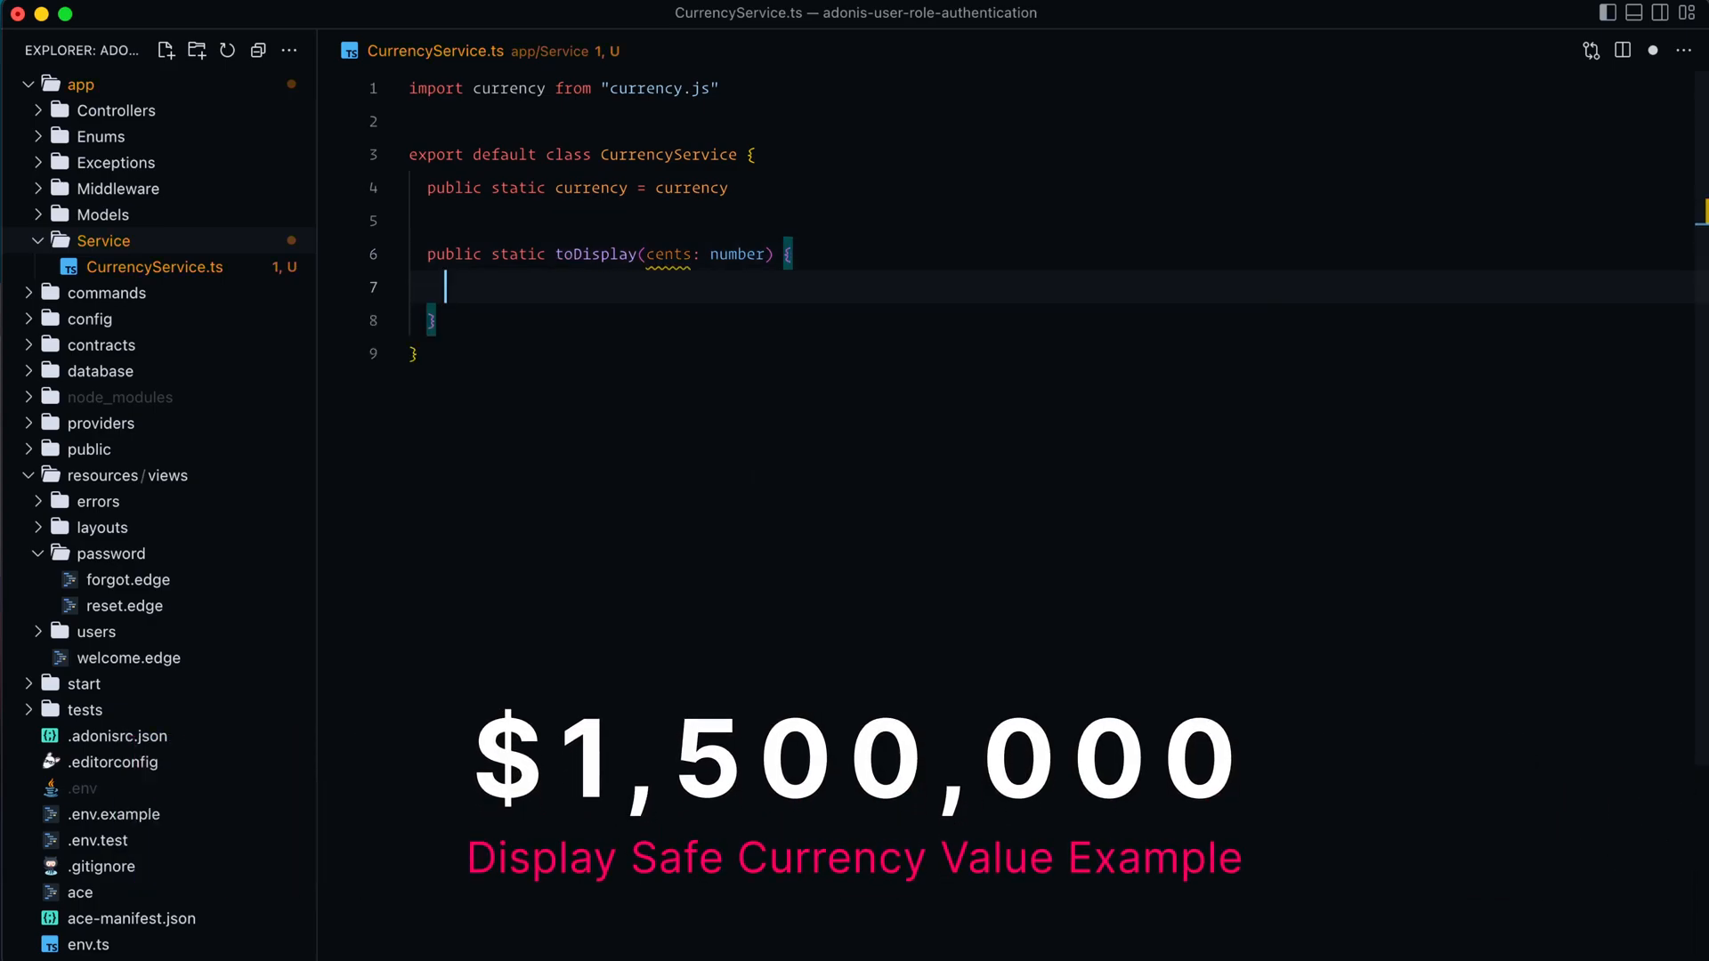
{"action": "type", "text": "return"}
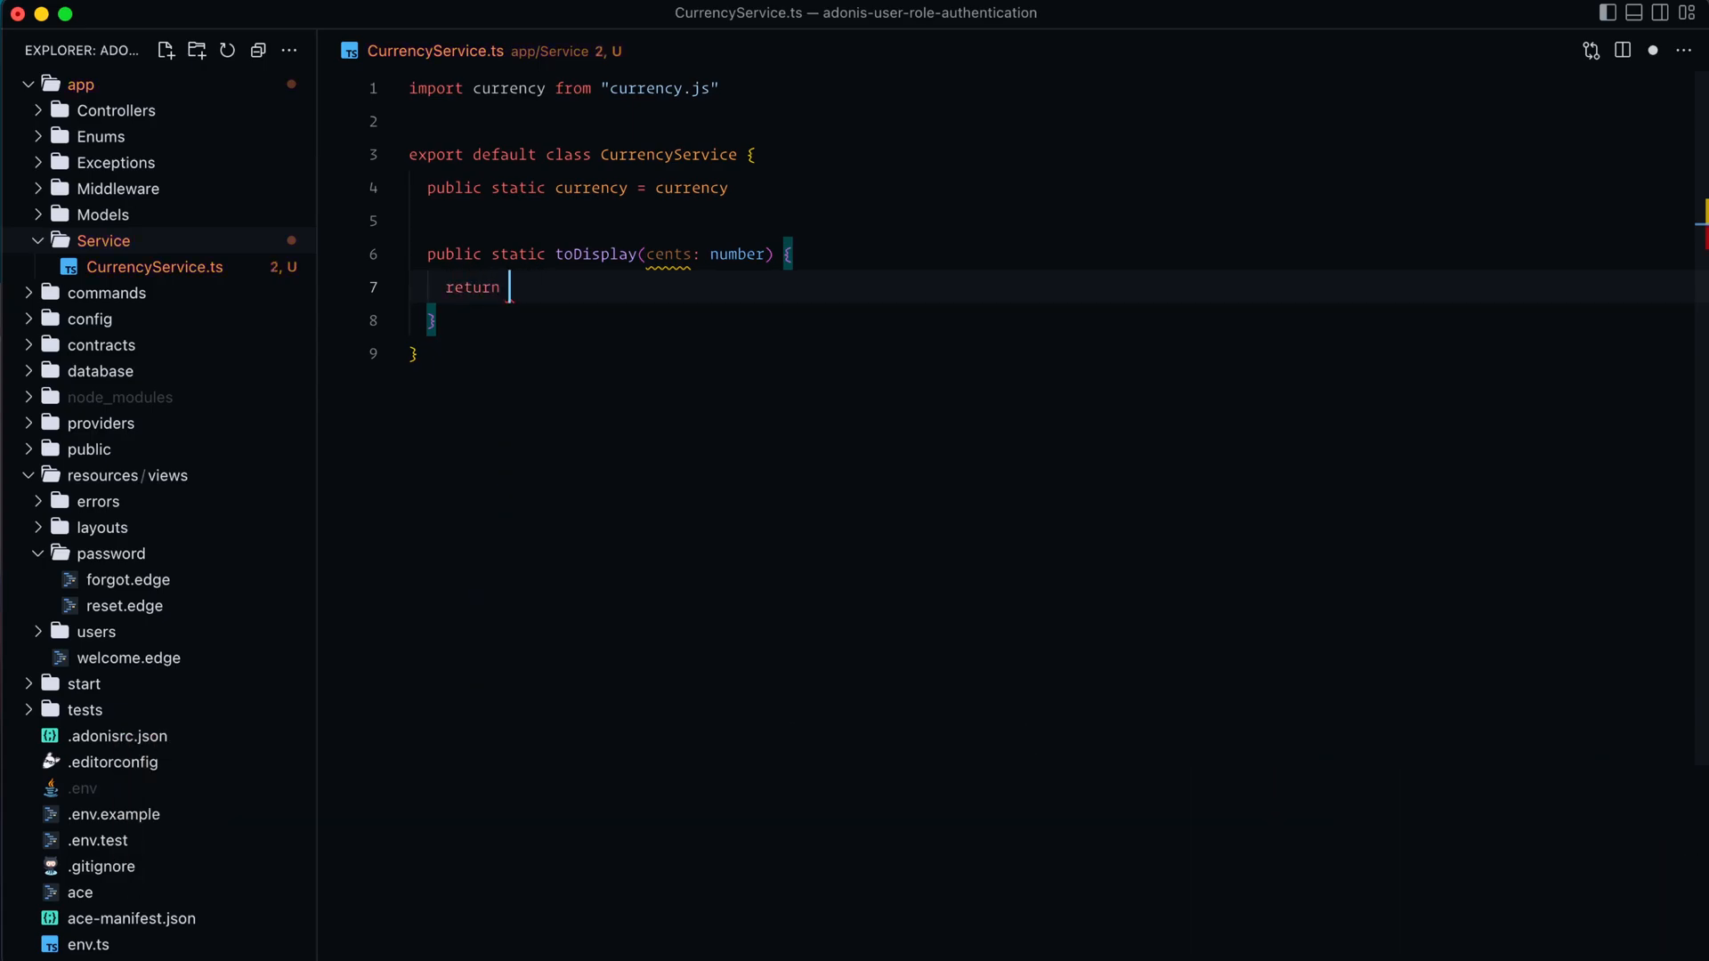
{"action": "type", "text": "this.currency(cent)"}
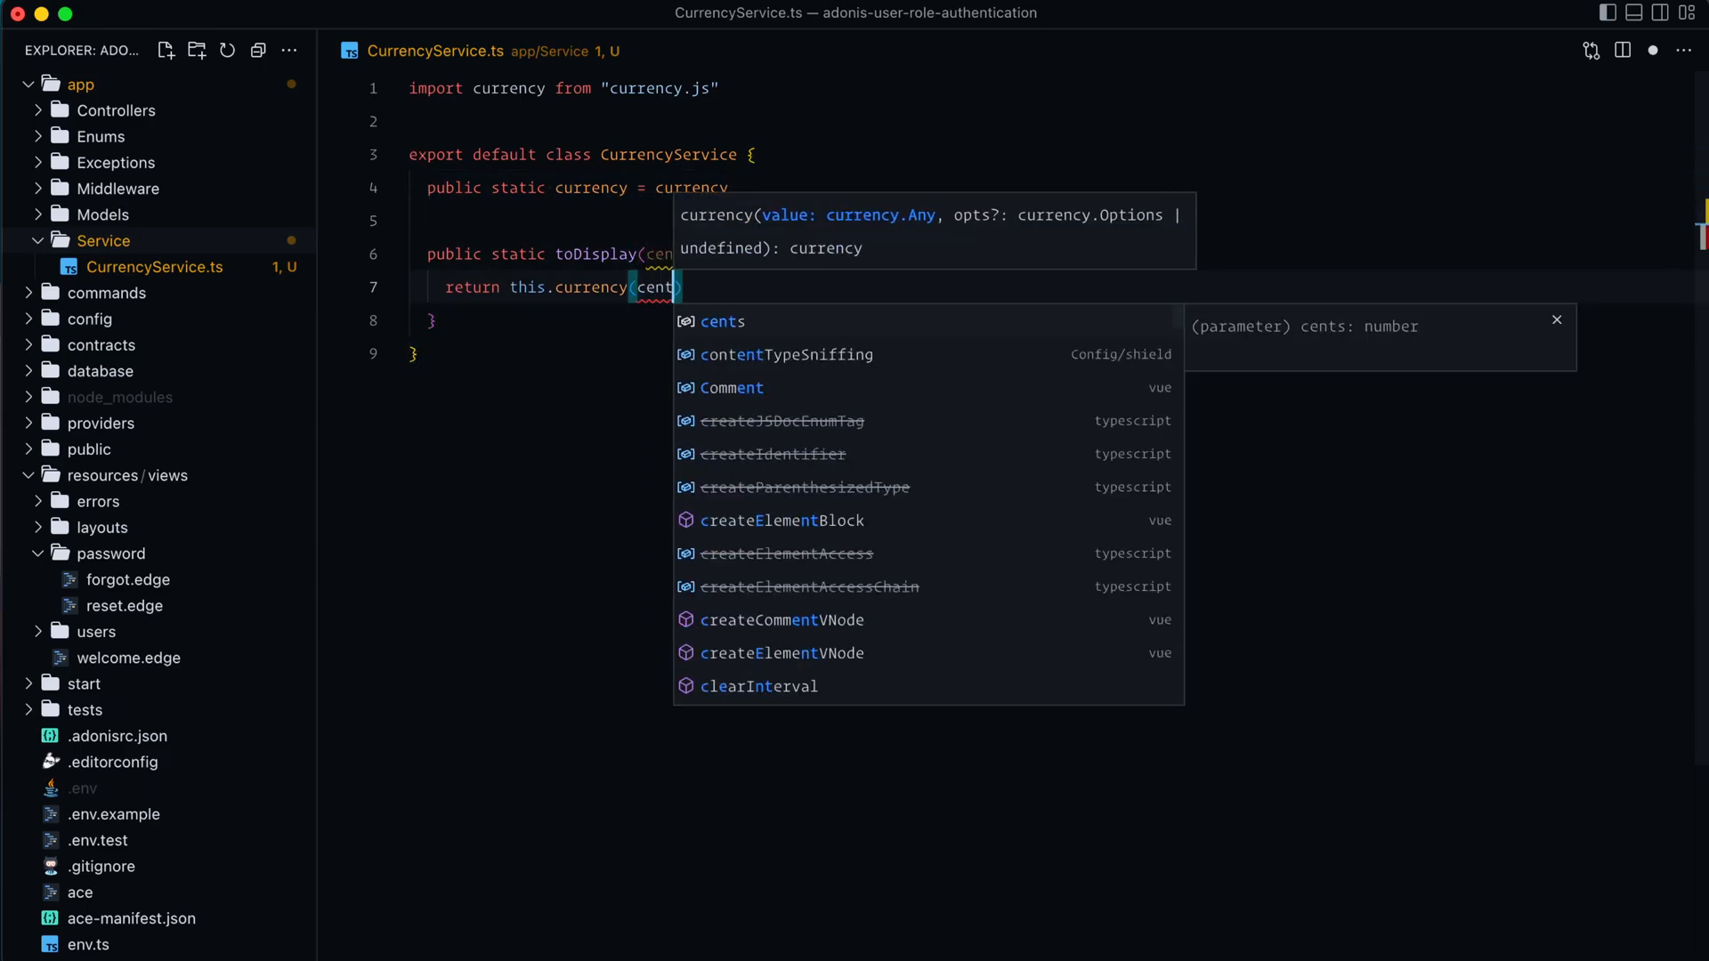
{"action": "type", "text": ", { fromCents: true, p"}
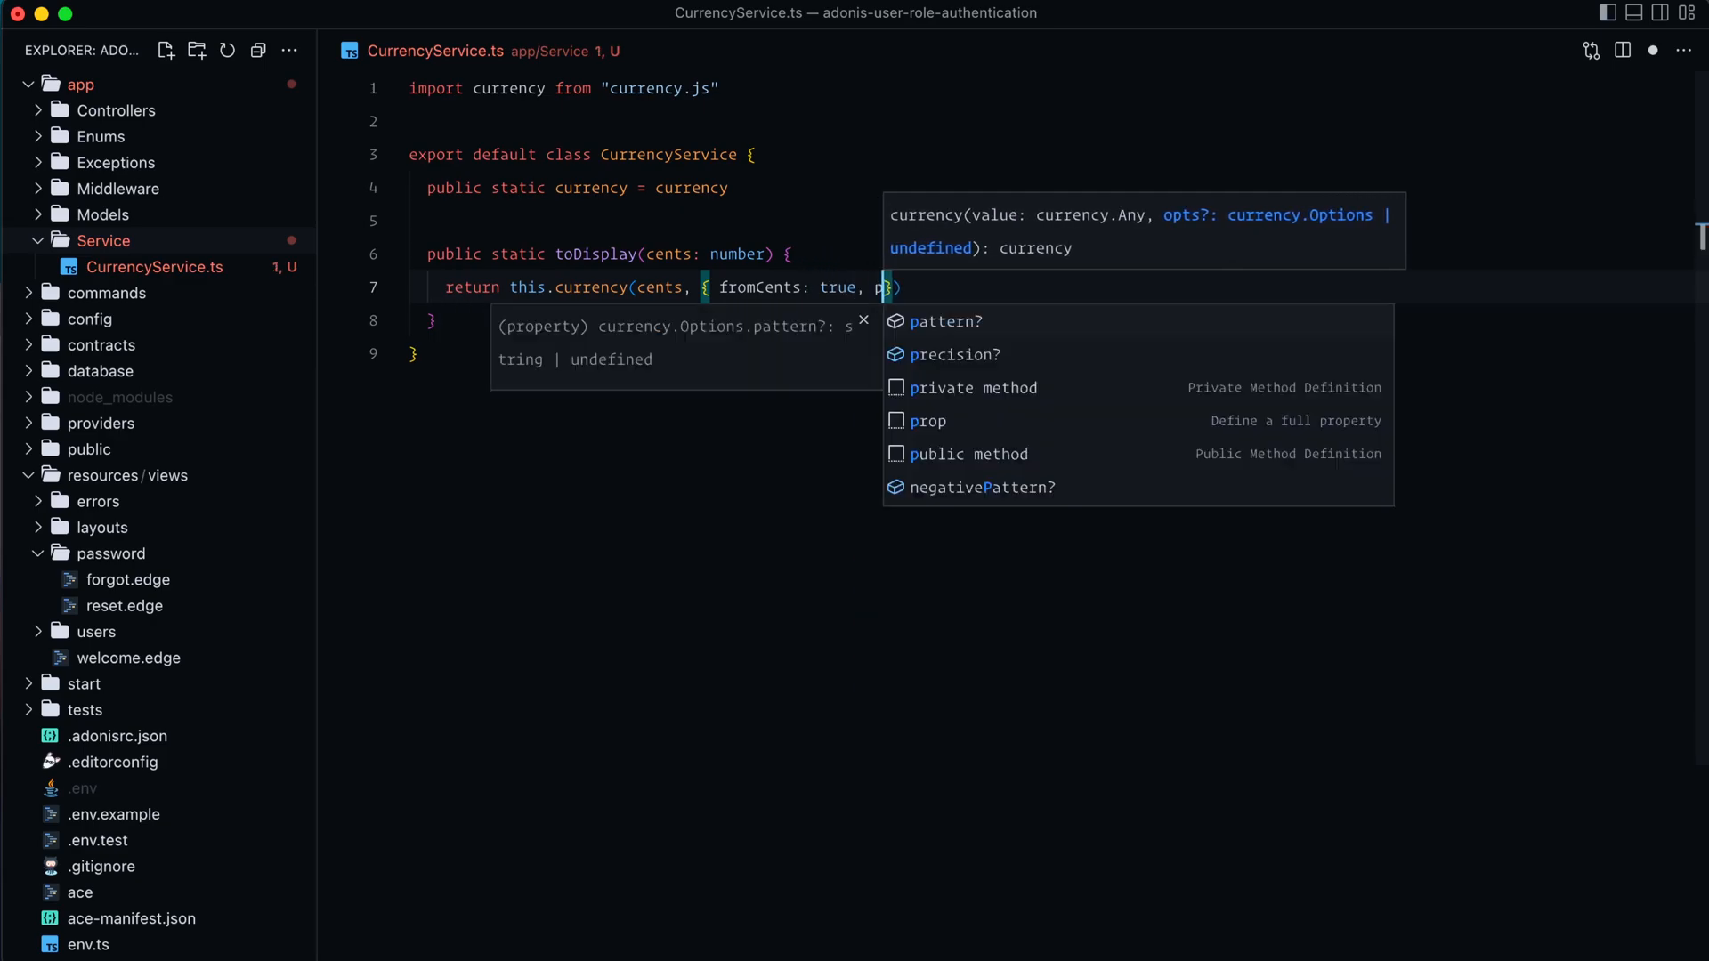
{"action": "type", "text": "precision: 2 }).format()"}
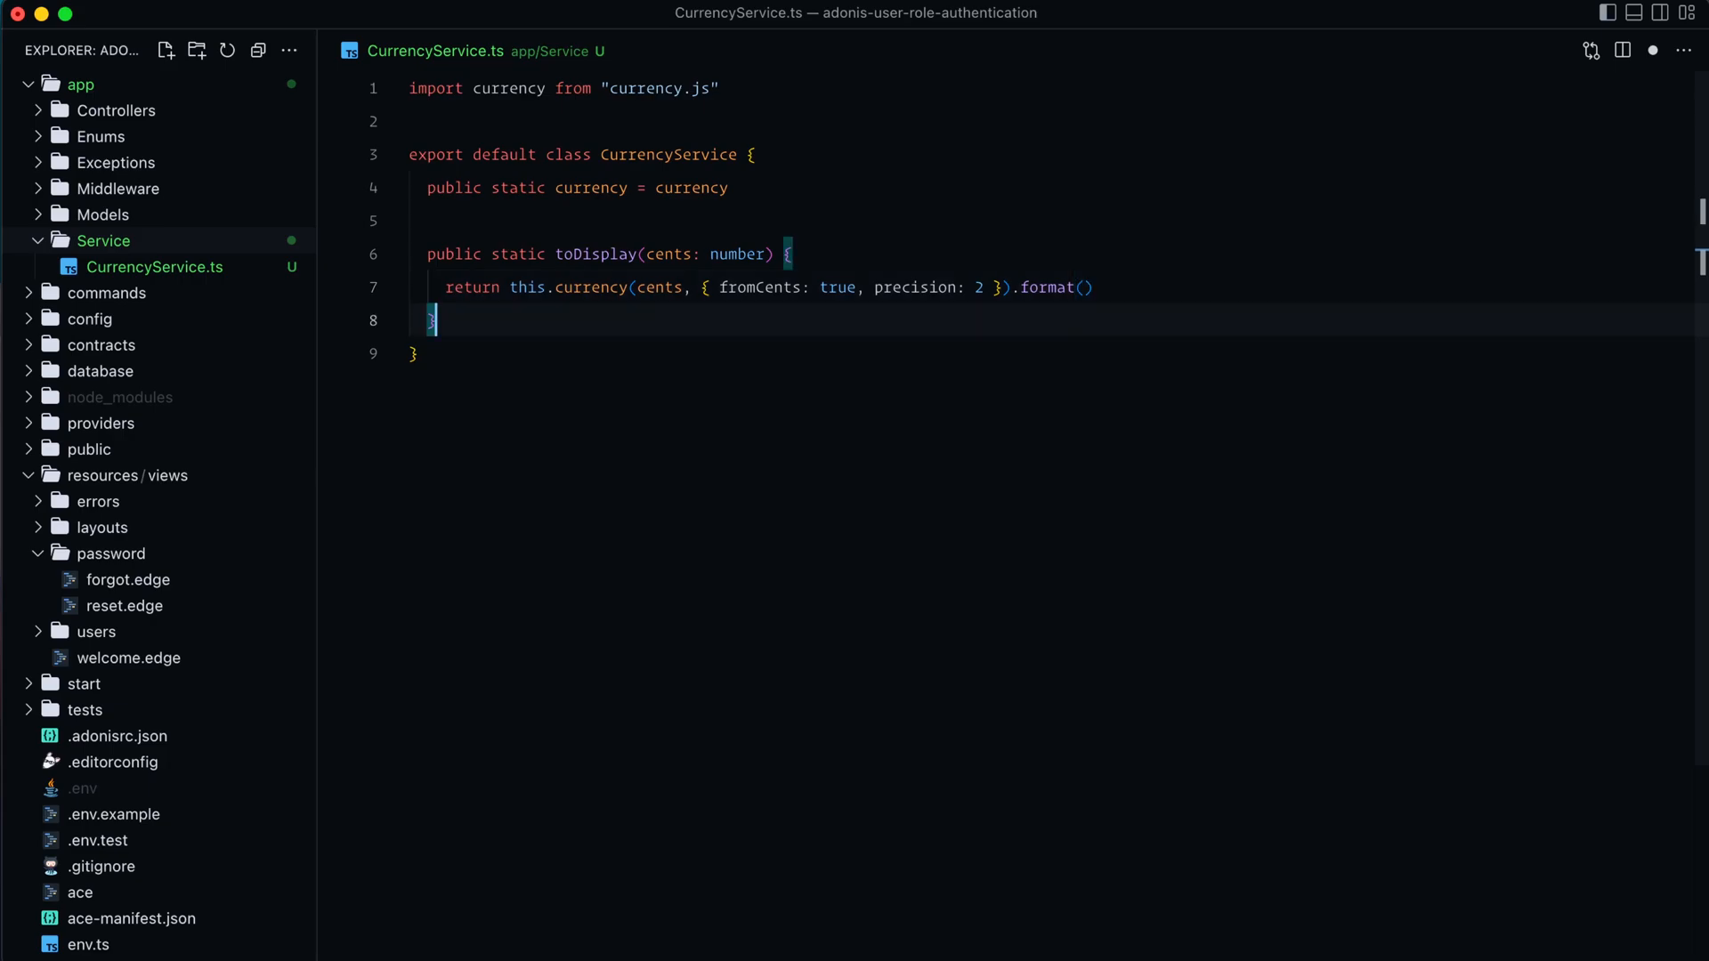
Add public static toDb(value: number | string) returning this.currency(value).intValue.
{"action": "type", "text": "public st"}
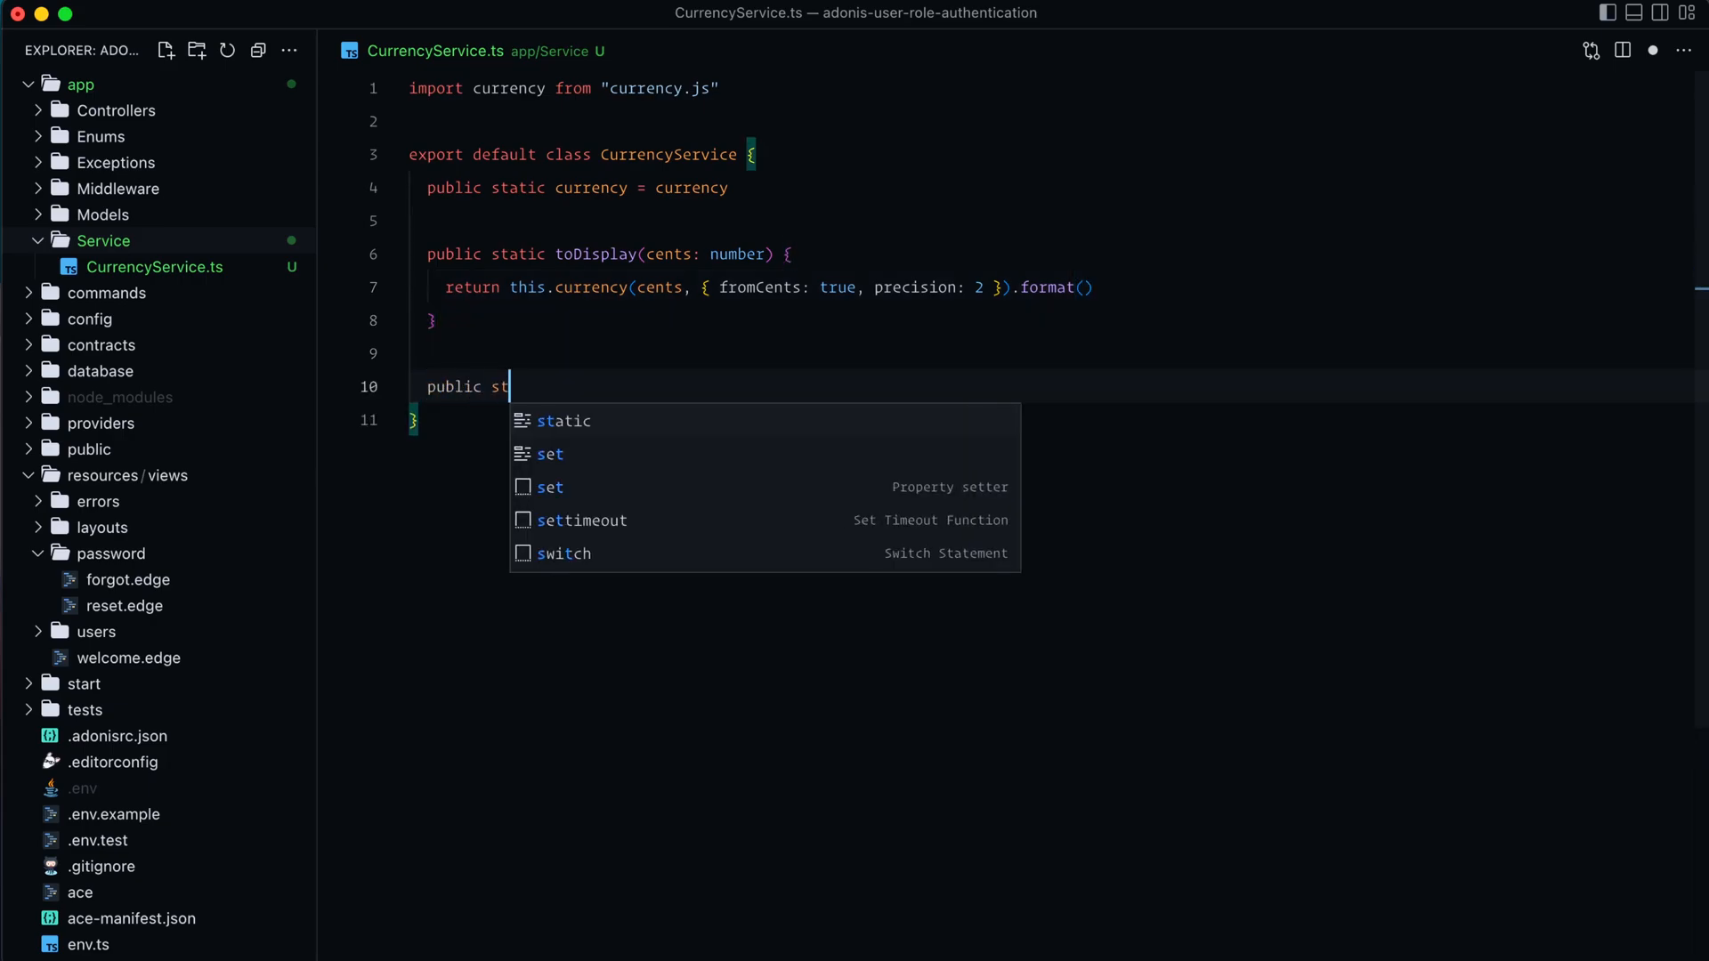
{"action": "type", "text": "atic toDb()"}
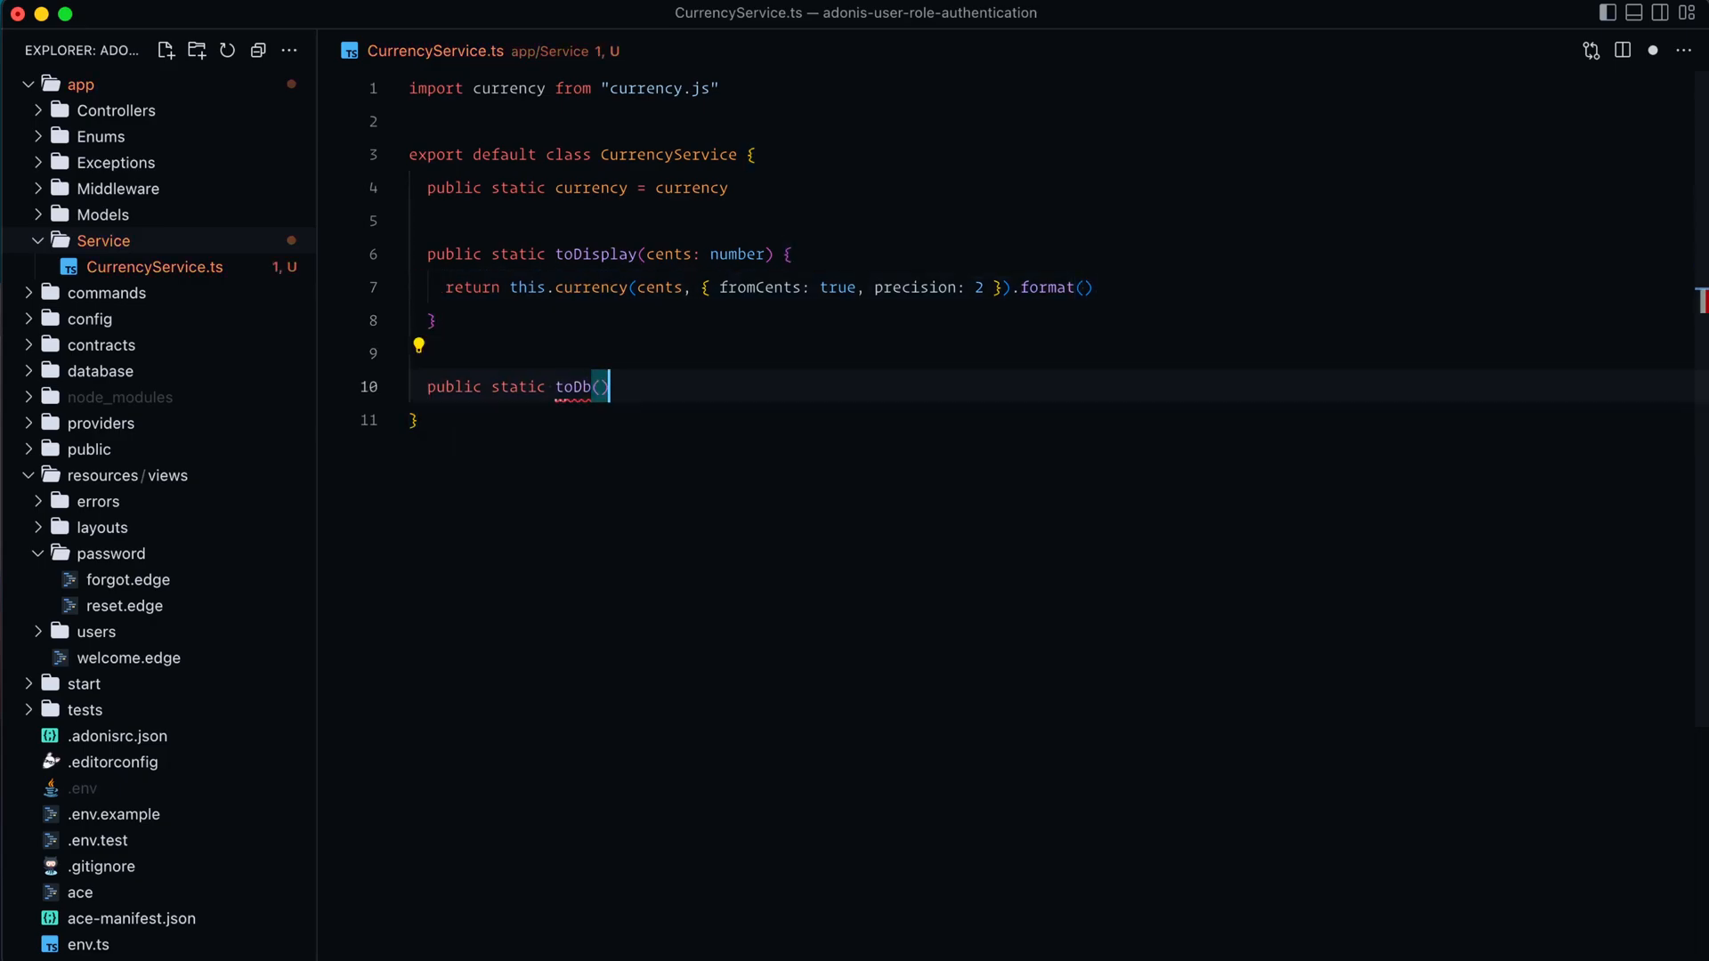
{"action": "type", "text": "value: st"}
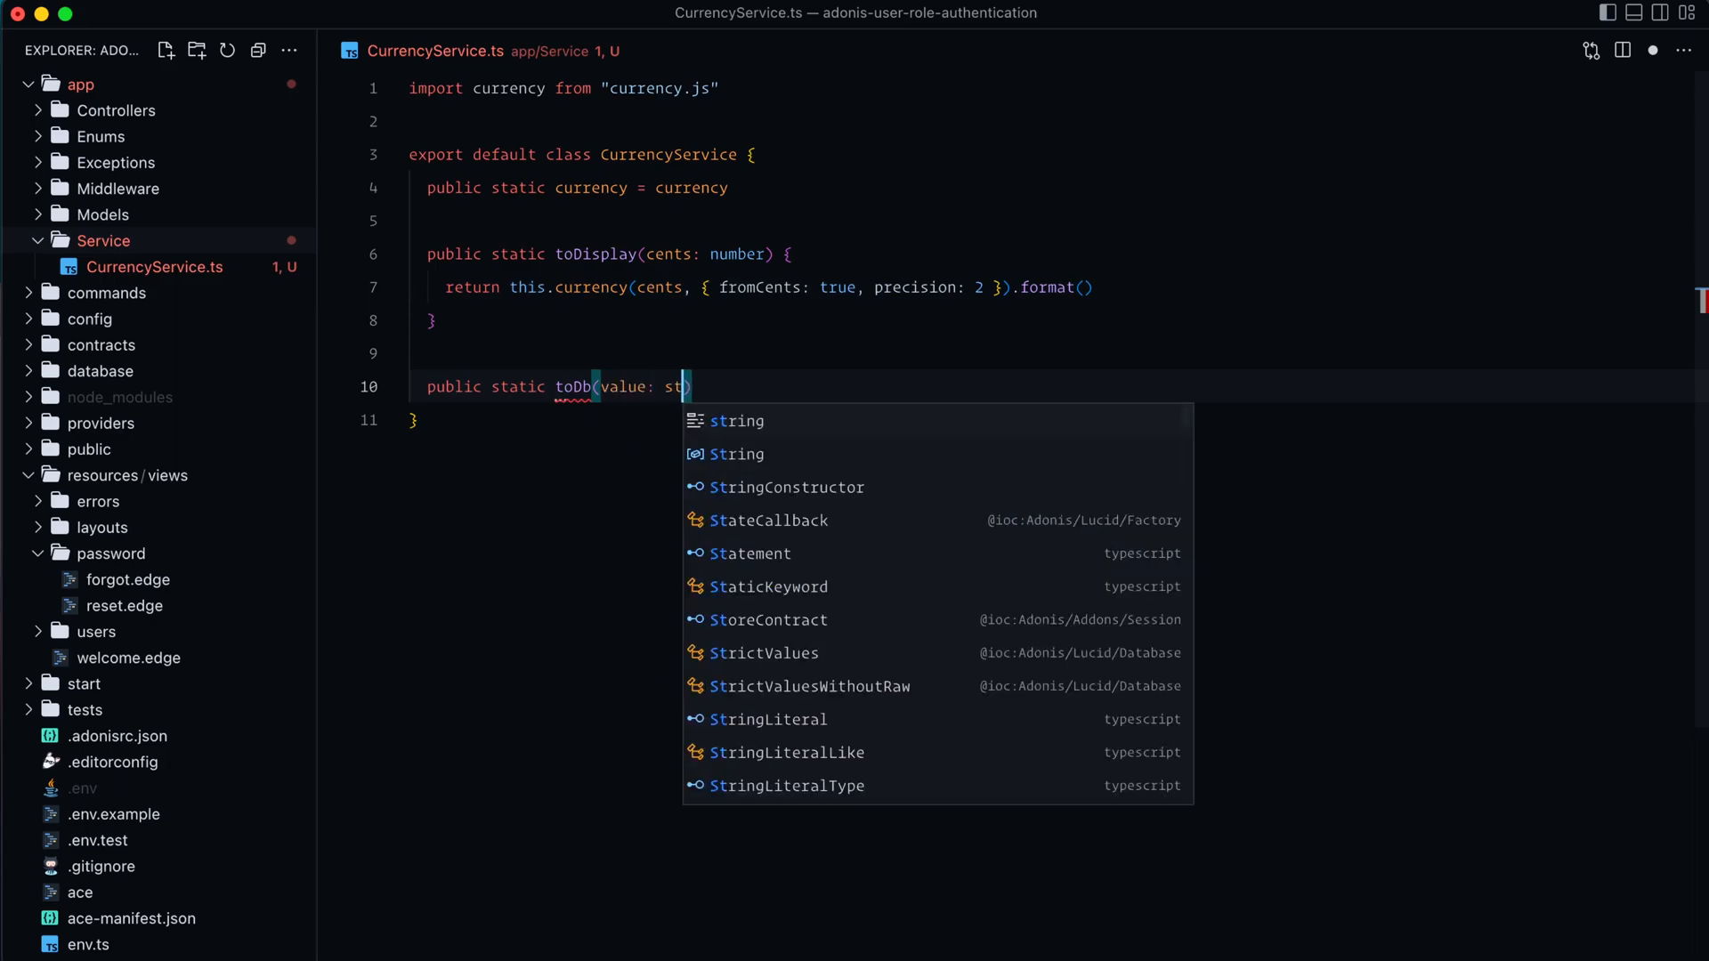
{"action": "type", "text": "number | string"}
{"action": "type", "text": "ret"}
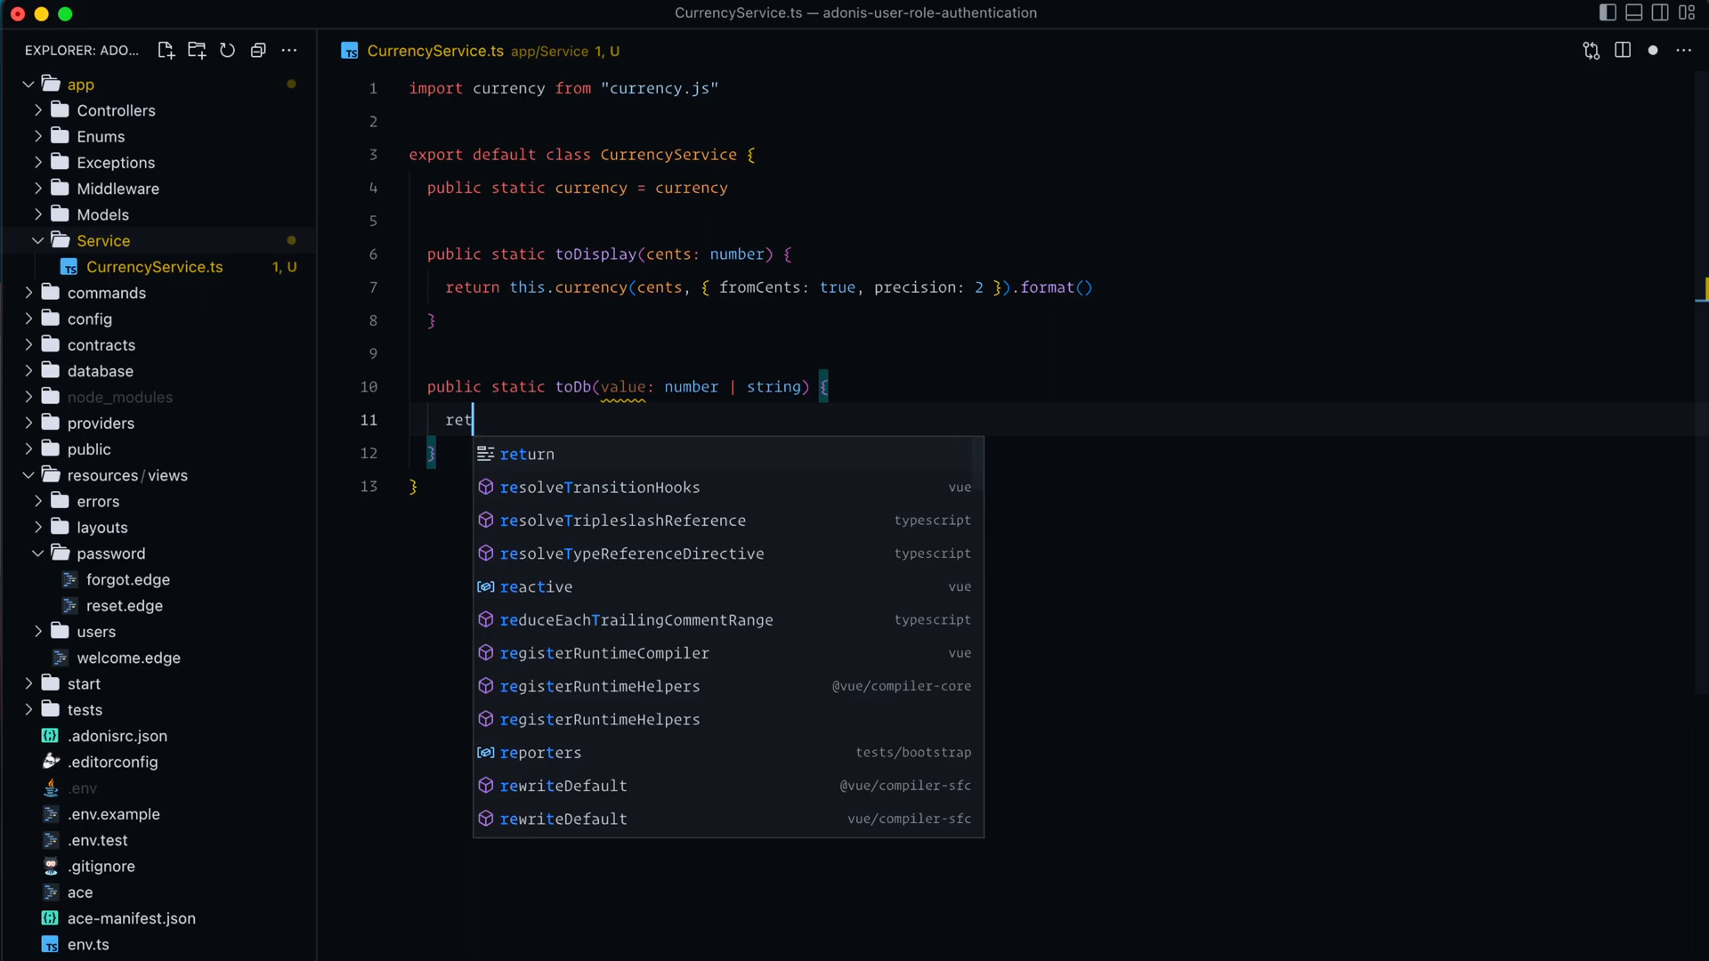
{"action": "type", "text": "urn this."}
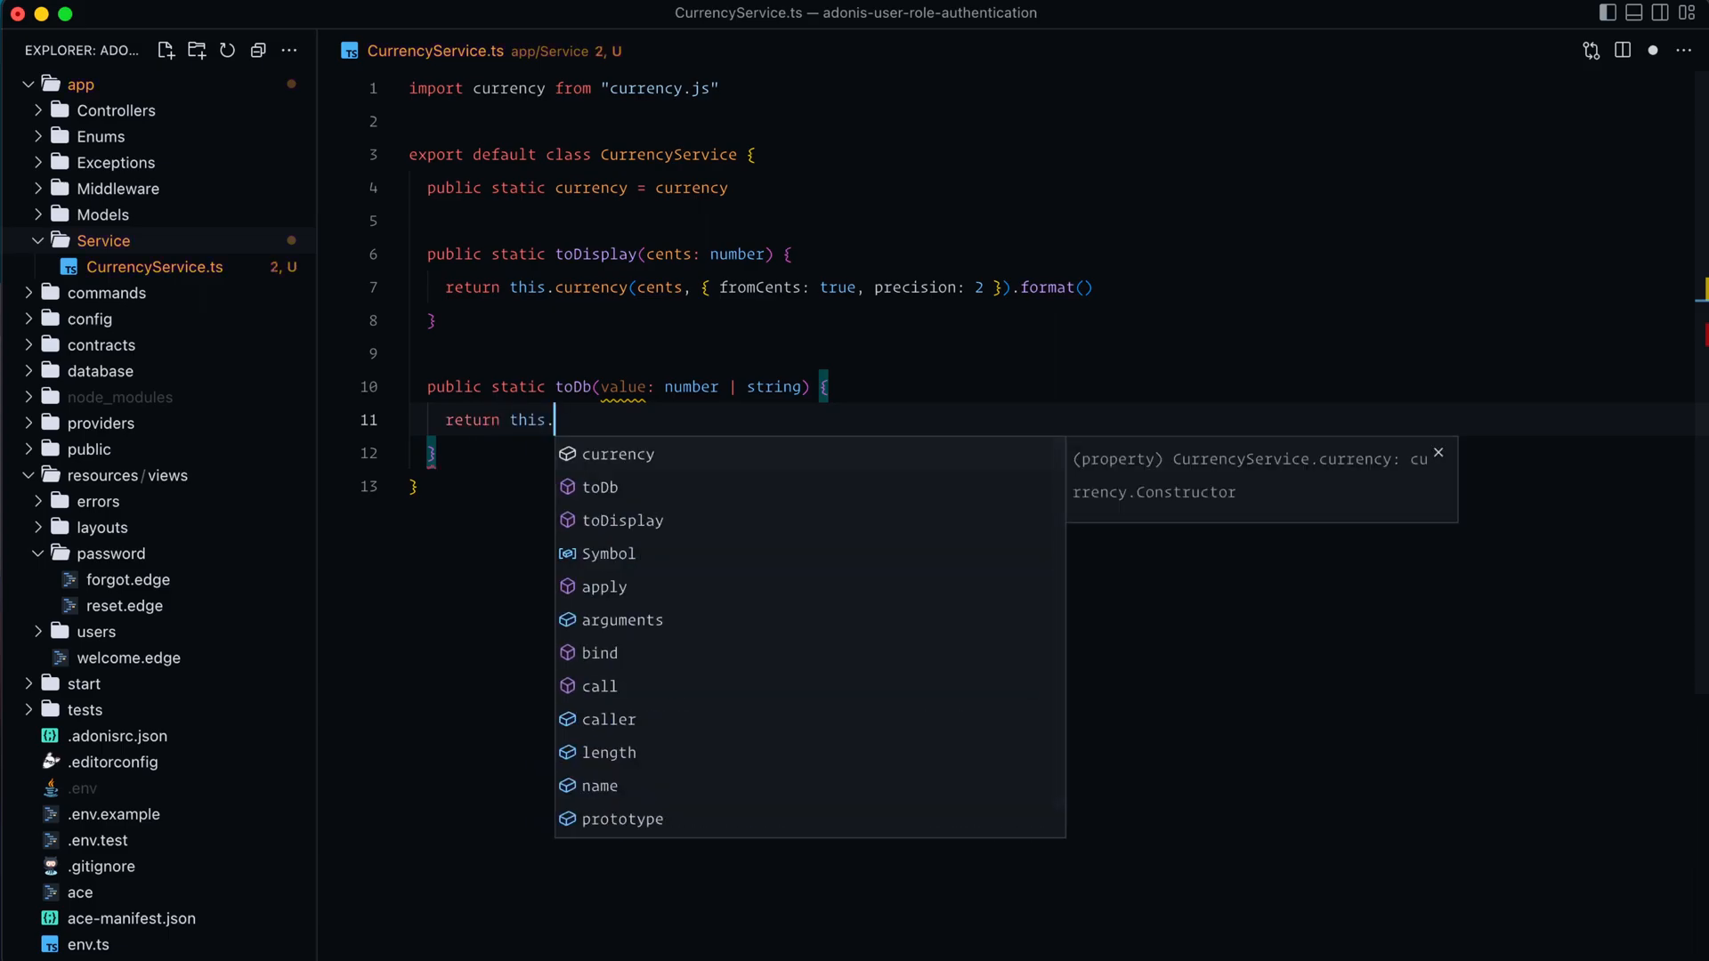
{"action": "type", "text": "currency(value).intValue"}
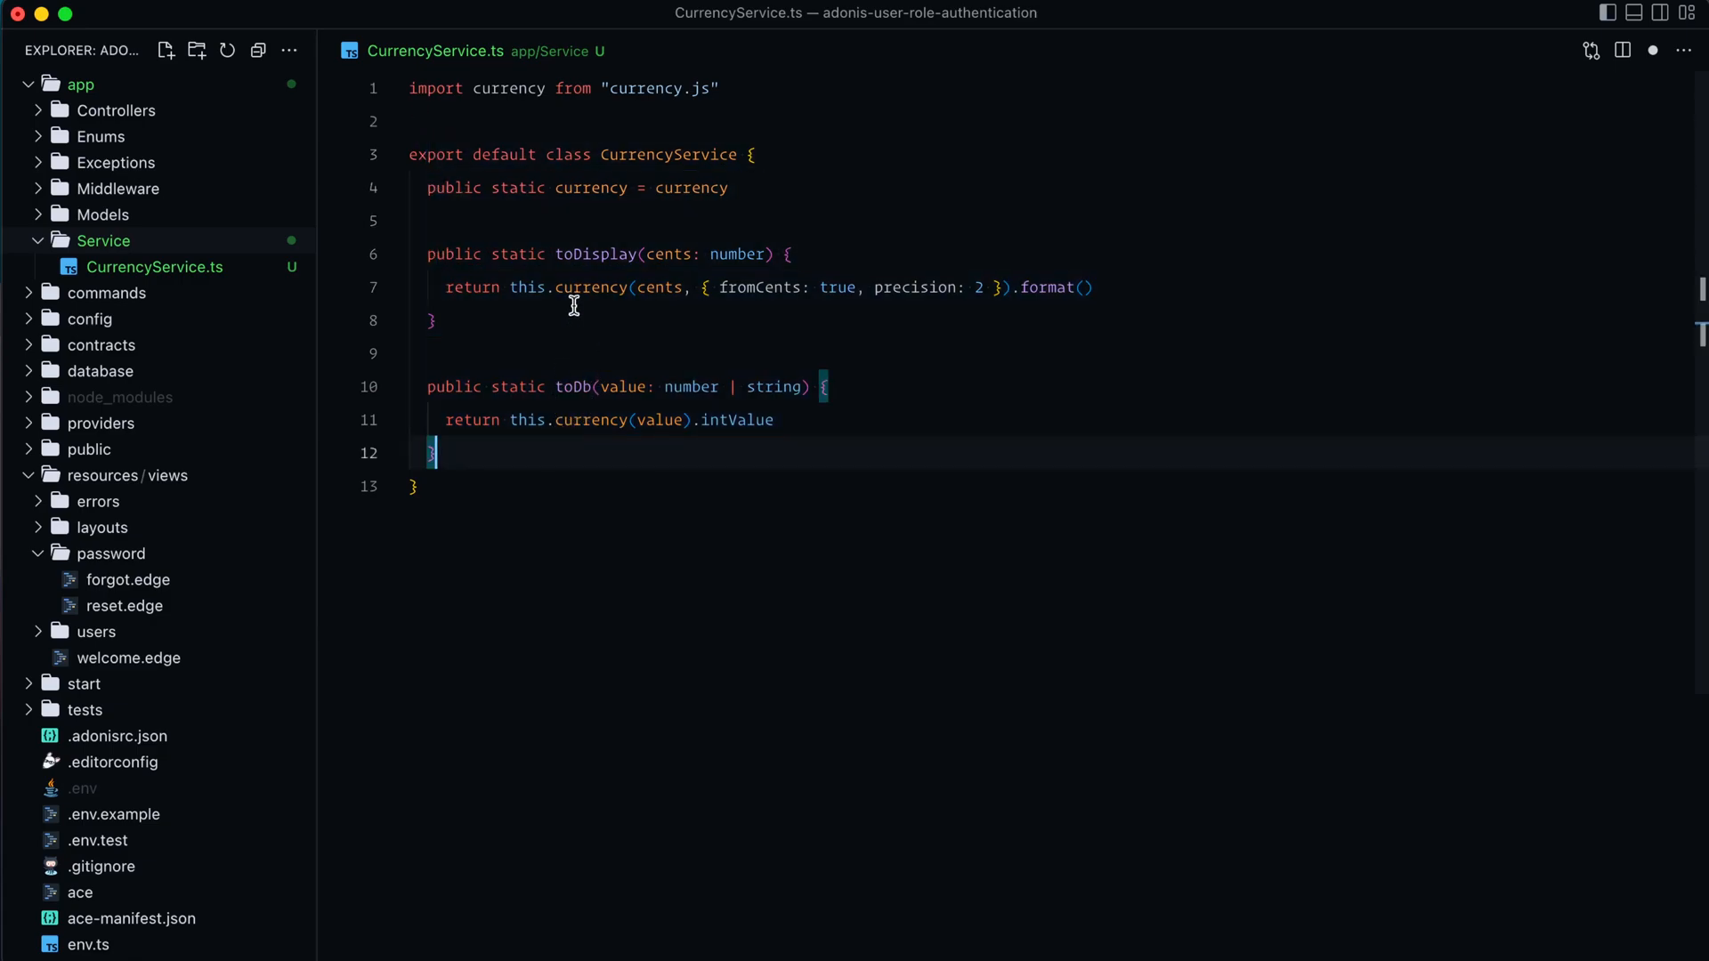
{"action": "double_click", "coordinate": [596, 253]}
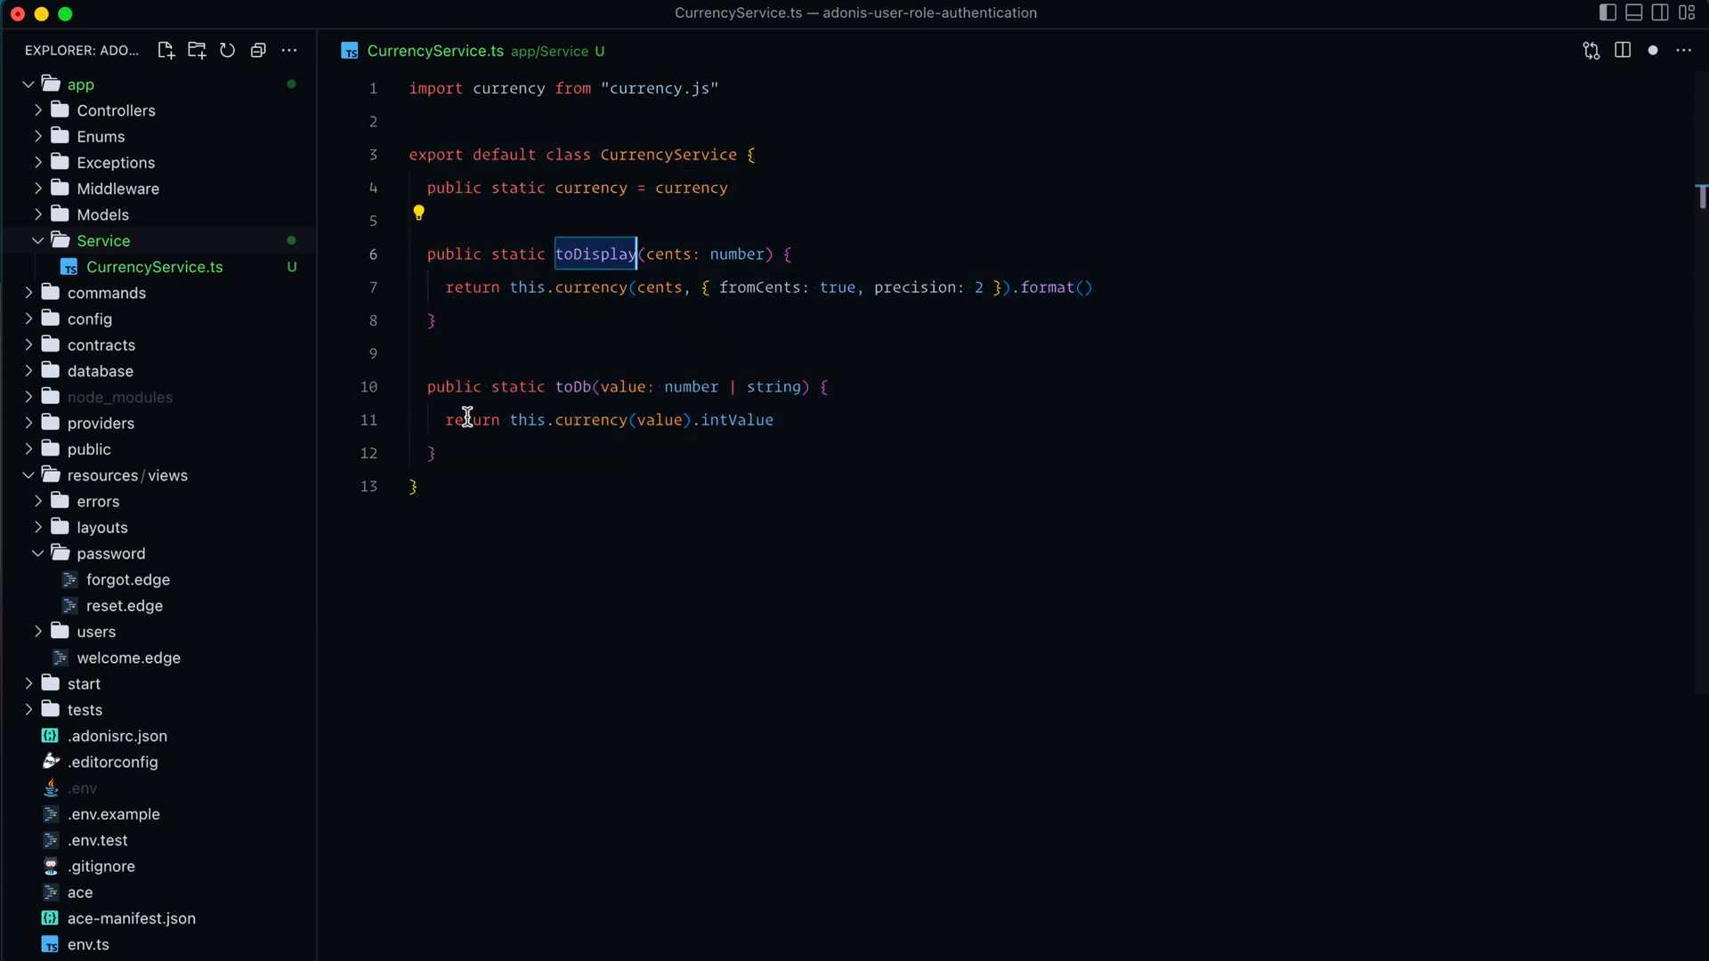
{"action": "left_click_drag", "start_coordinate": [425, 385], "coordinate": [436, 453]}
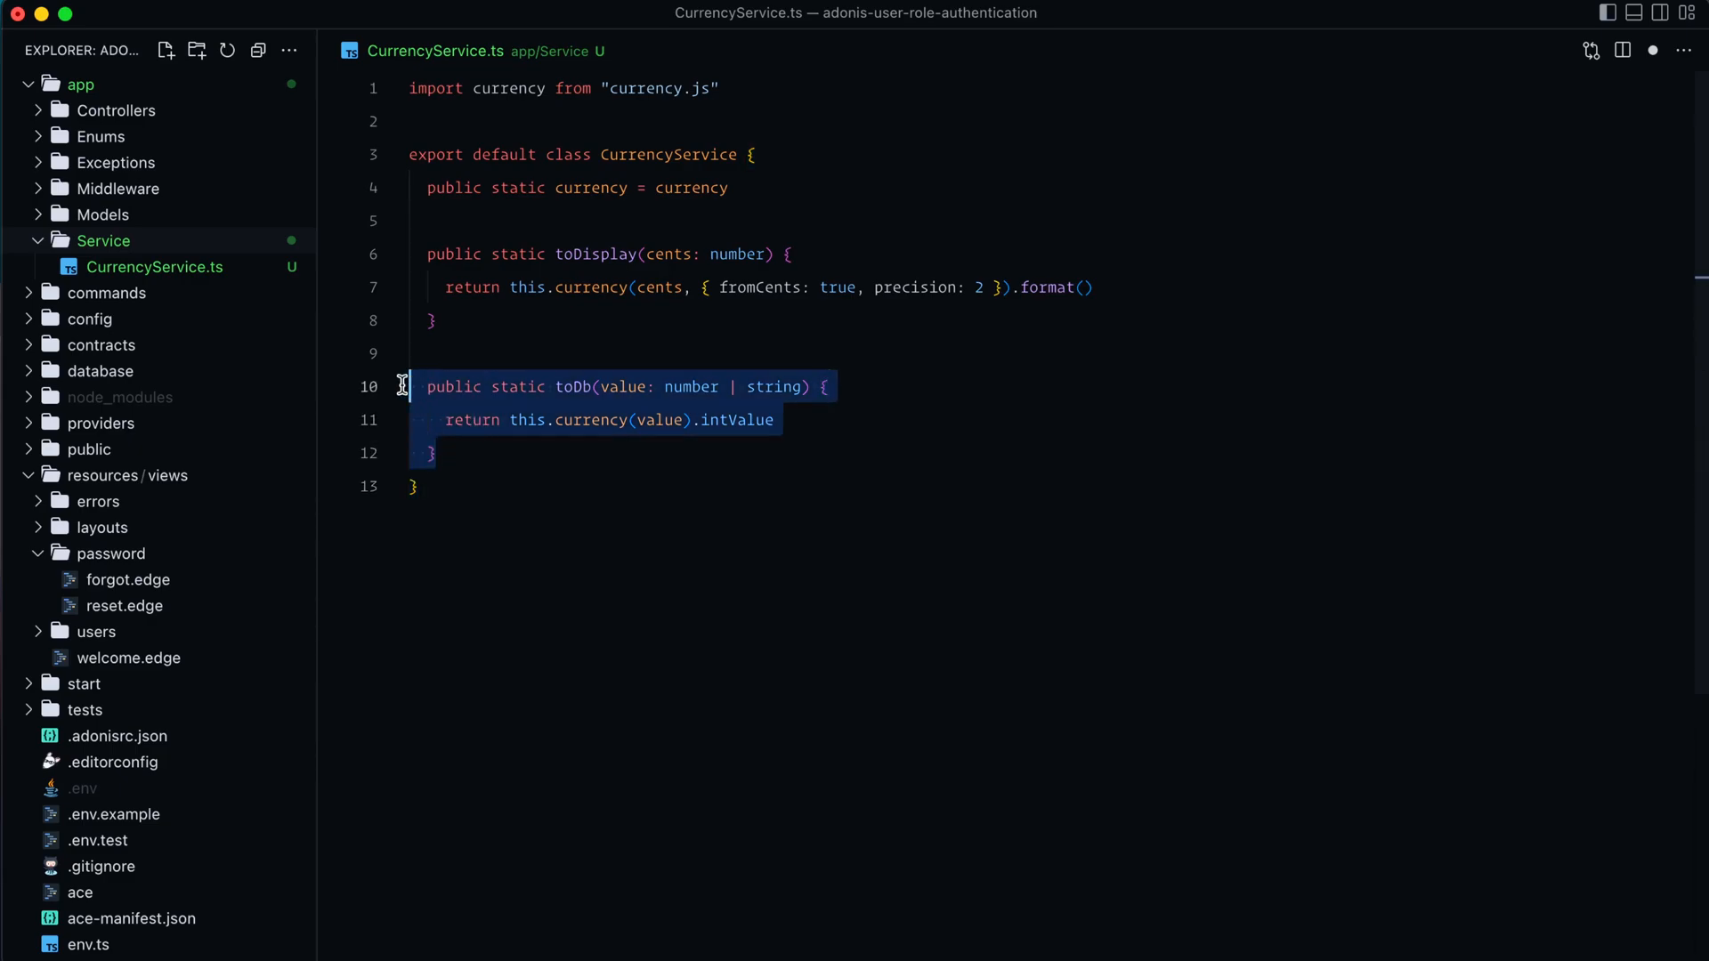
{"action": "left_click", "coordinate": [434, 486]}
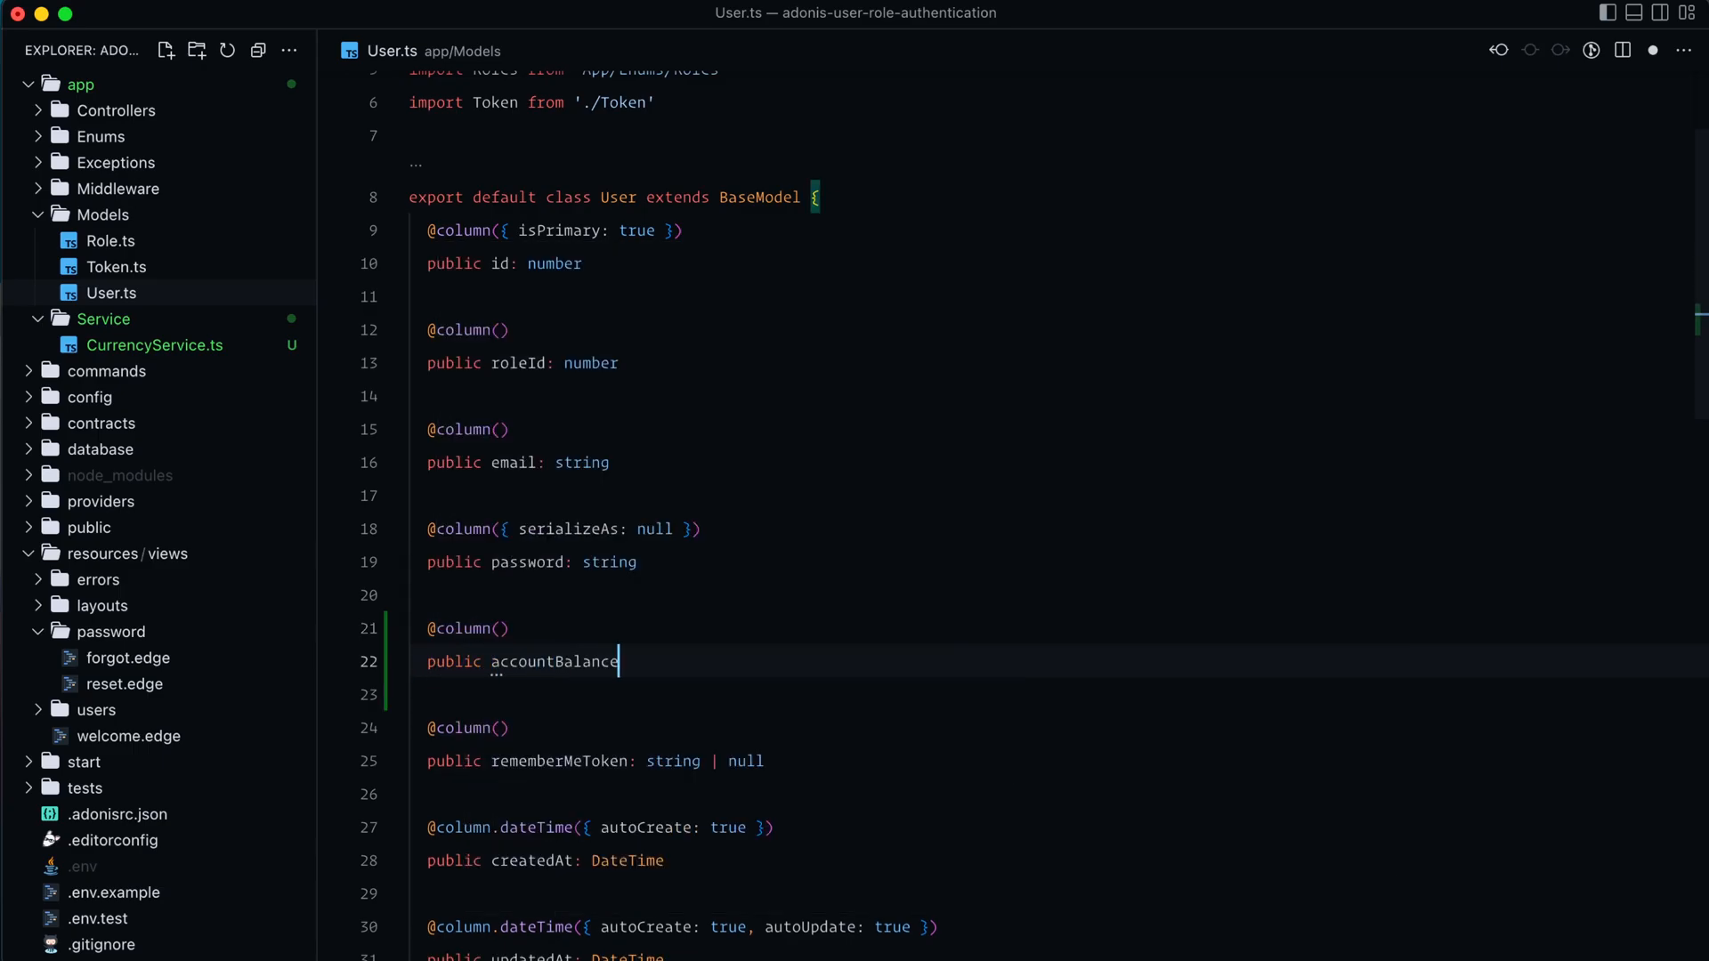
Declare accountBalance: number with consume via CurrencyService.toDisplay and prepare via CurrencyService.toDb.
{"action": "type", "text": ": number"}
{"action": "left_click", "coordinate": [467, 628]}
{"action": "type", "text": "{"}
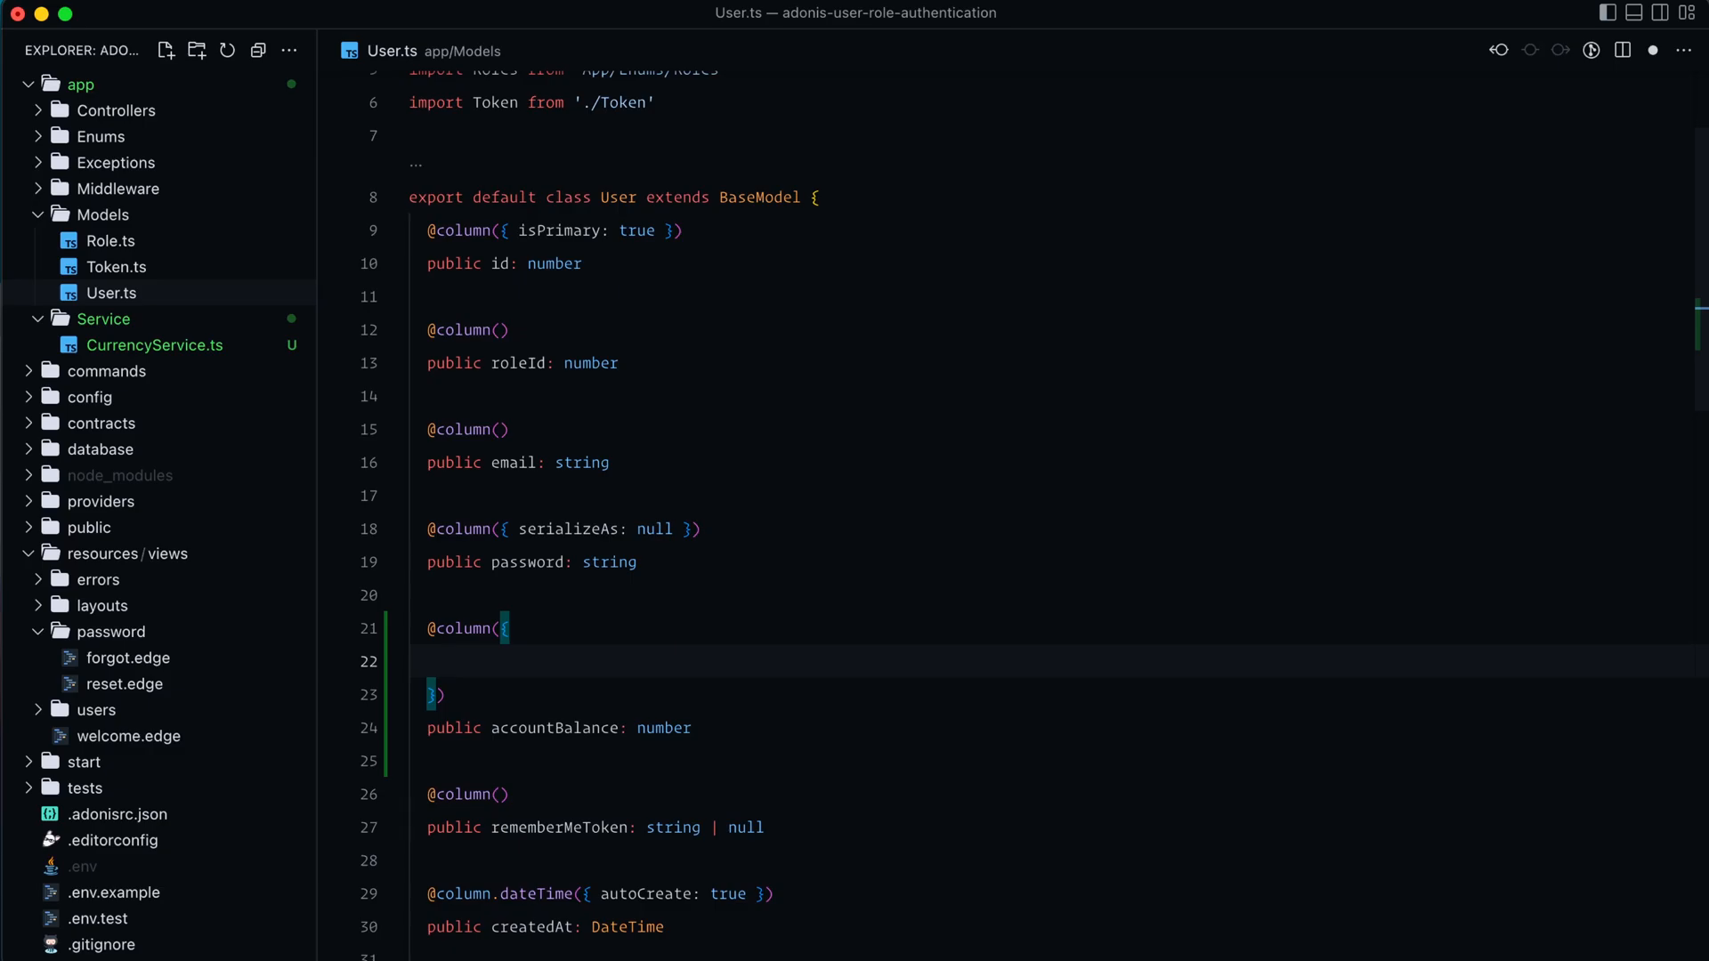
{"action": "type", "text": "consume:"}
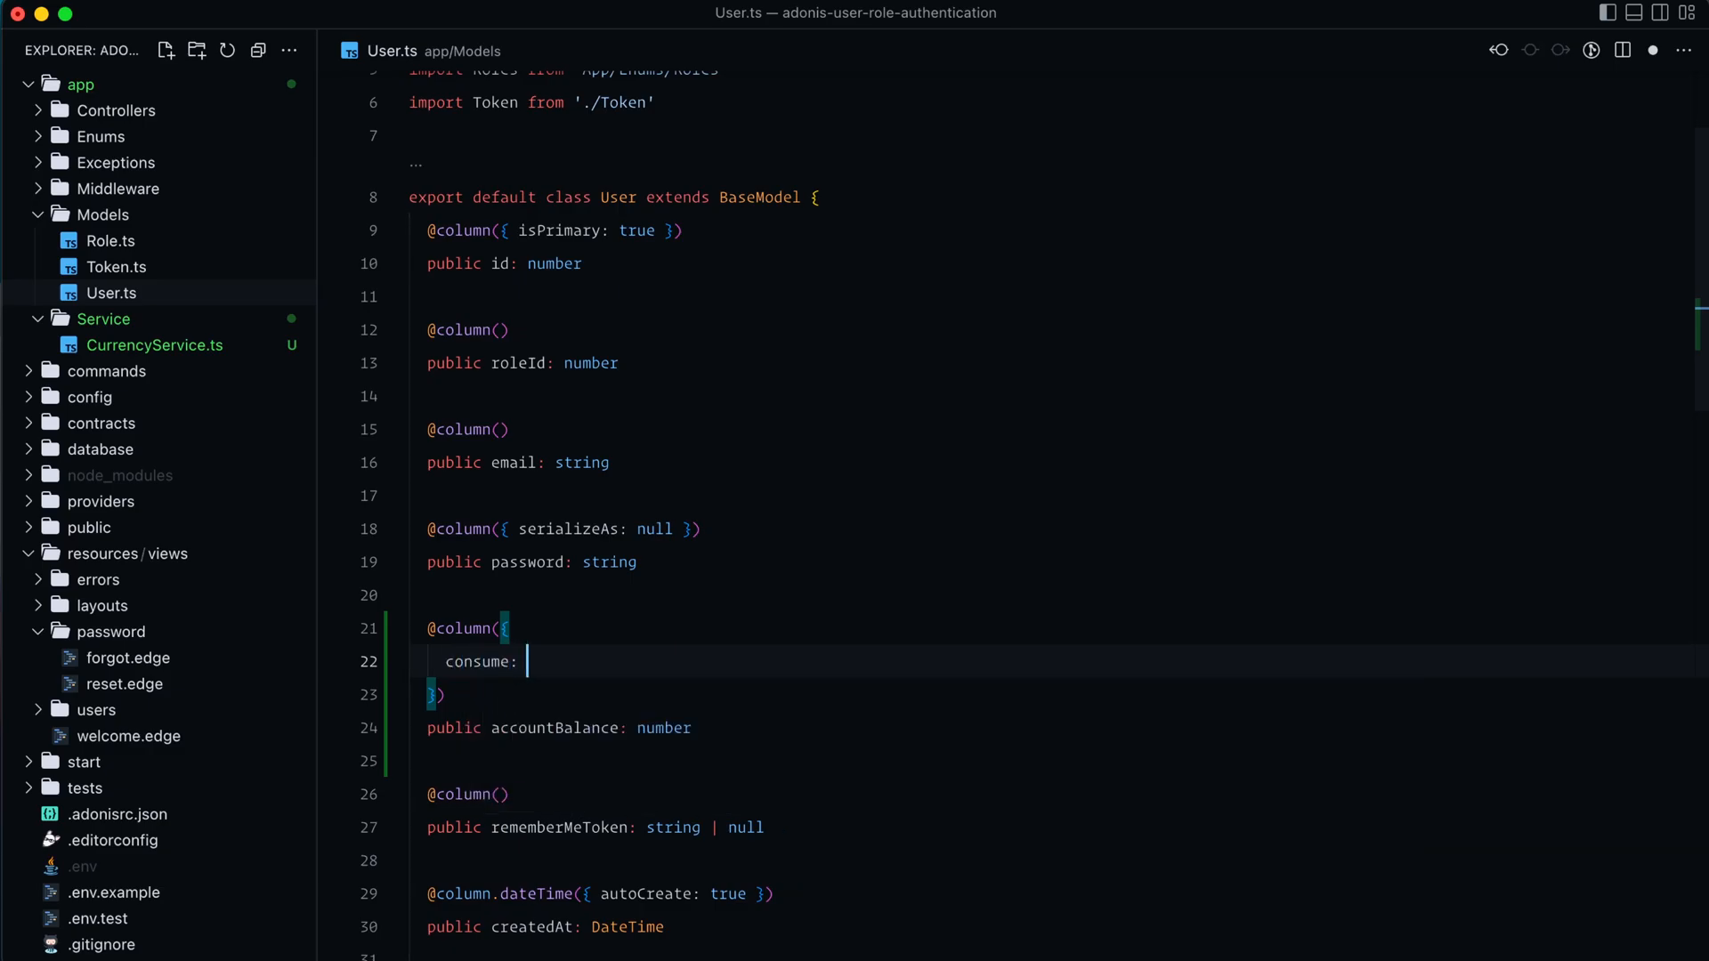
{"action": "type", "text": "(value) => CurrencyService"}
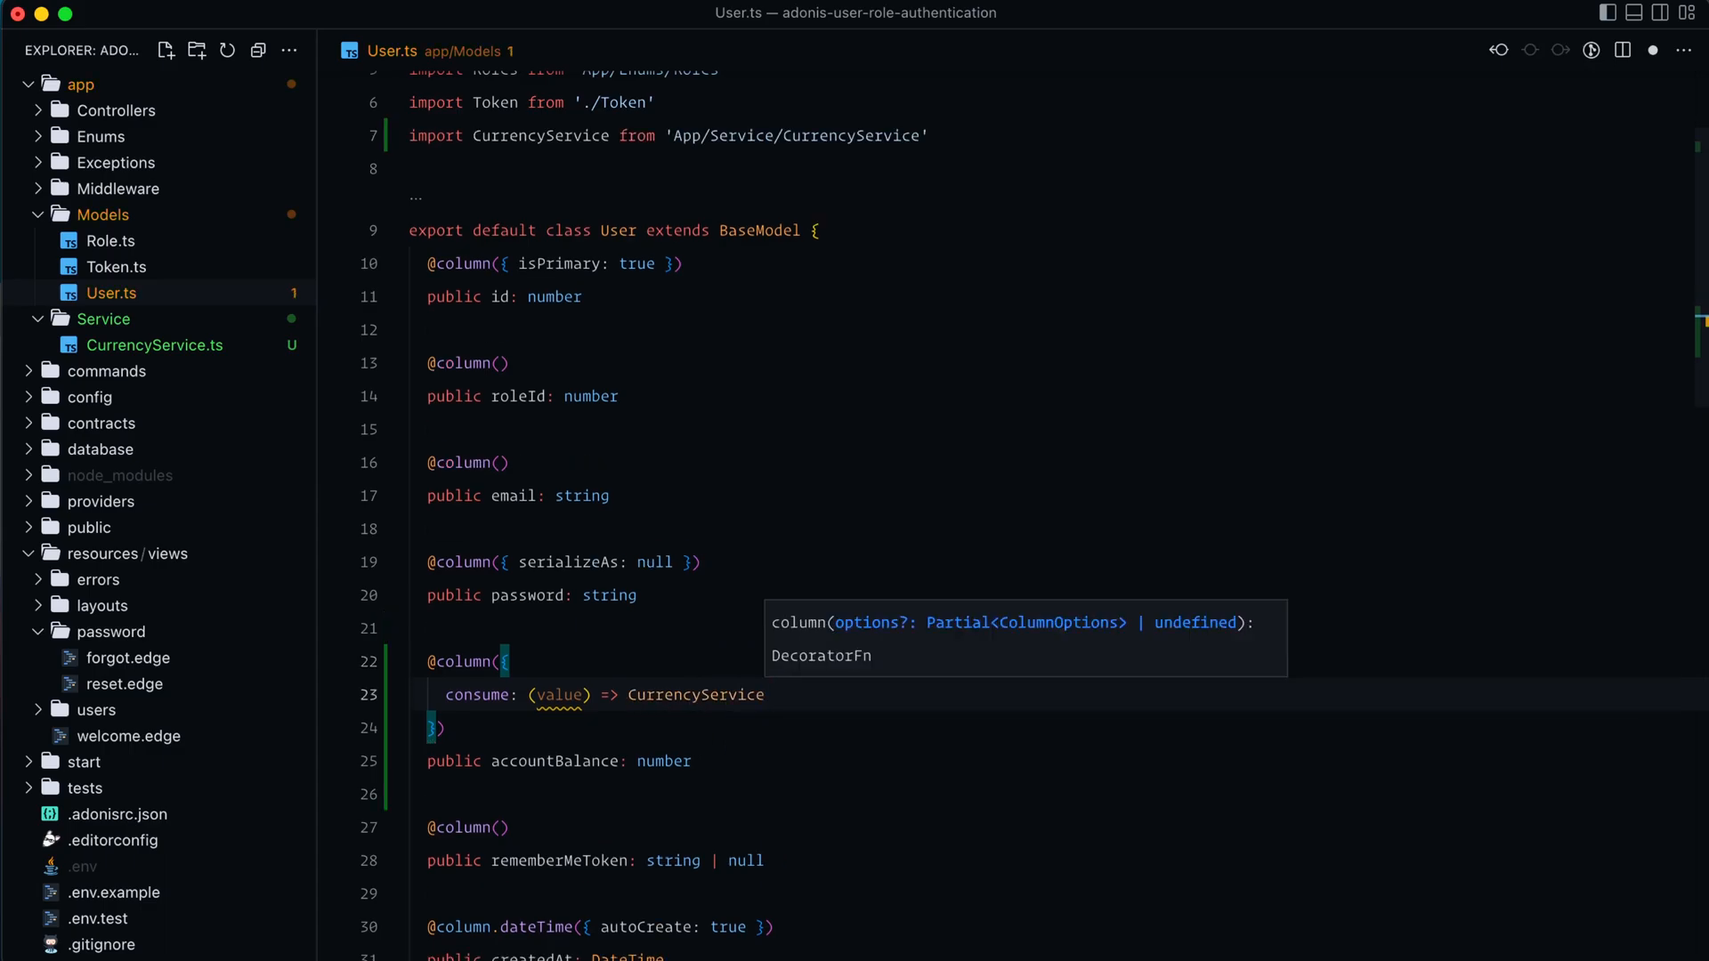
{"action": "type", "text": ".toDisplay("}
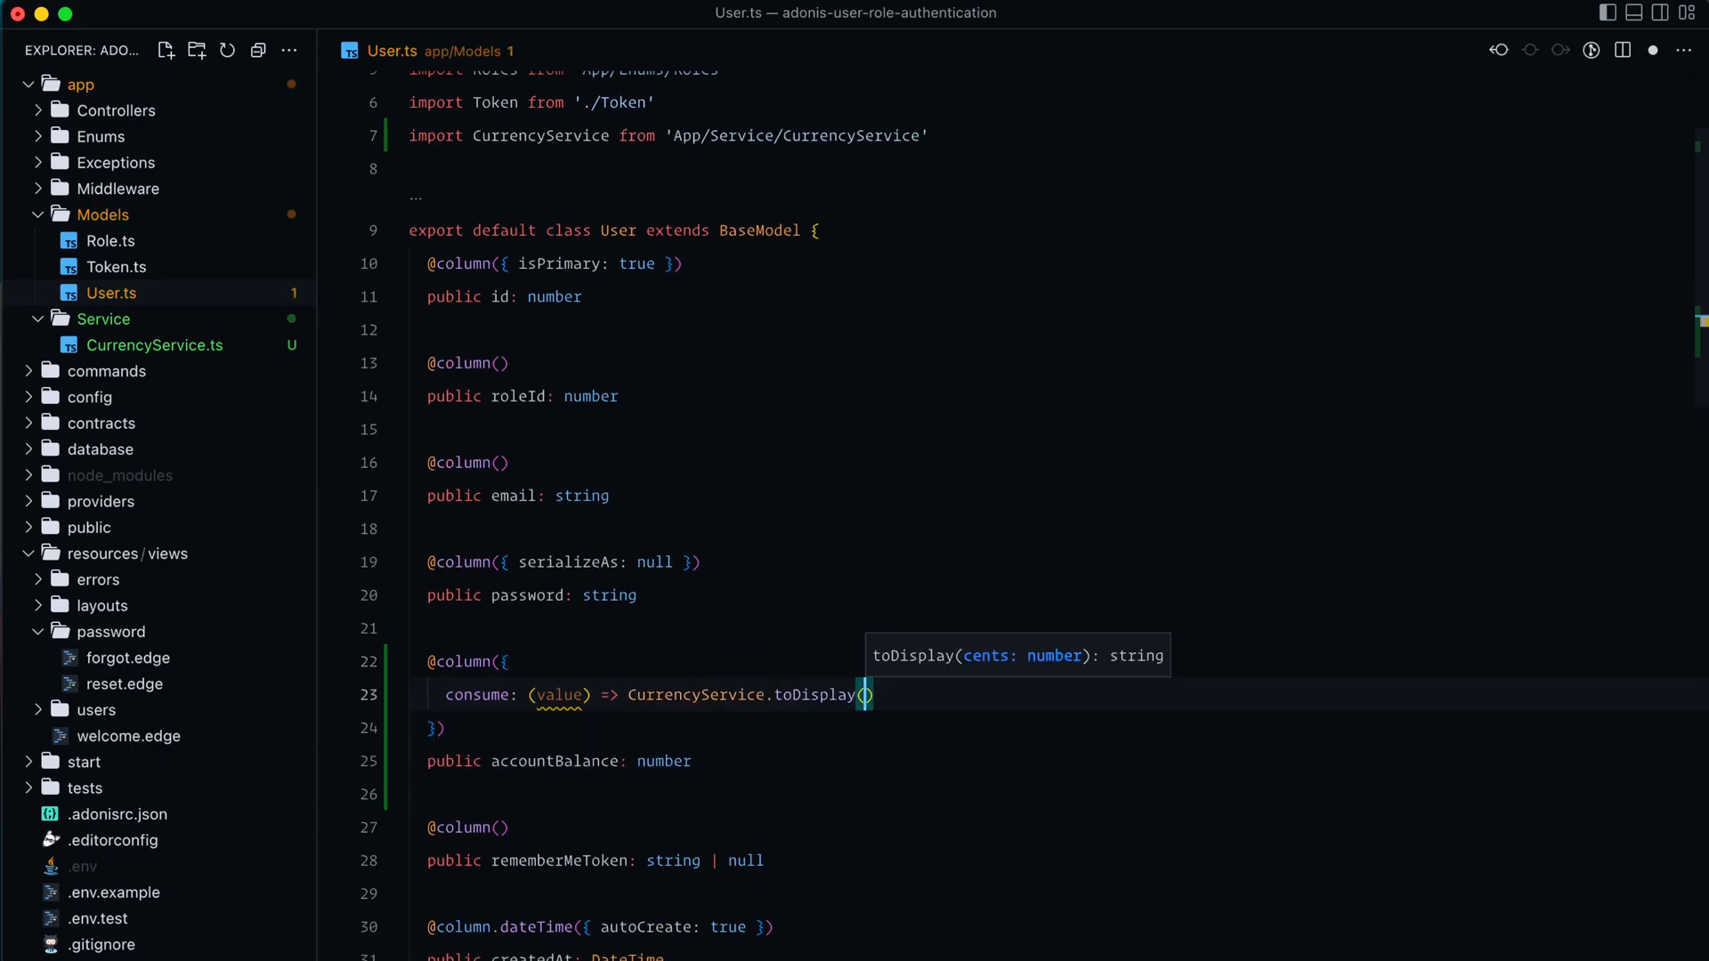
{"action": "type", "text": "value"}
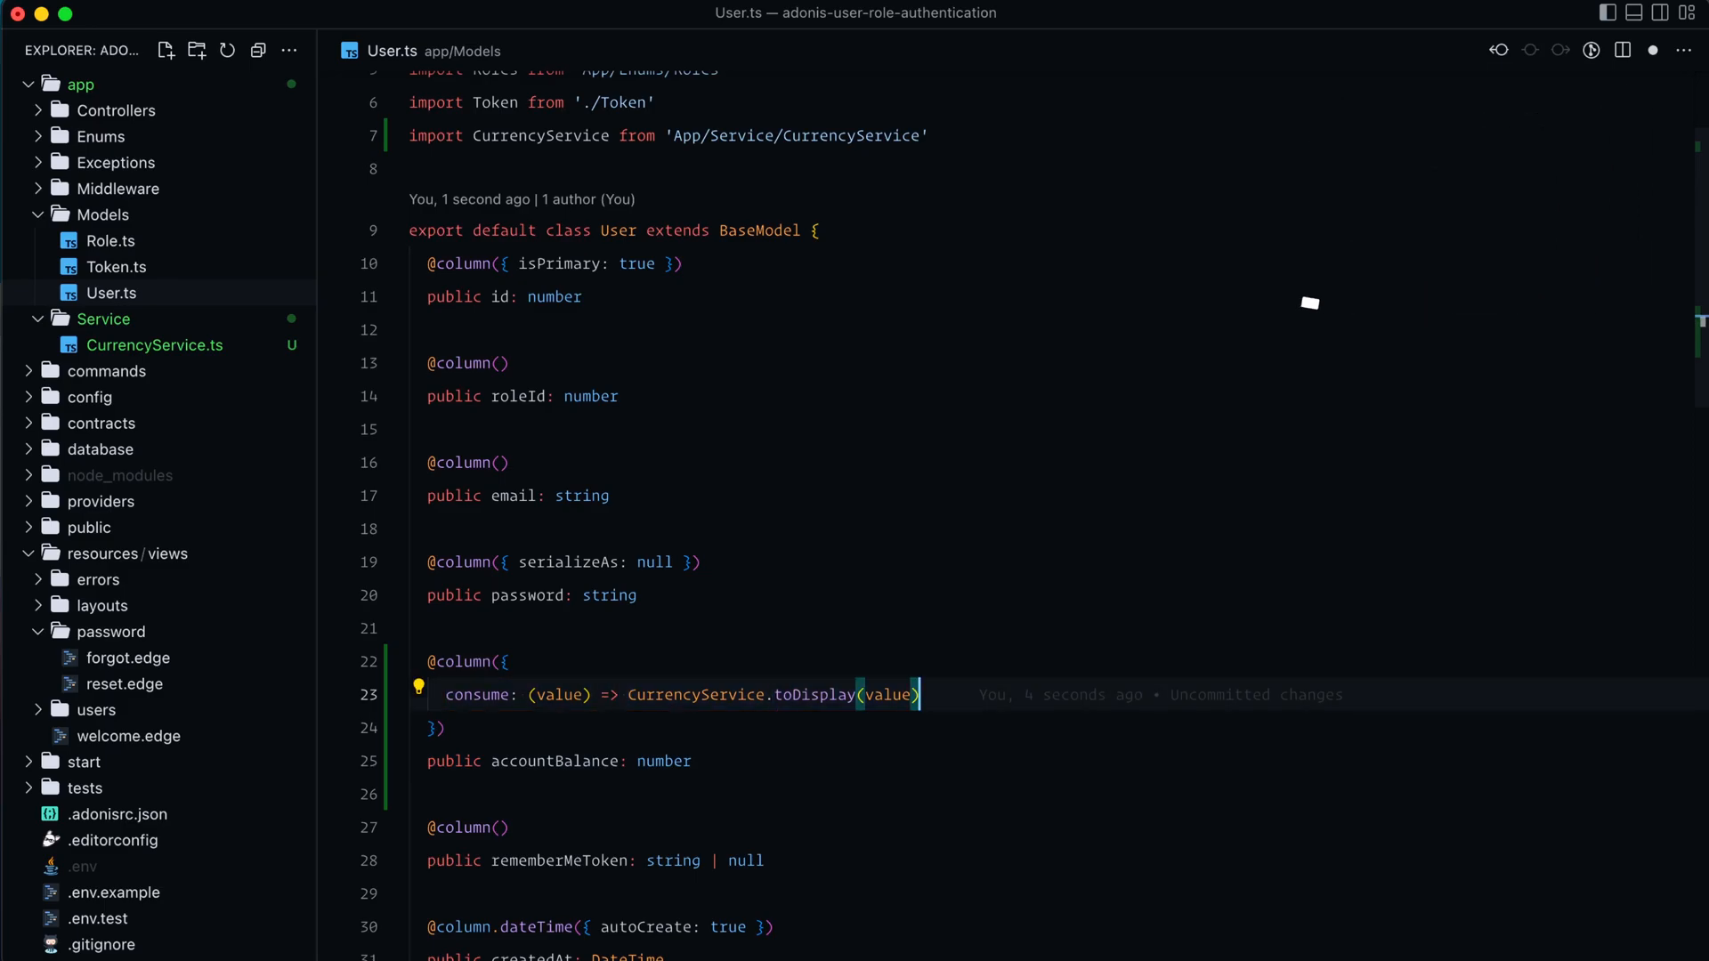
{"action": "type", "text": "prepare: (value) => CurrencyService.toDb(value"}
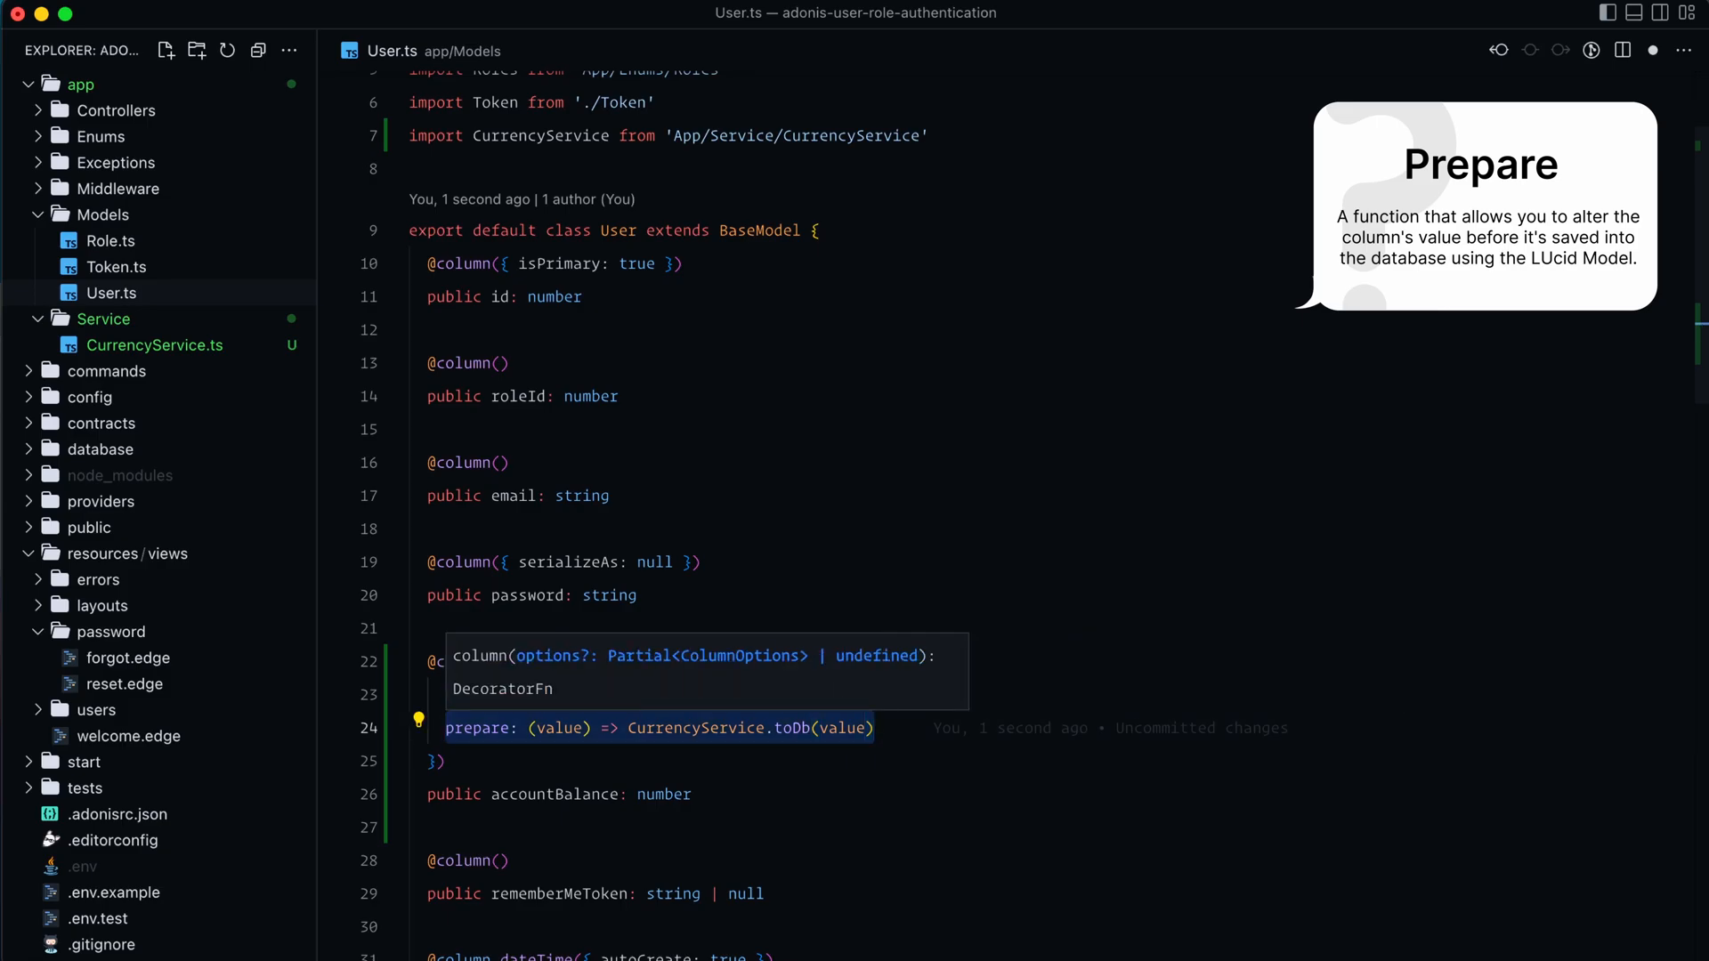
{"action": "type", "text": "consume: (value) => CurrencyService.toDisplay(value),"}
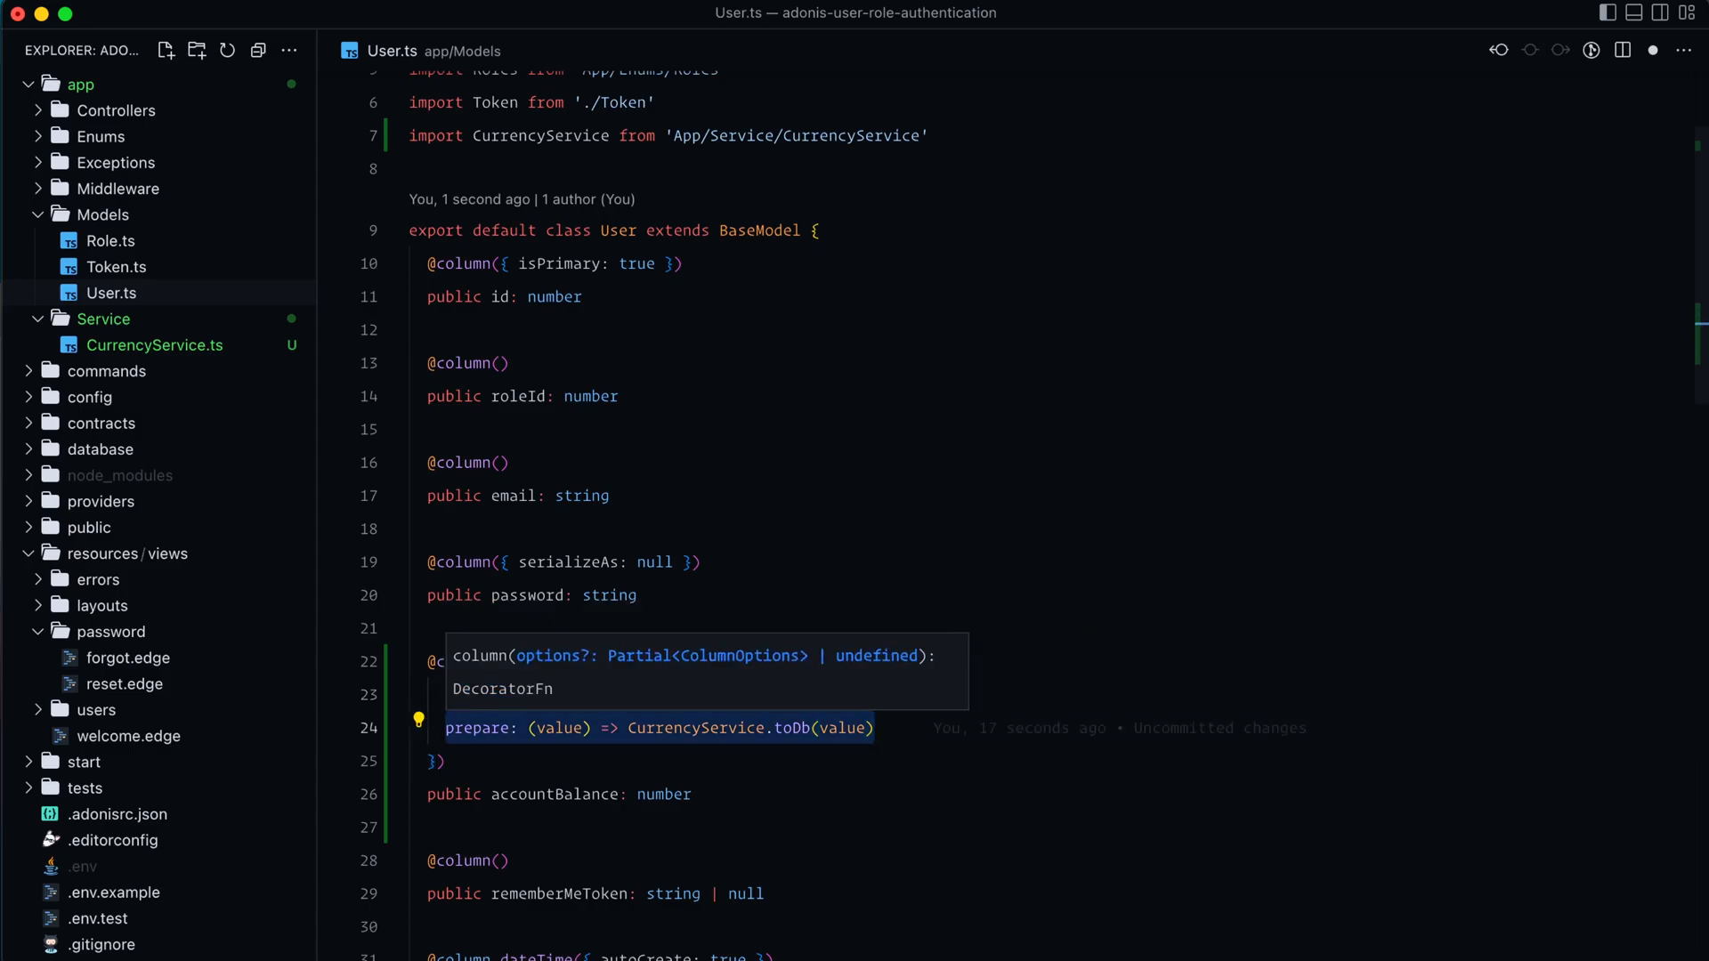
{"action": "type", "text": "consume: (value) => CurrencyService.toDisplay(value),"}
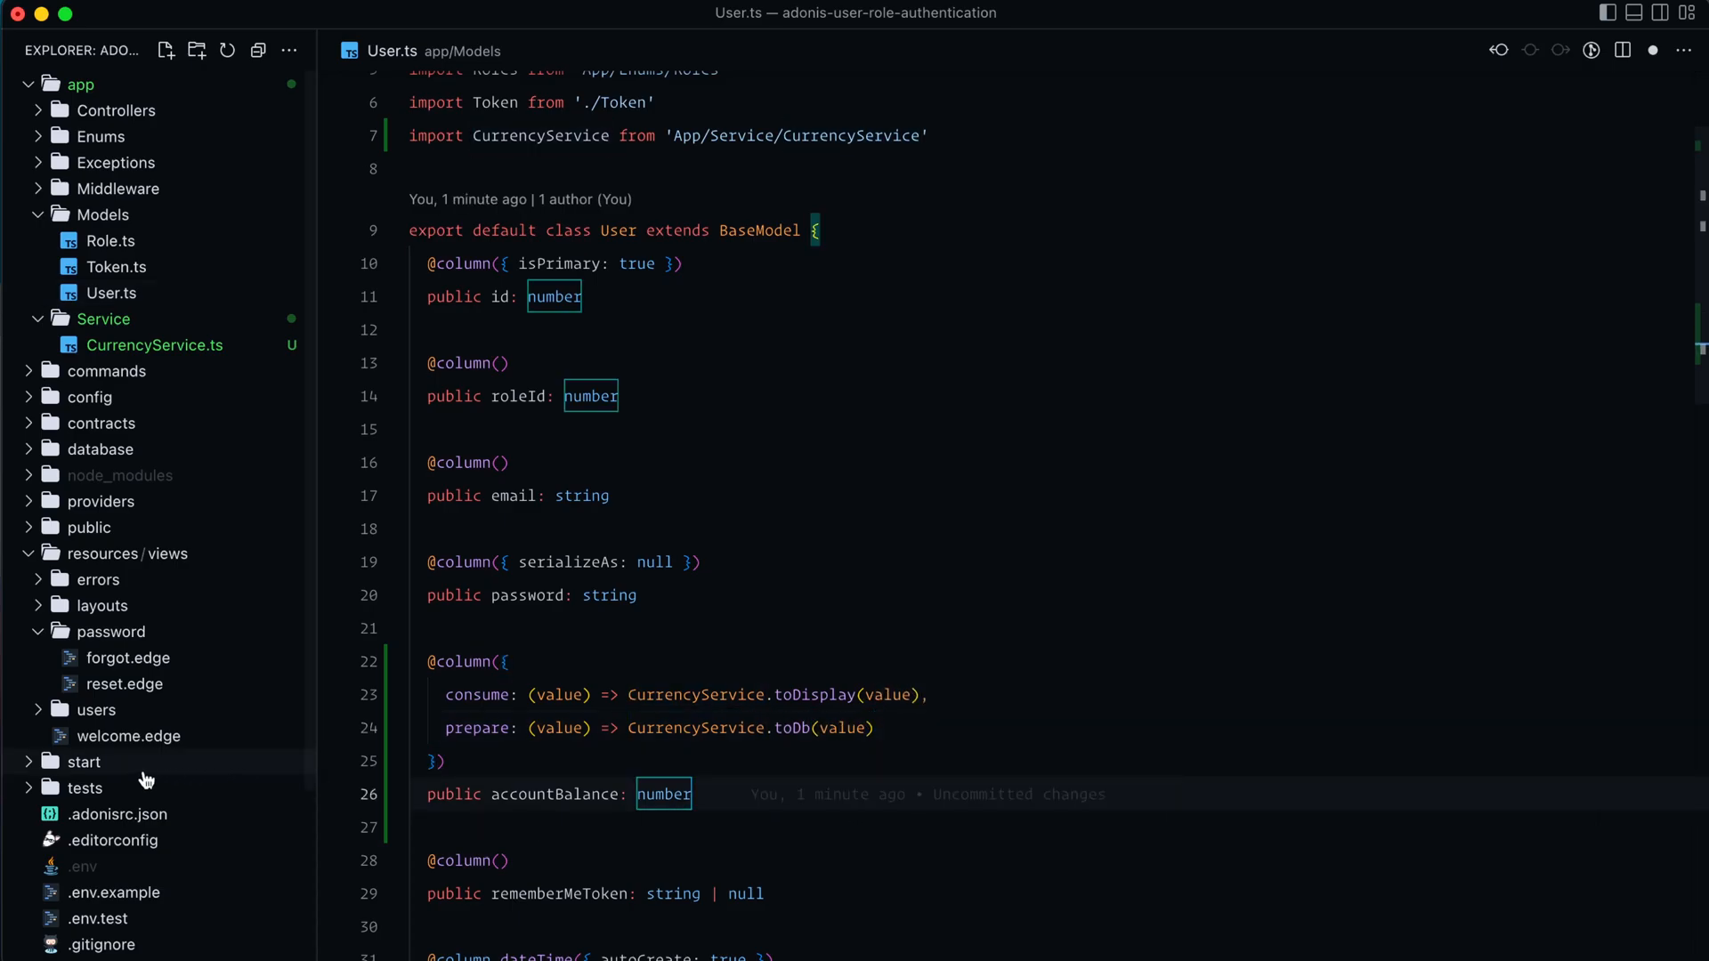
Open start/globals.ts and enter the node ace make:prldfile globals command.
{"action": "left_click", "coordinate": [81, 762]}
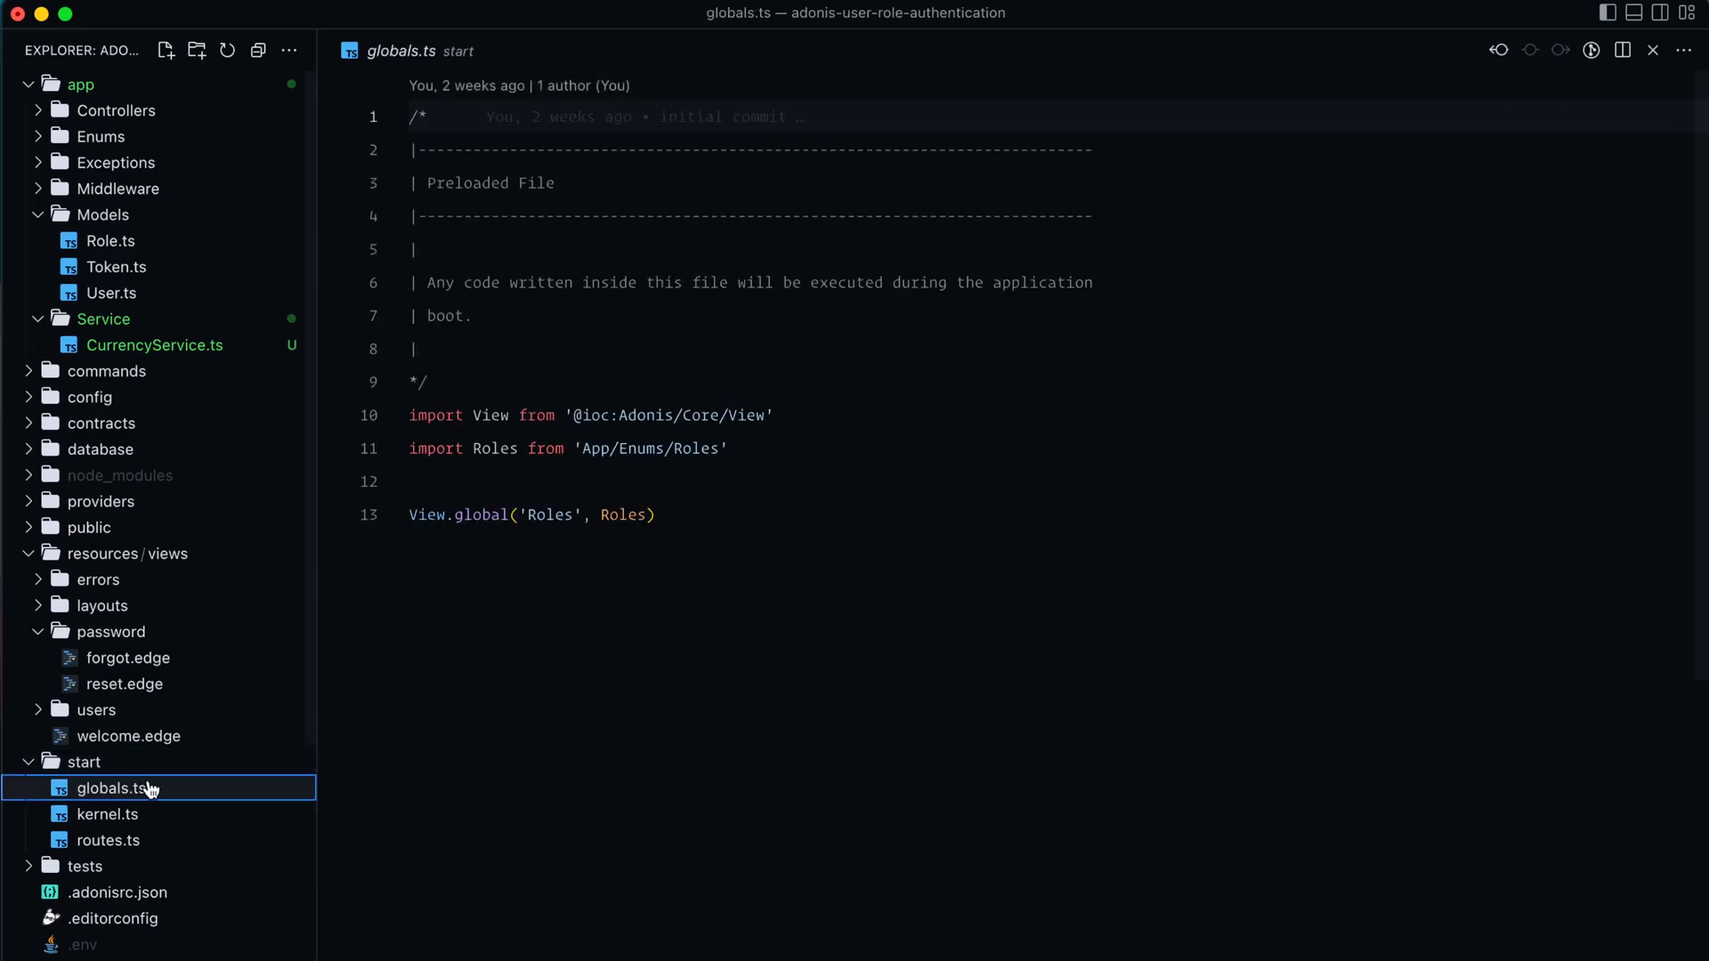
{"action": "left_click", "coordinate": [654, 515]}
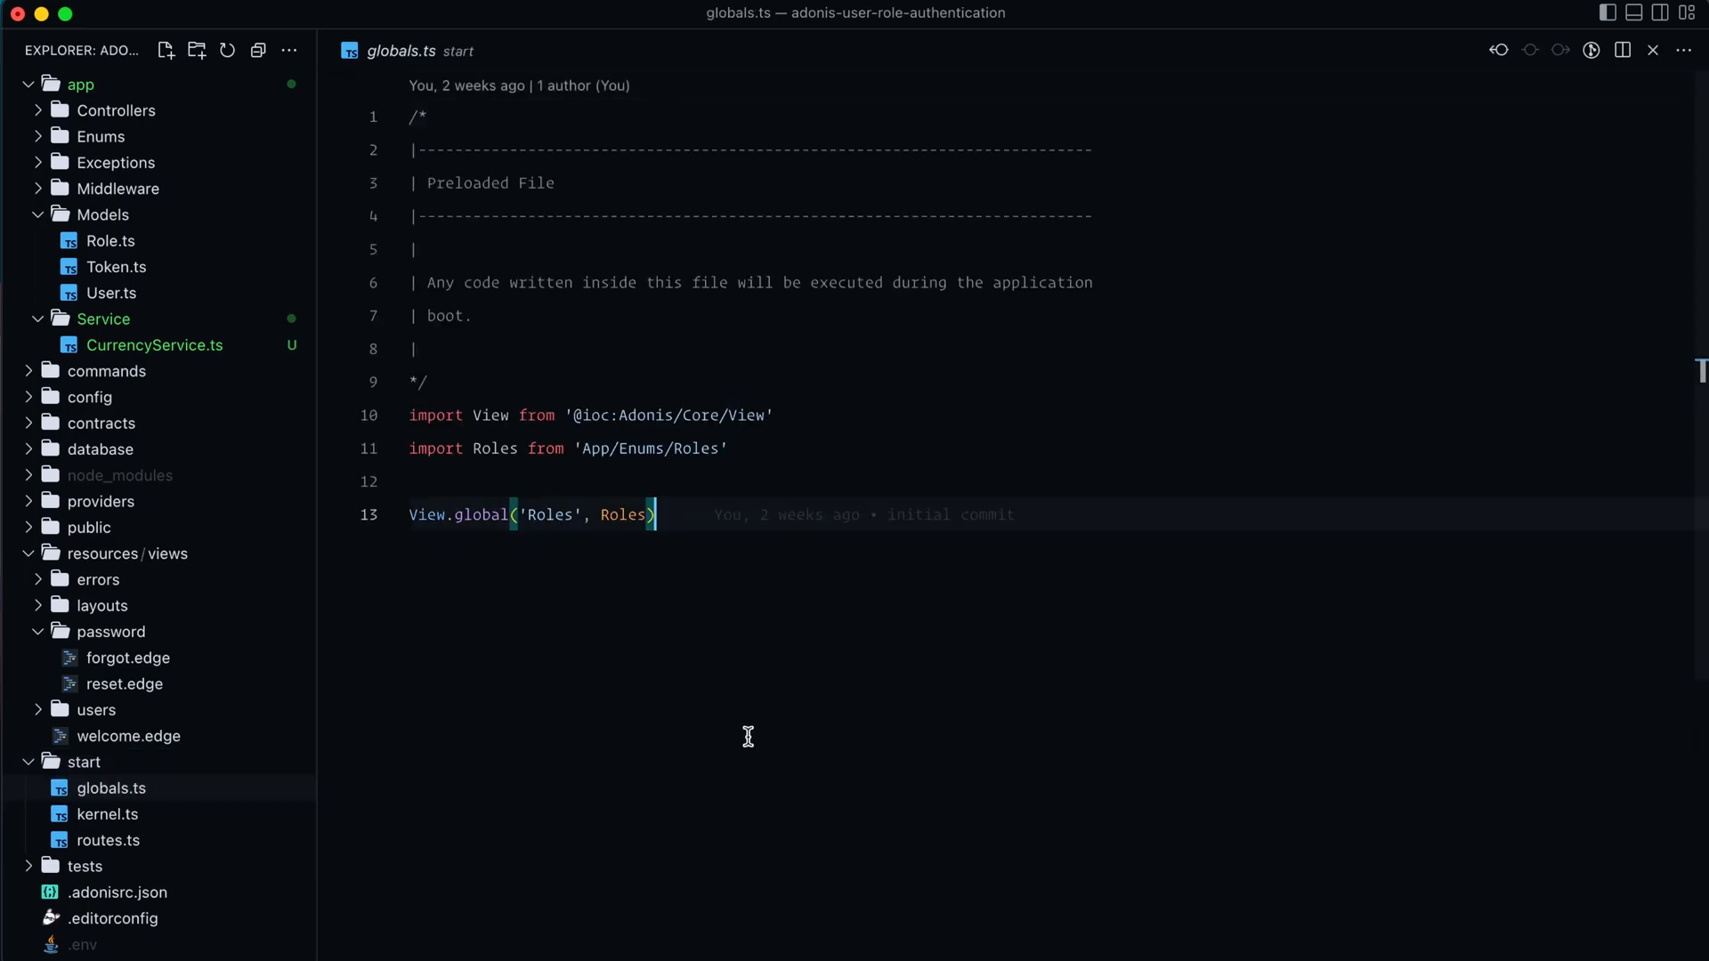
{"action": "mouse_move", "coordinate": [751, 747]}
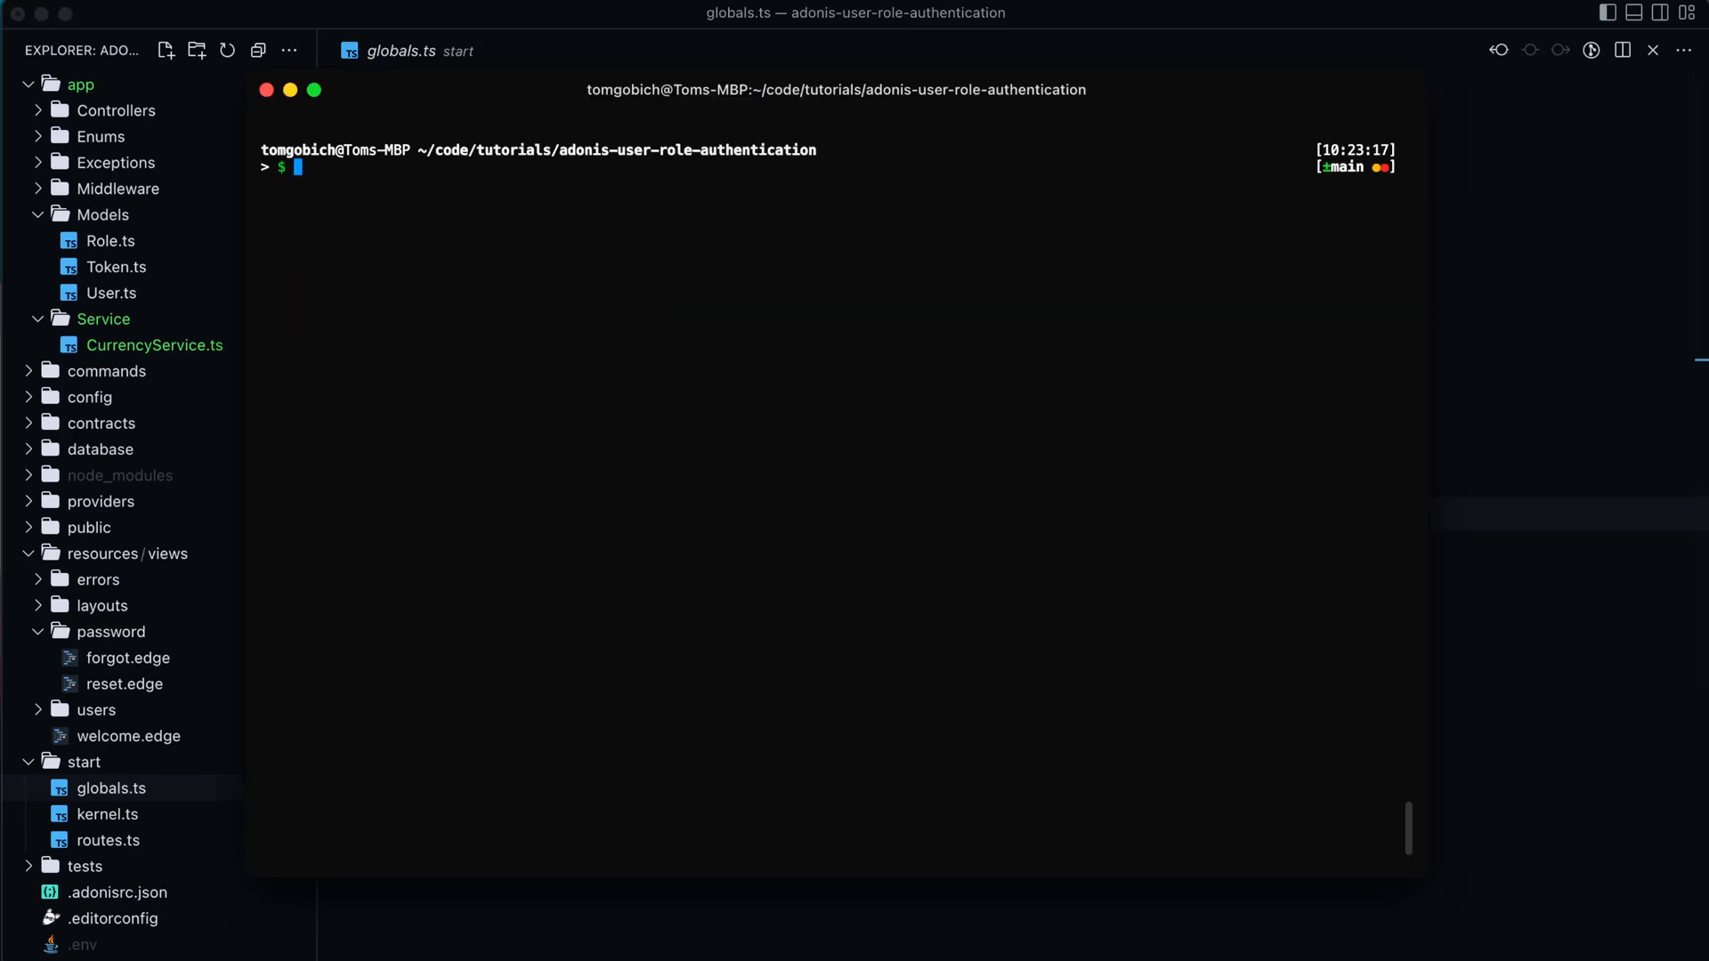
{"action": "type", "text": "node ace make:"}
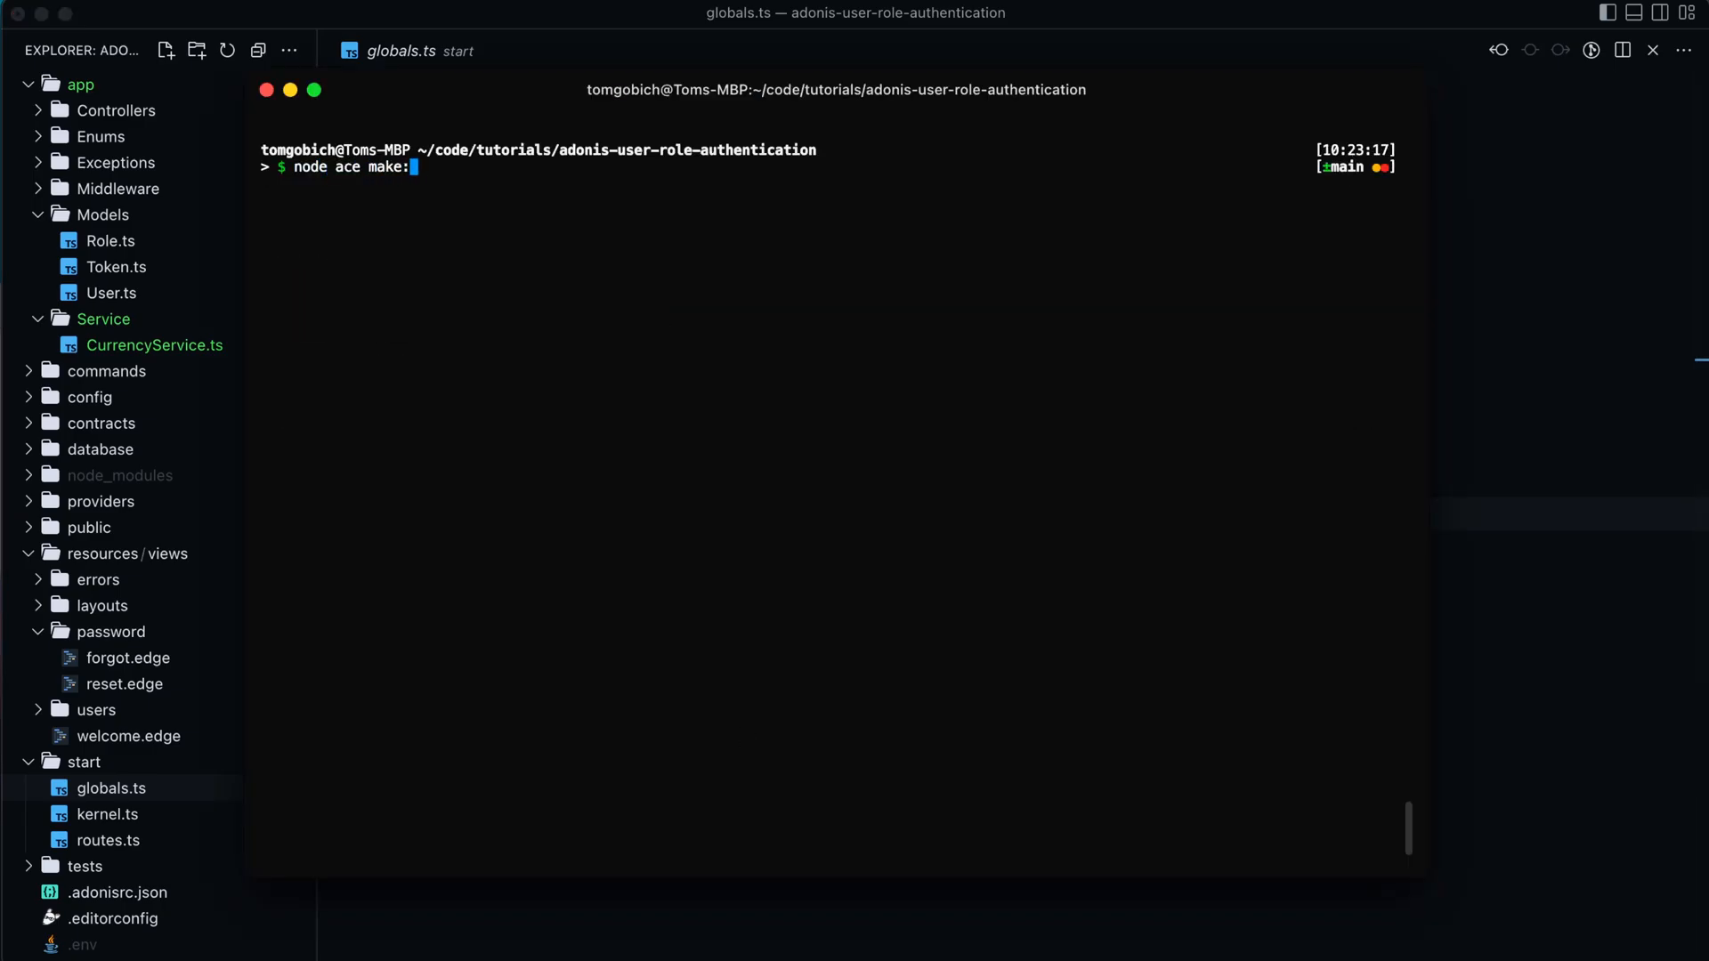
{"action": "type", "text": "prldfile"}
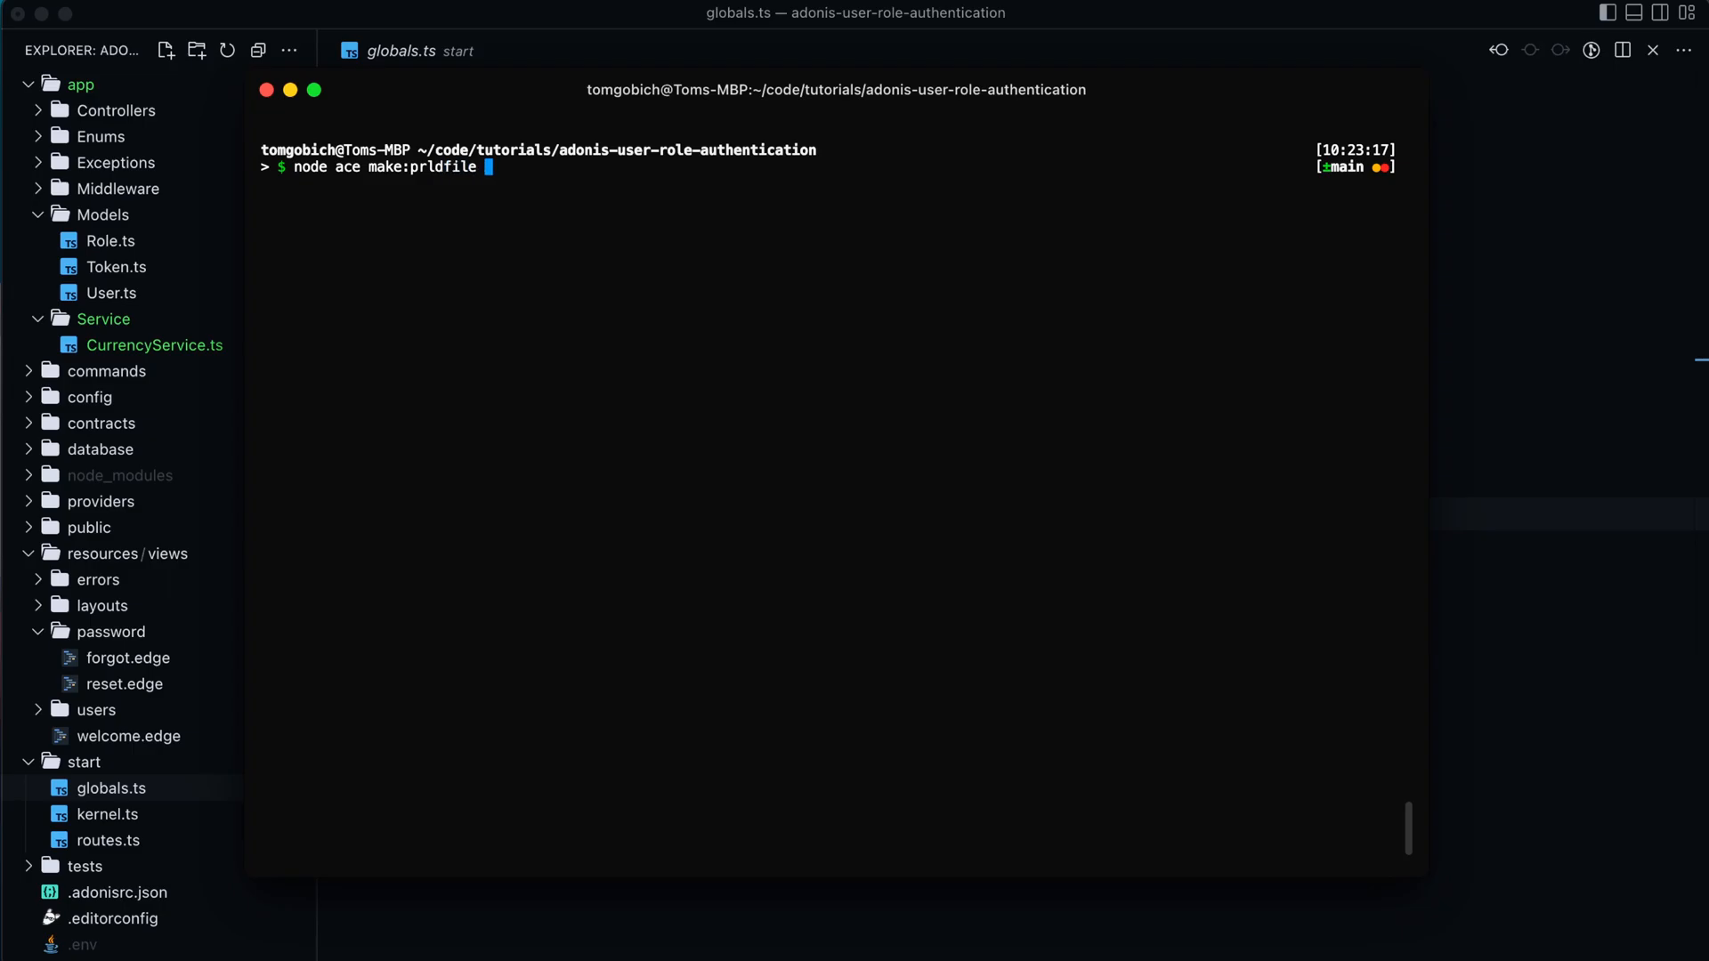
{"action": "type", "text": "globals"}
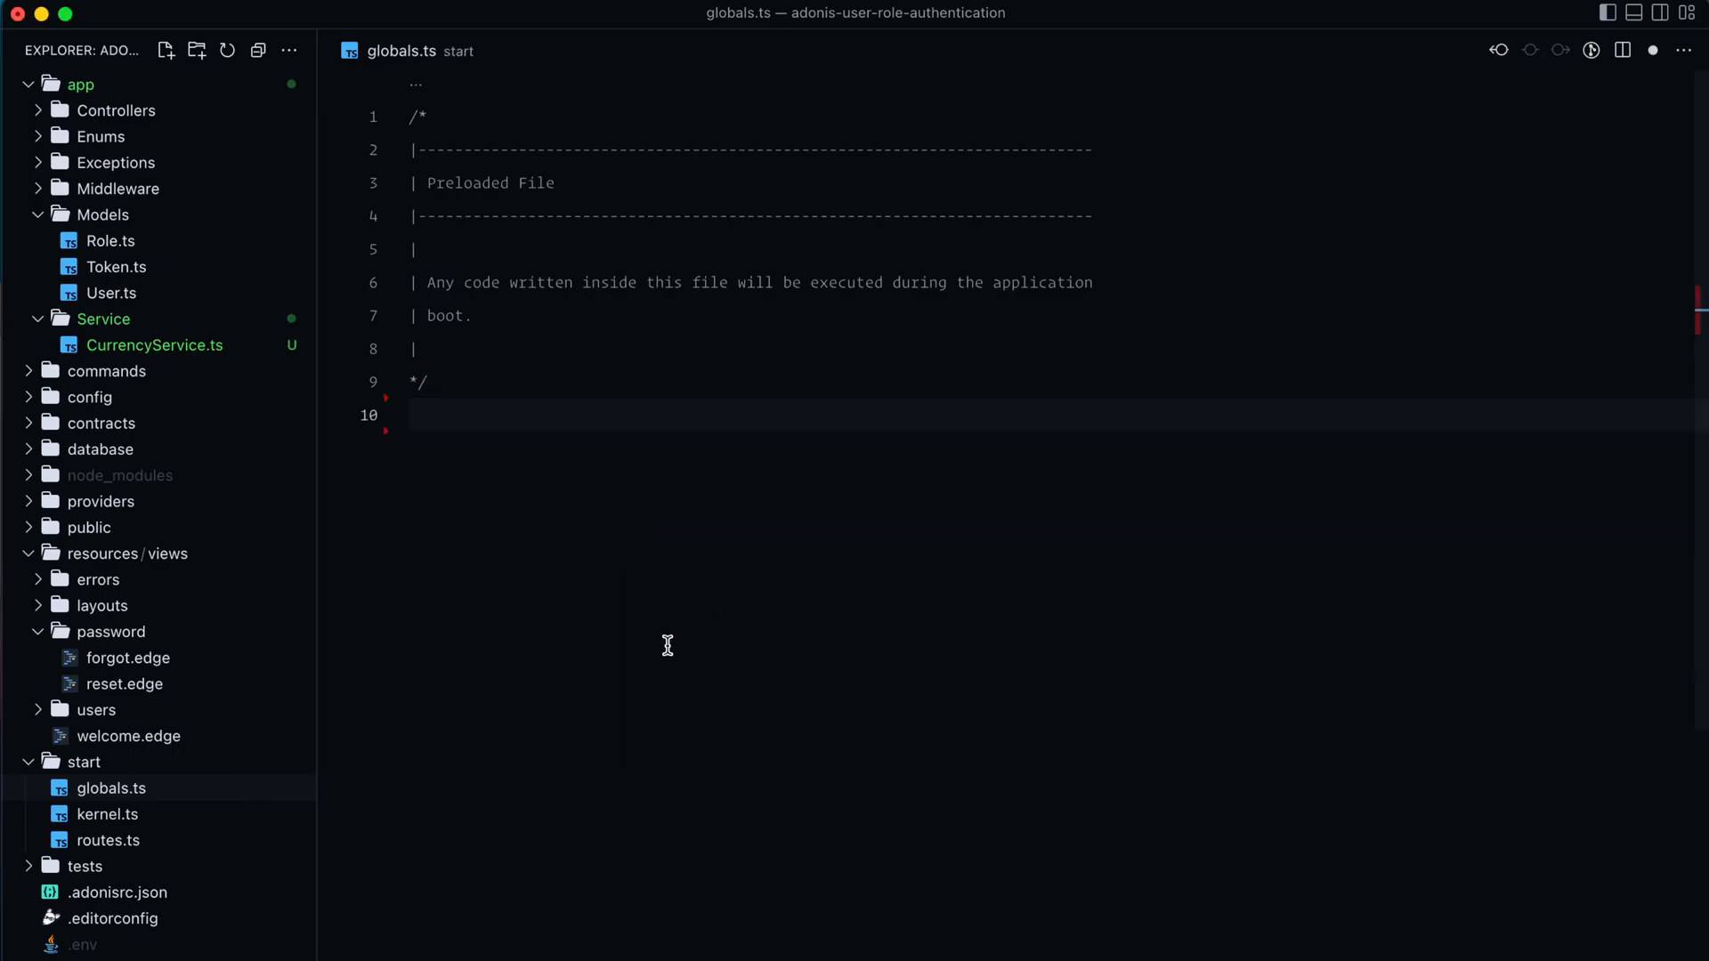
{"action": "mouse_move", "coordinate": [671, 623]}
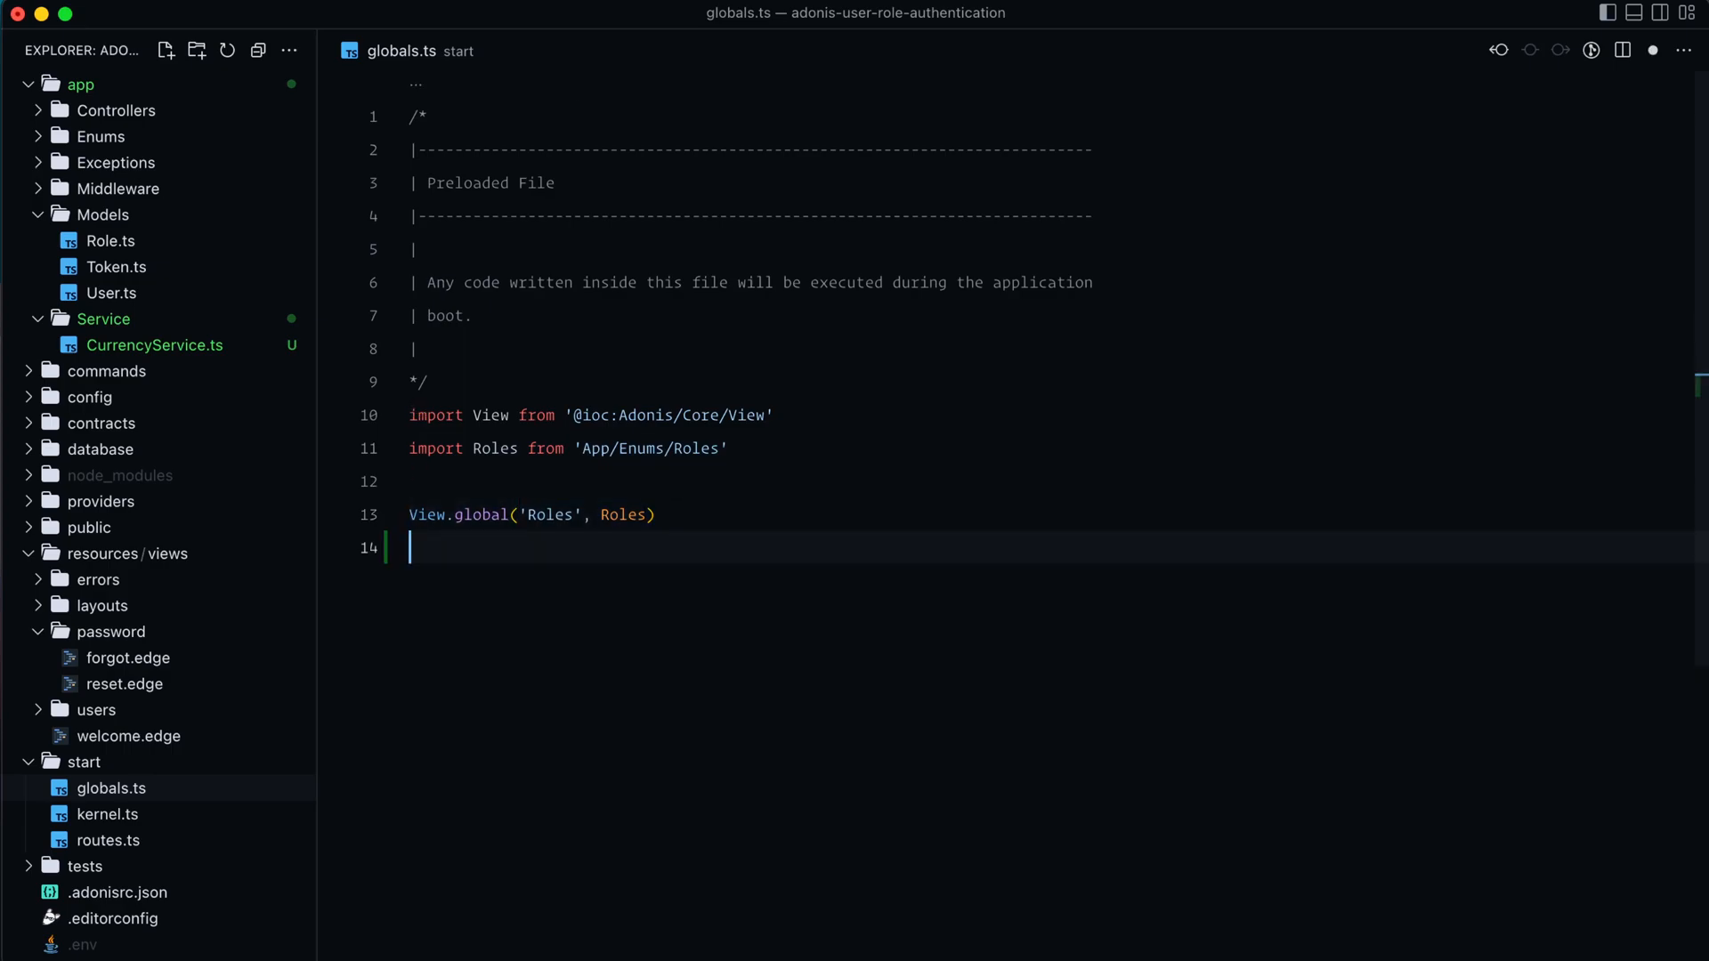
Register CurrencyService as the 'Currency' Edge global with View.global and its import.
{"action": "type", "text": "View.global('Currency', CurrencyService"}
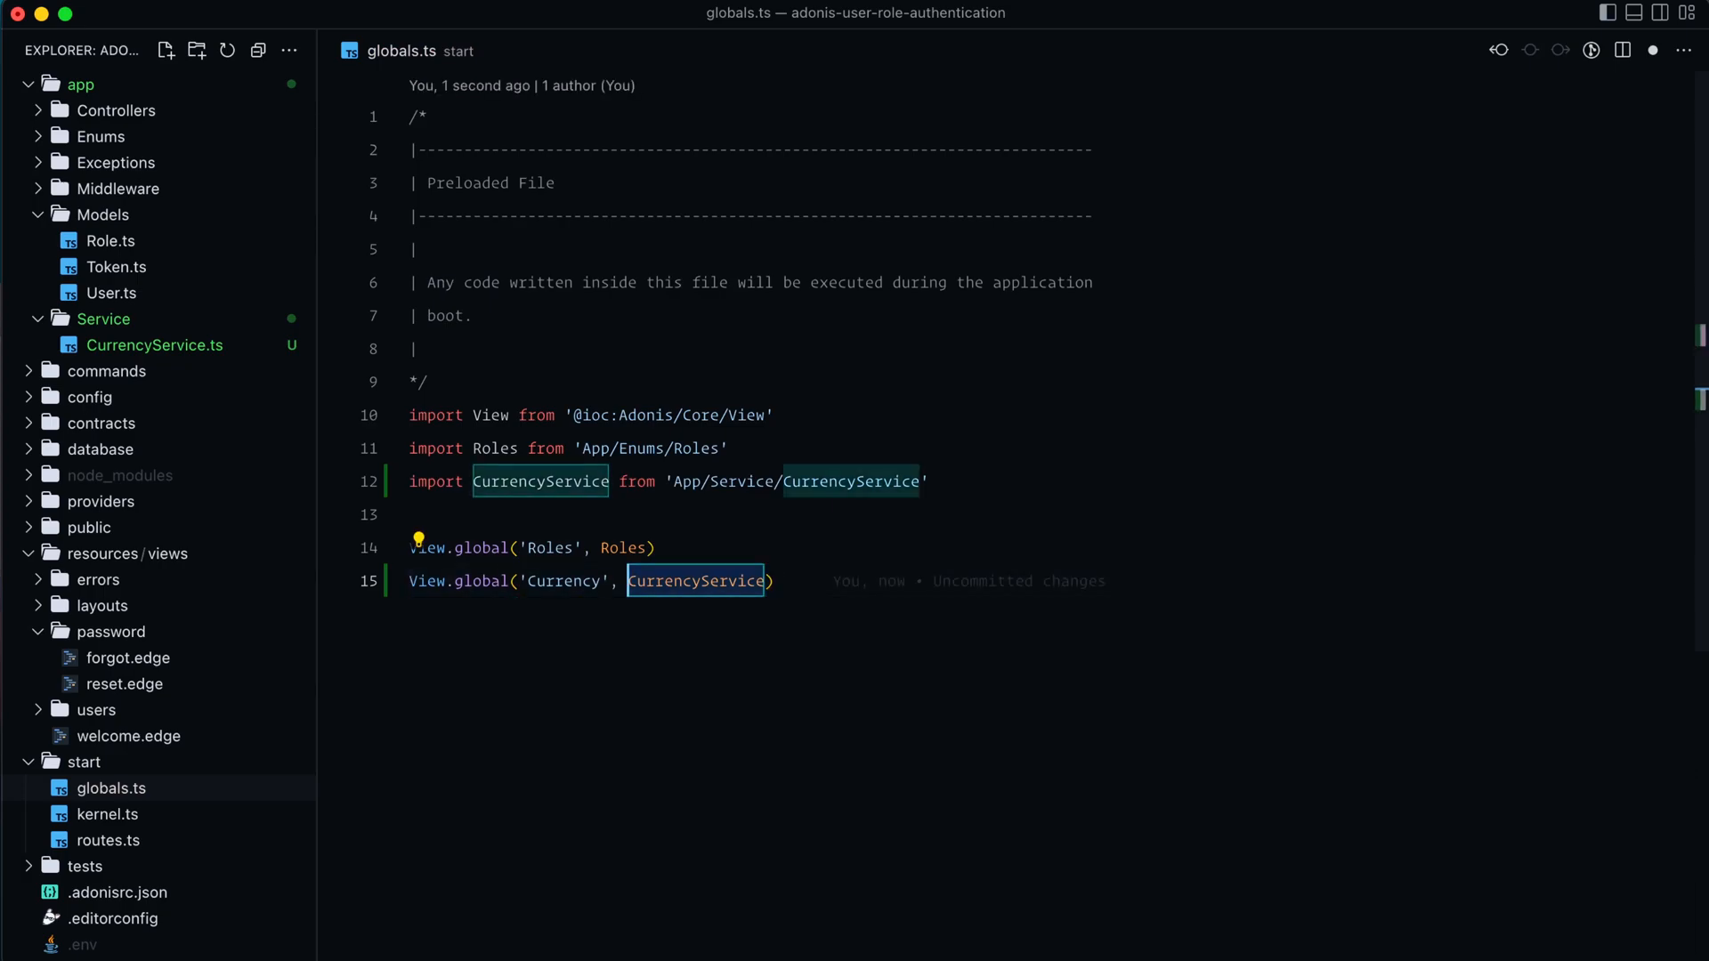
{"action": "left_click", "coordinate": [599, 581]}
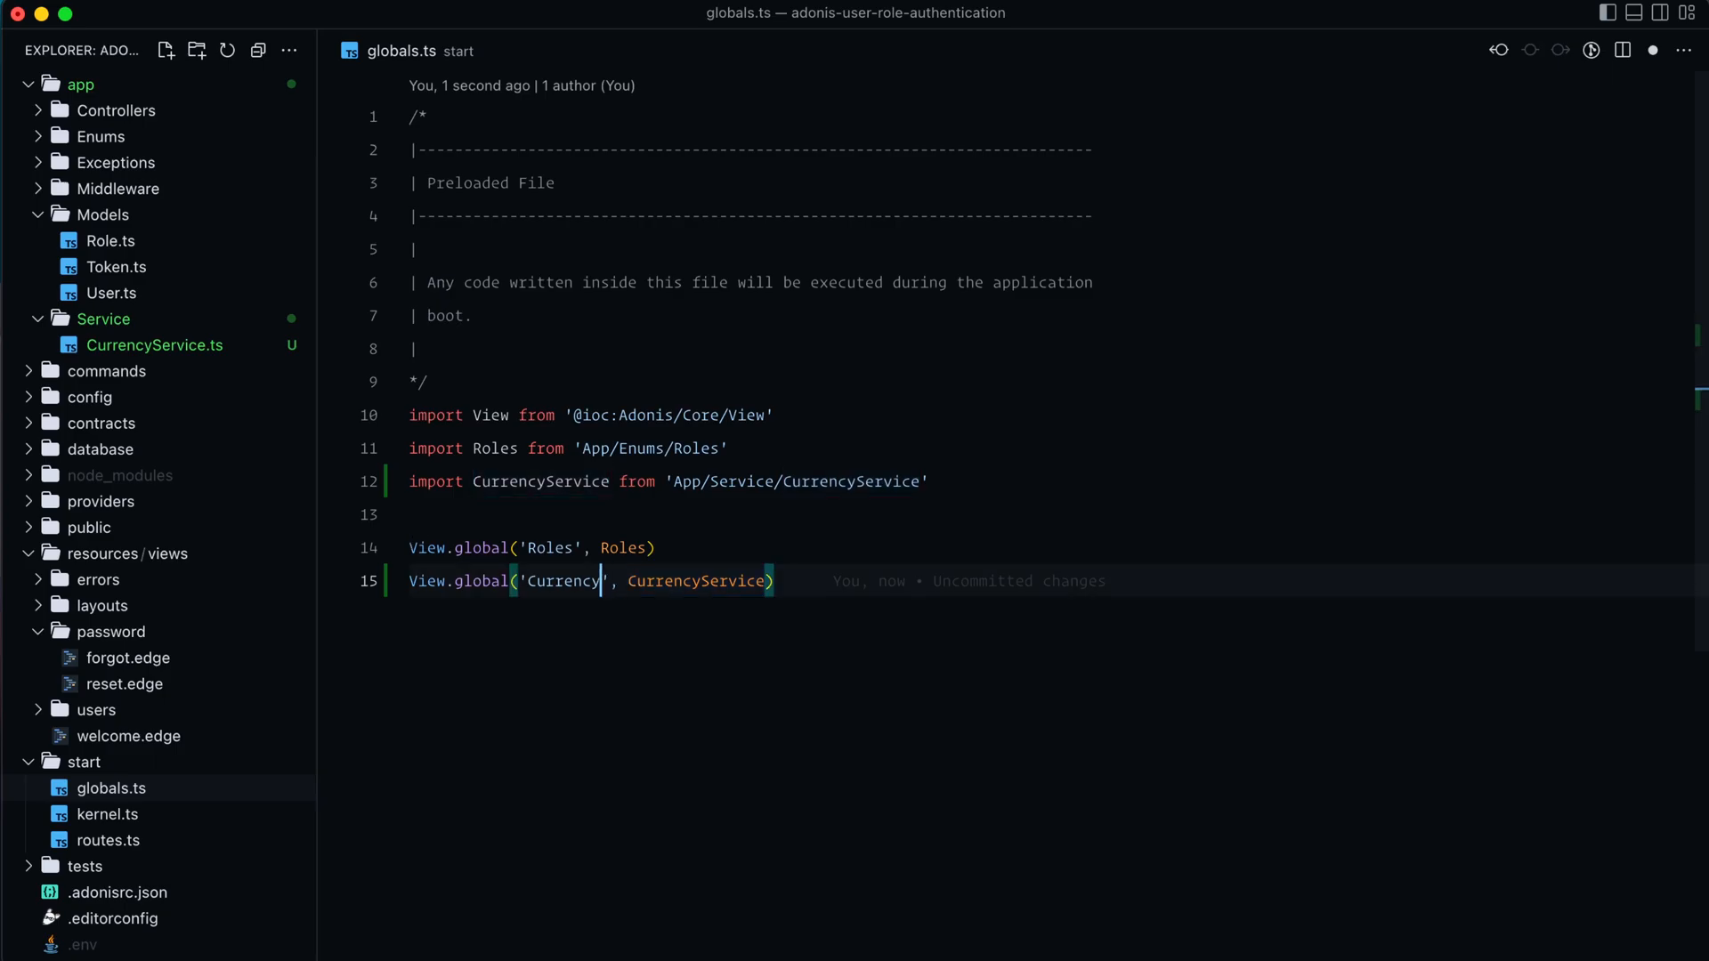
{"action": "double_click", "coordinate": [563, 581]}
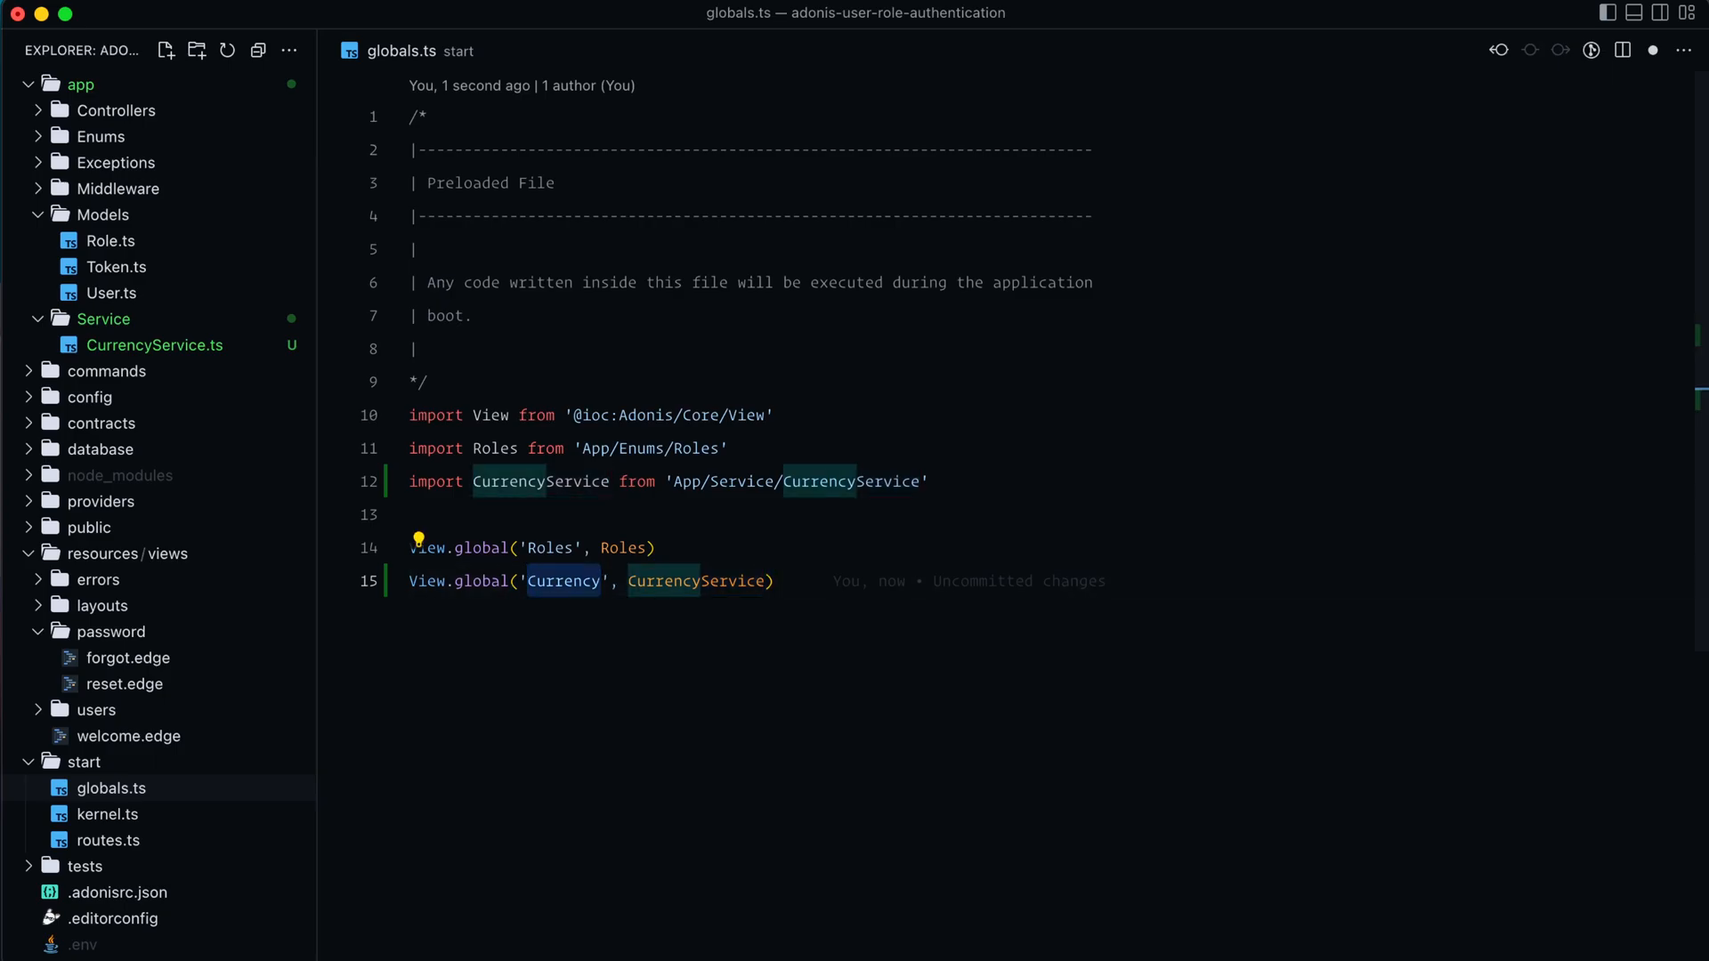
{"action": "left_click", "coordinate": [127, 736]}
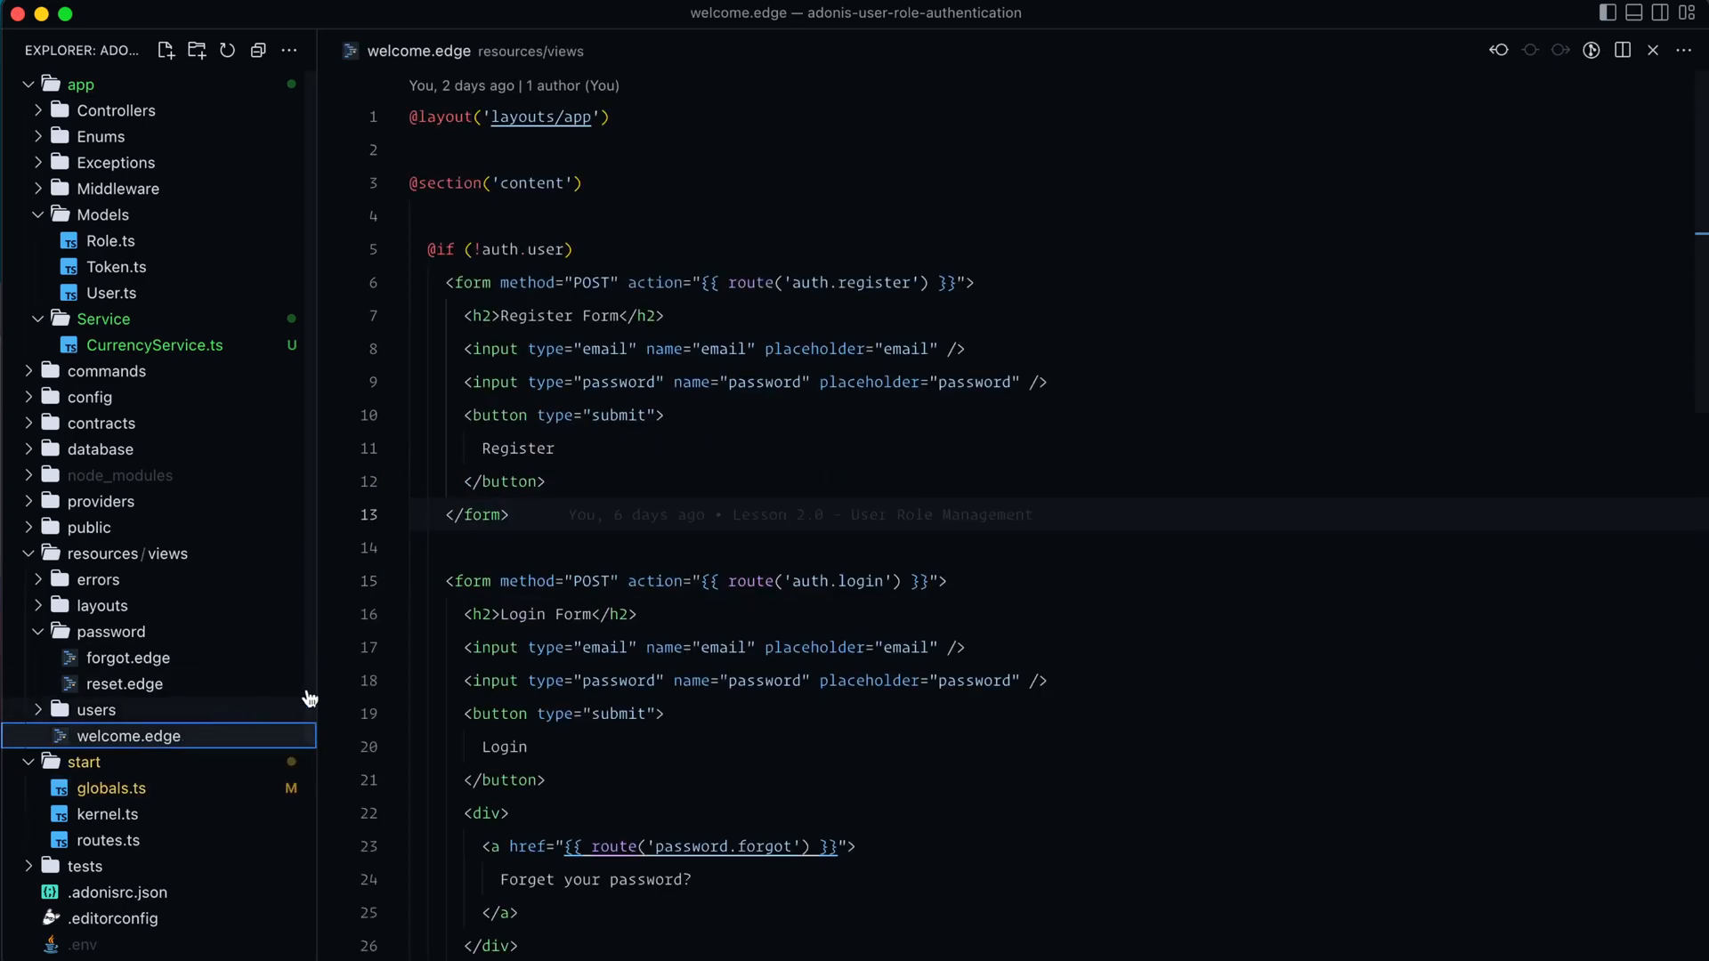
Add paragraphs for Currency.toDisplay(1000) and Currency.toDb('$3.50'), confirming $10.00 and 350 in the browser.
{"action": "type", "text": "<p>"}
{"action": "type", "text": "{{ Currenc "}
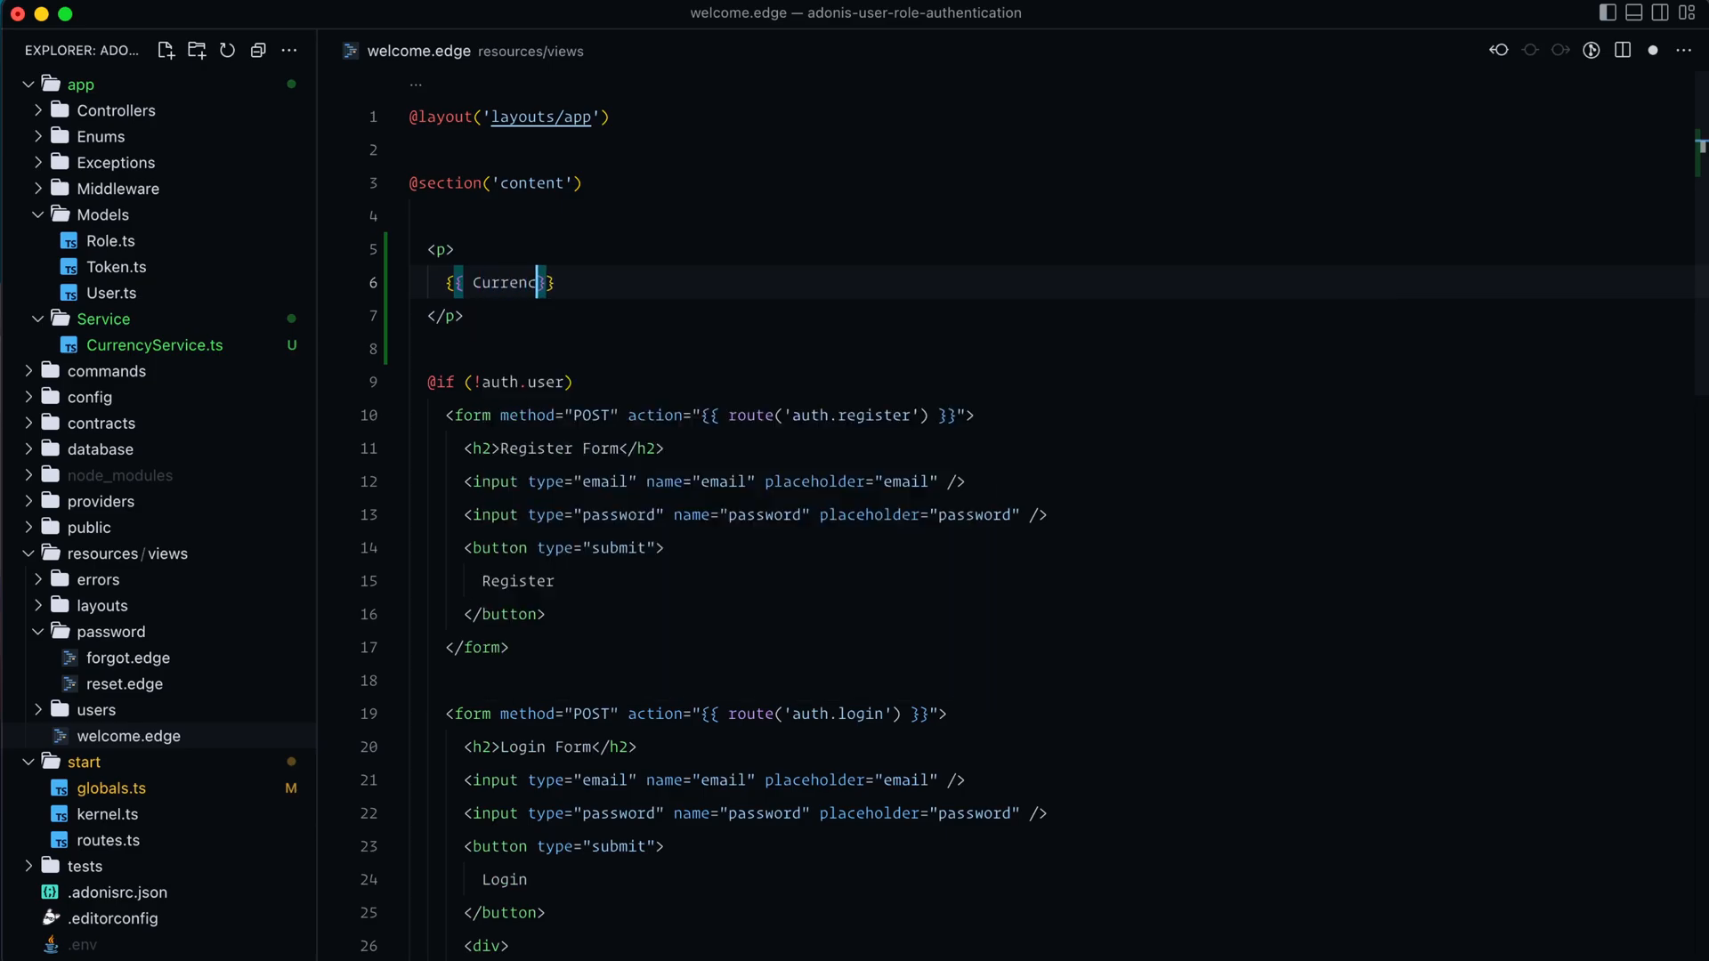
{"action": "type", "text": ".toDisplay()"}
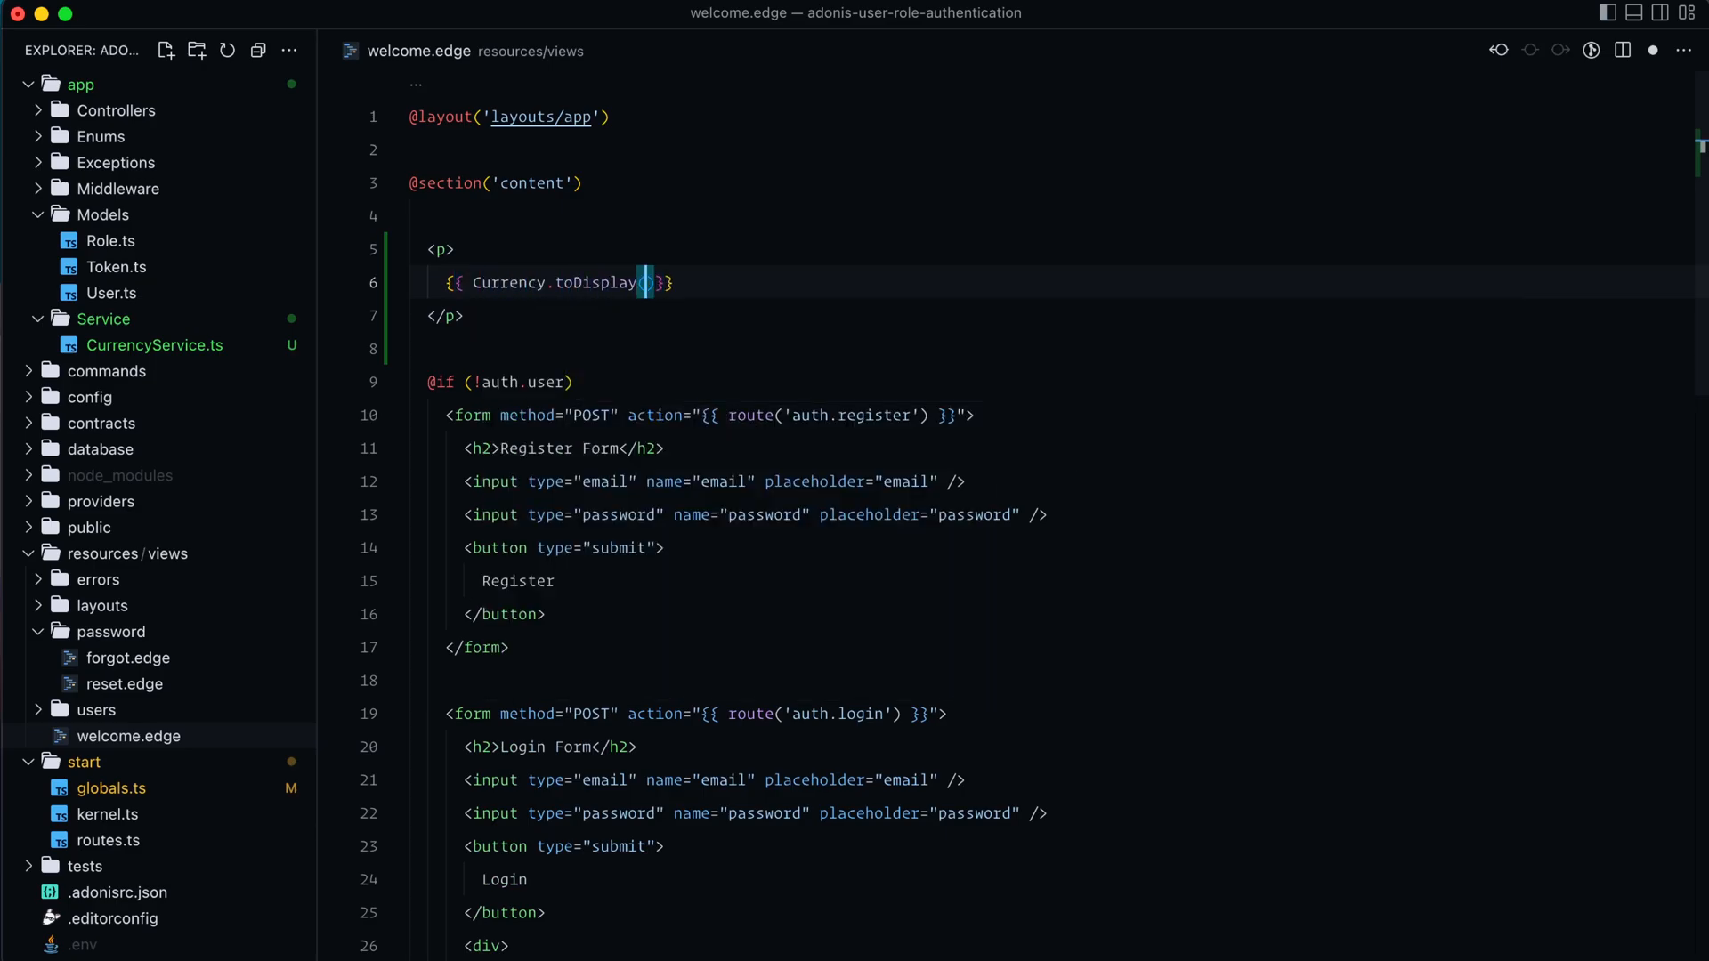
{"action": "type", "text": "1000"}
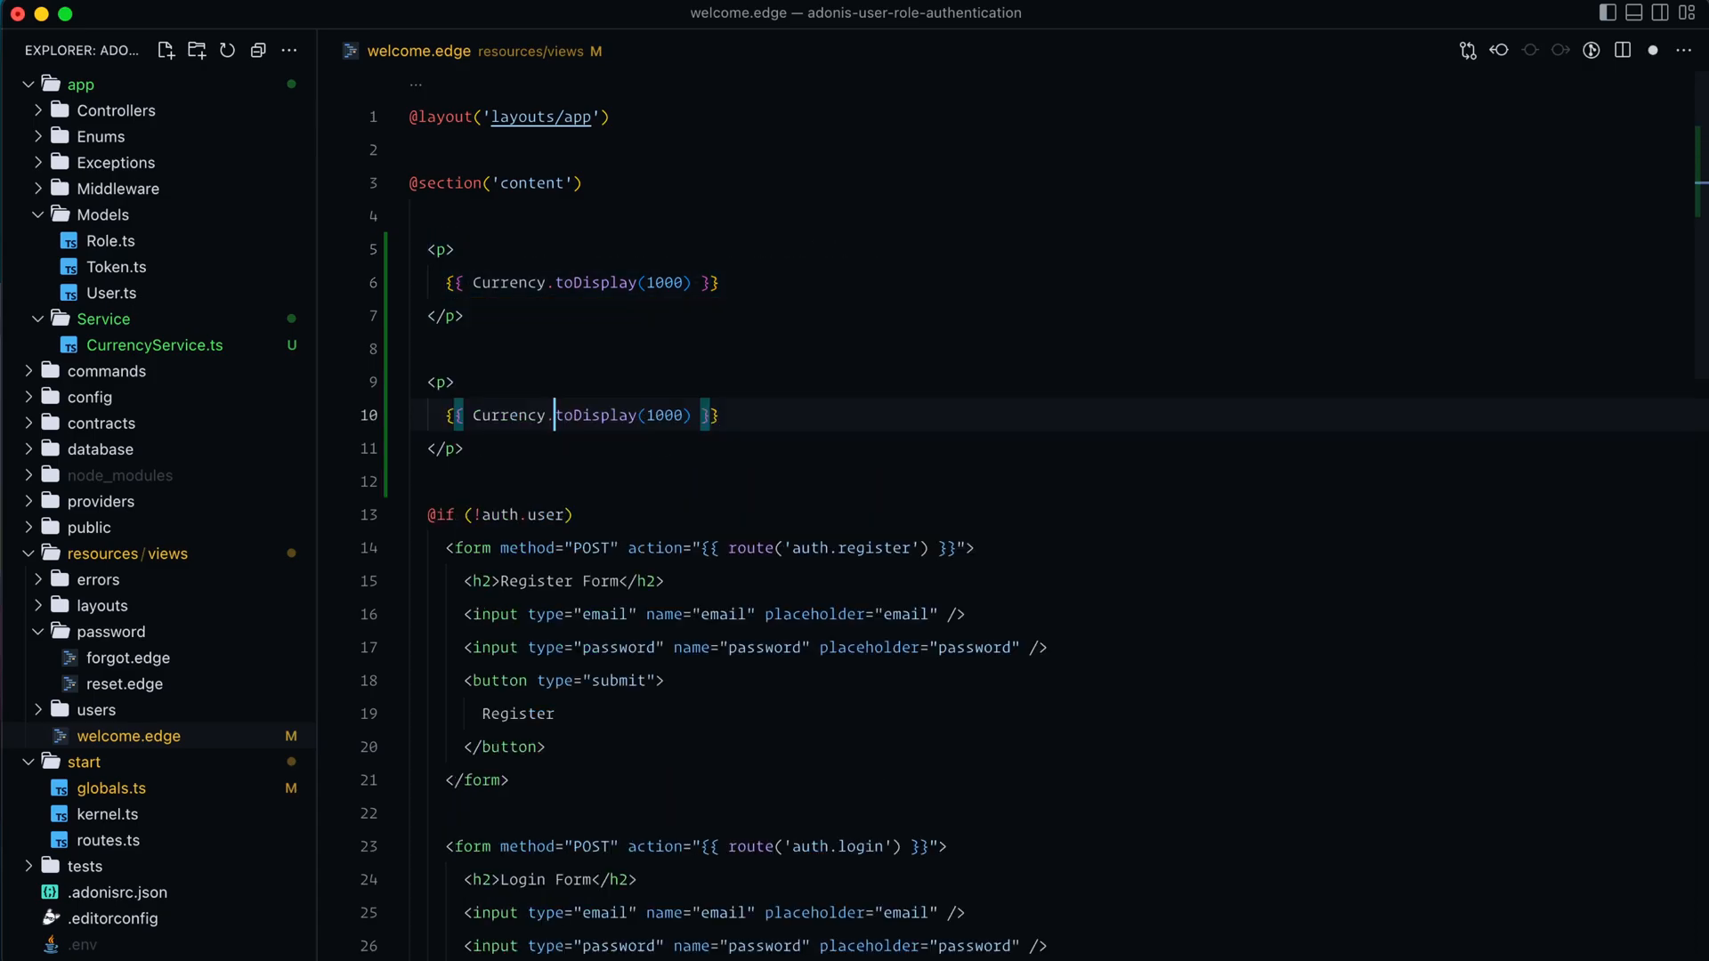
{"action": "type", "text": "toDb"}
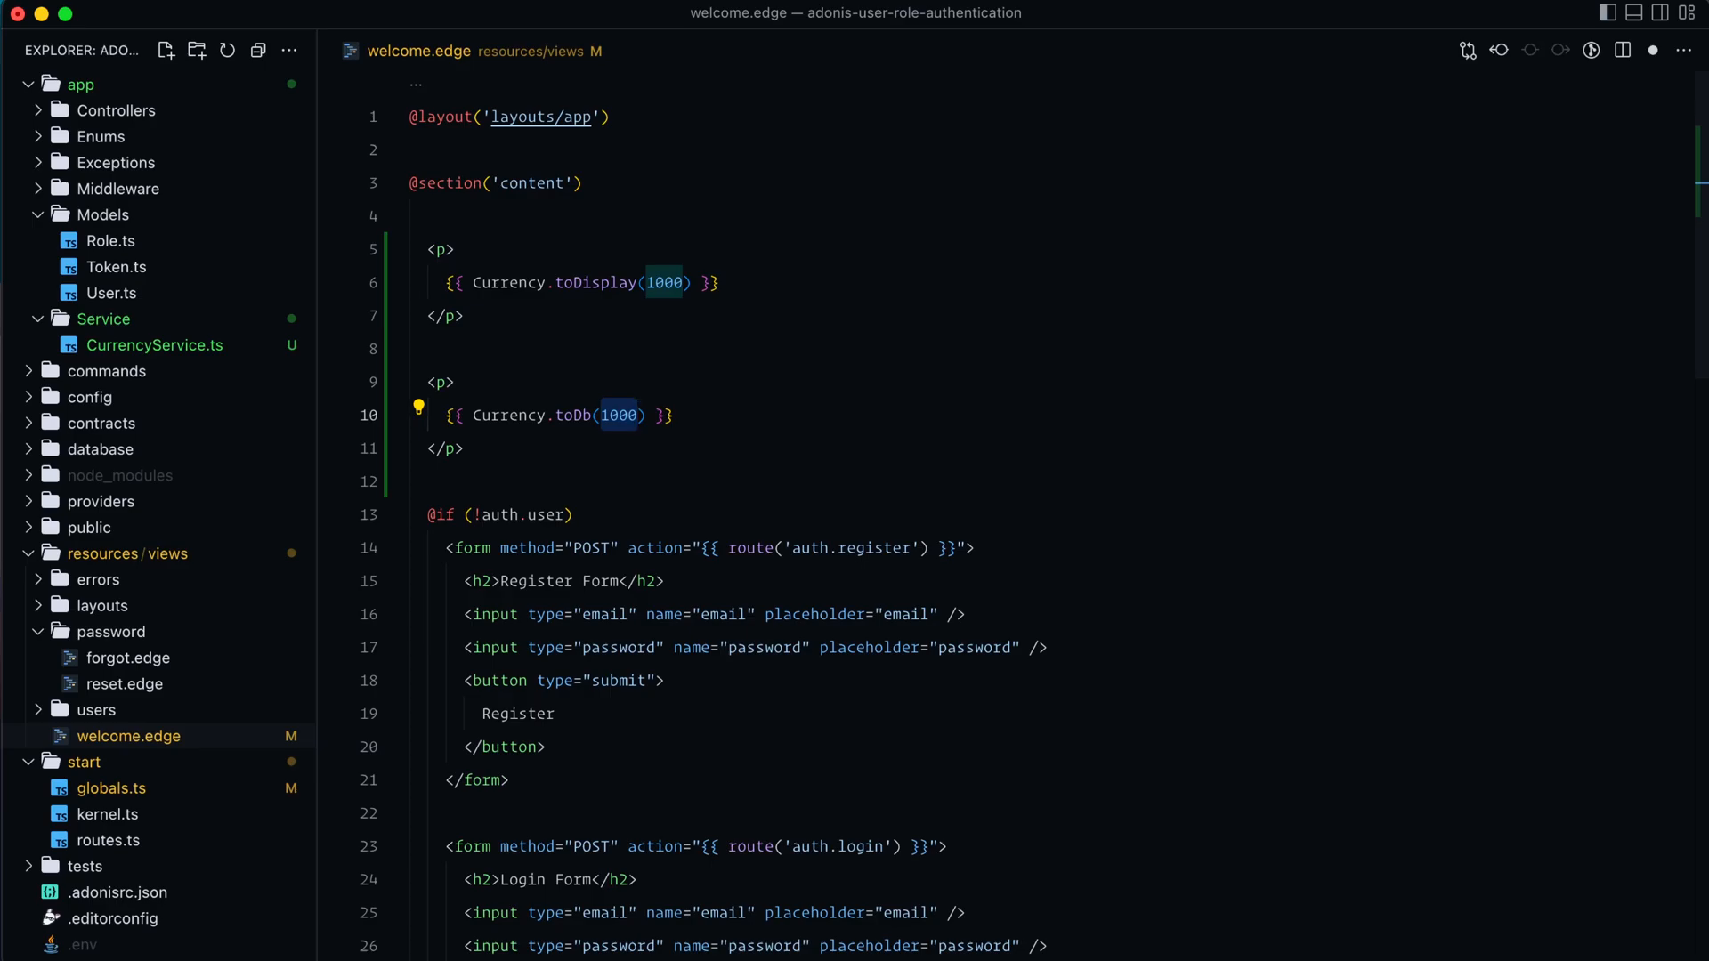
{"action": "type", "text": "'$'"}
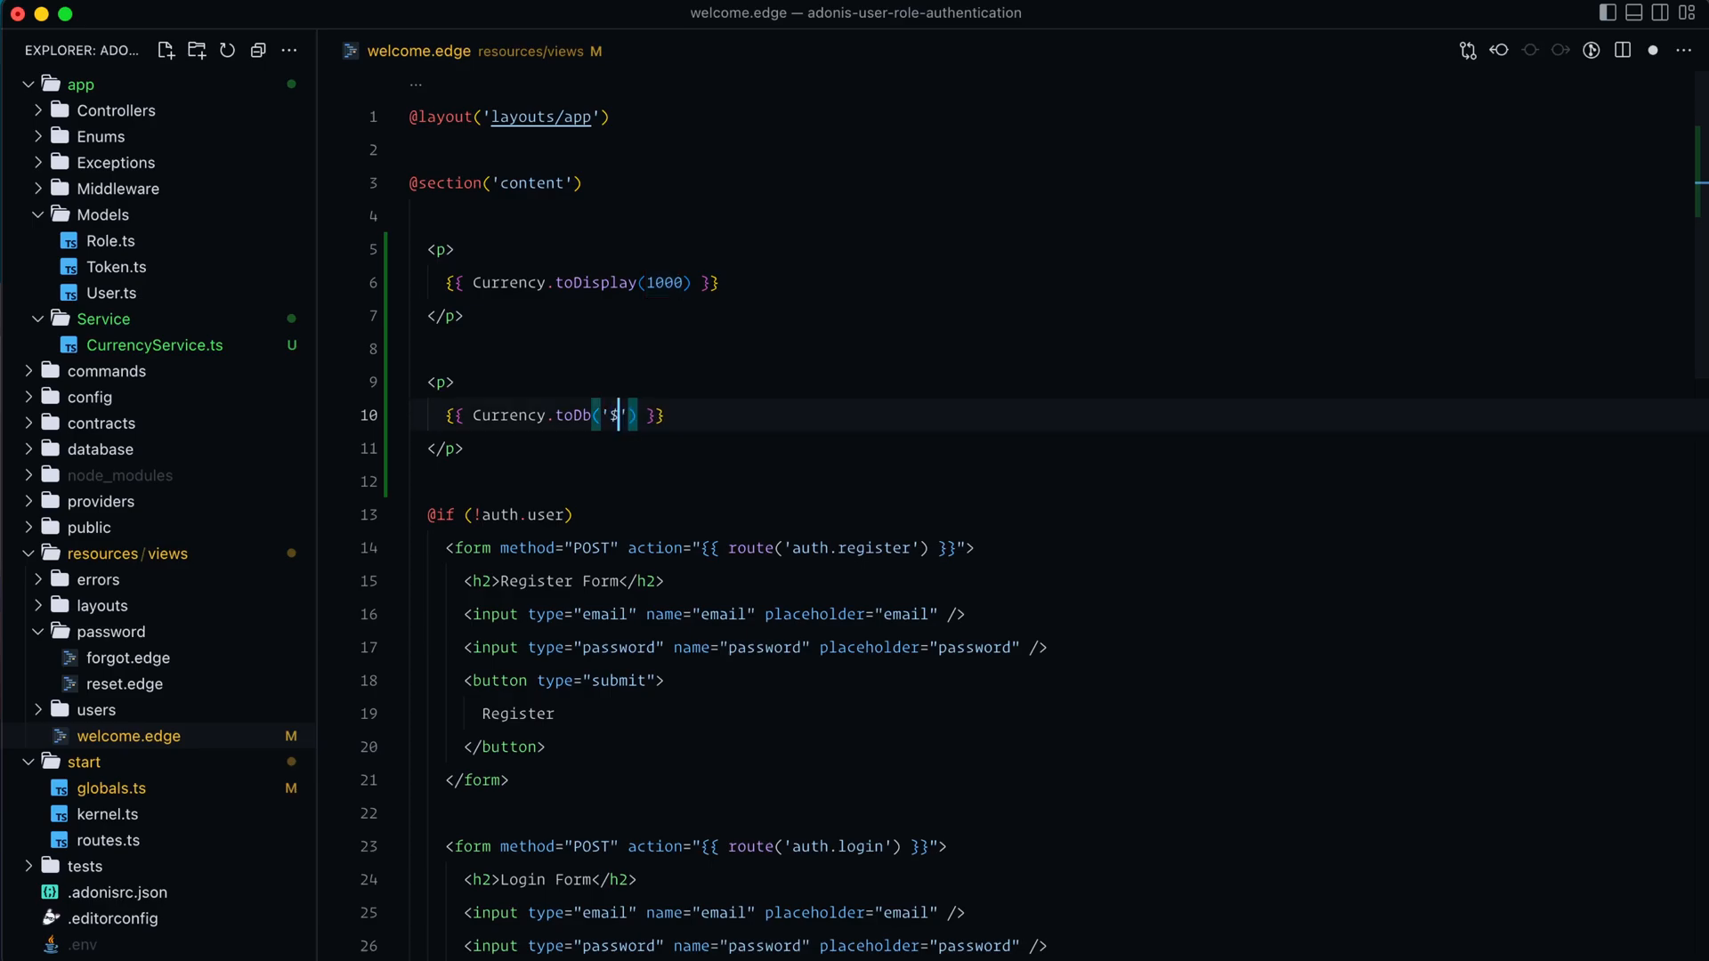
{"action": "type", "text": "3.50"}
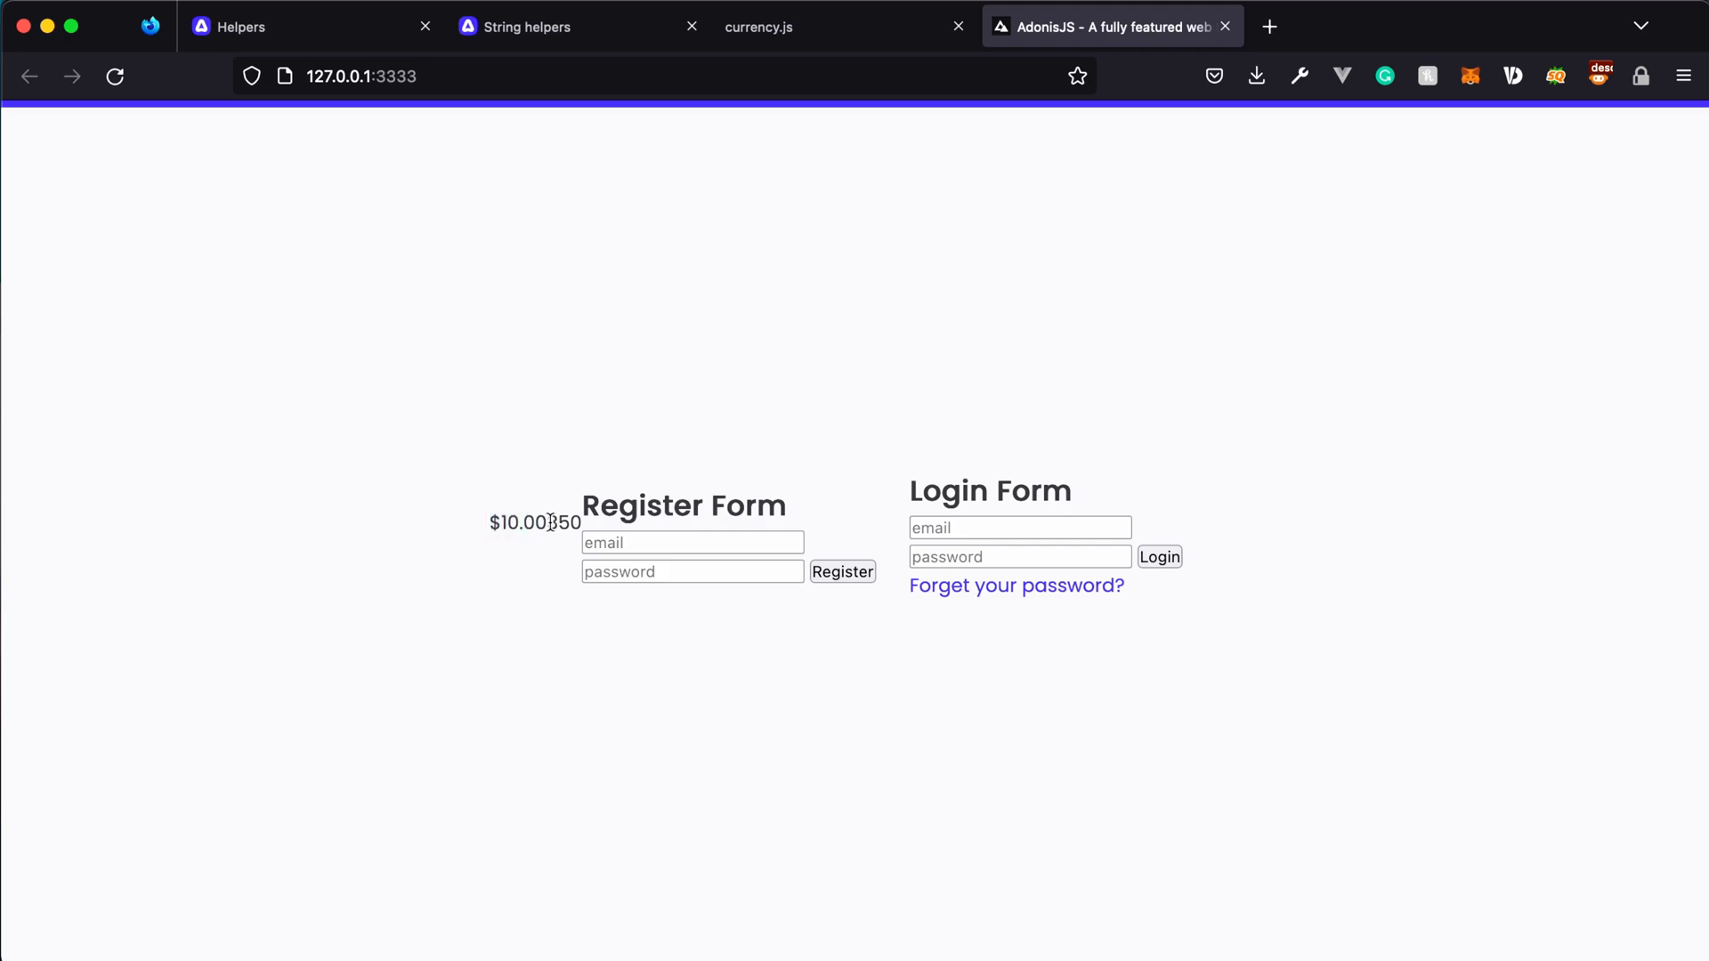
{"action": "double_click", "coordinate": [561, 522]}
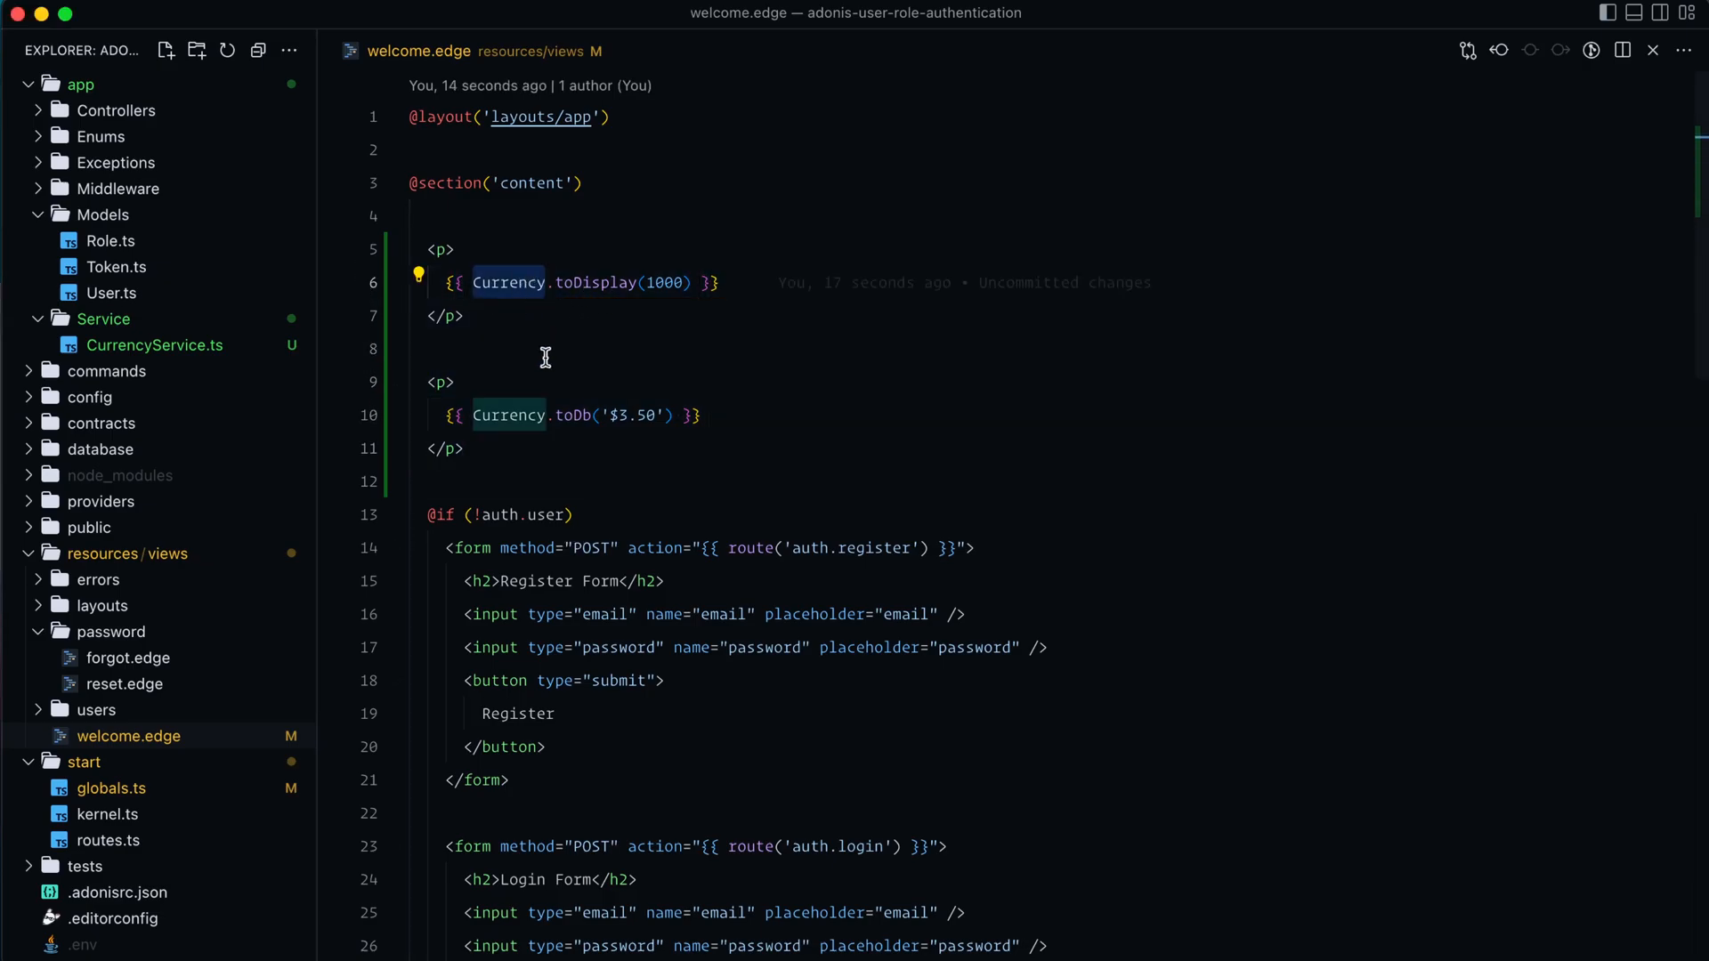
Reopen globals.ts and add a currencyToDisplay global pointing at CurrencyService.toDisplay.
{"action": "left_click", "coordinate": [111, 787]}
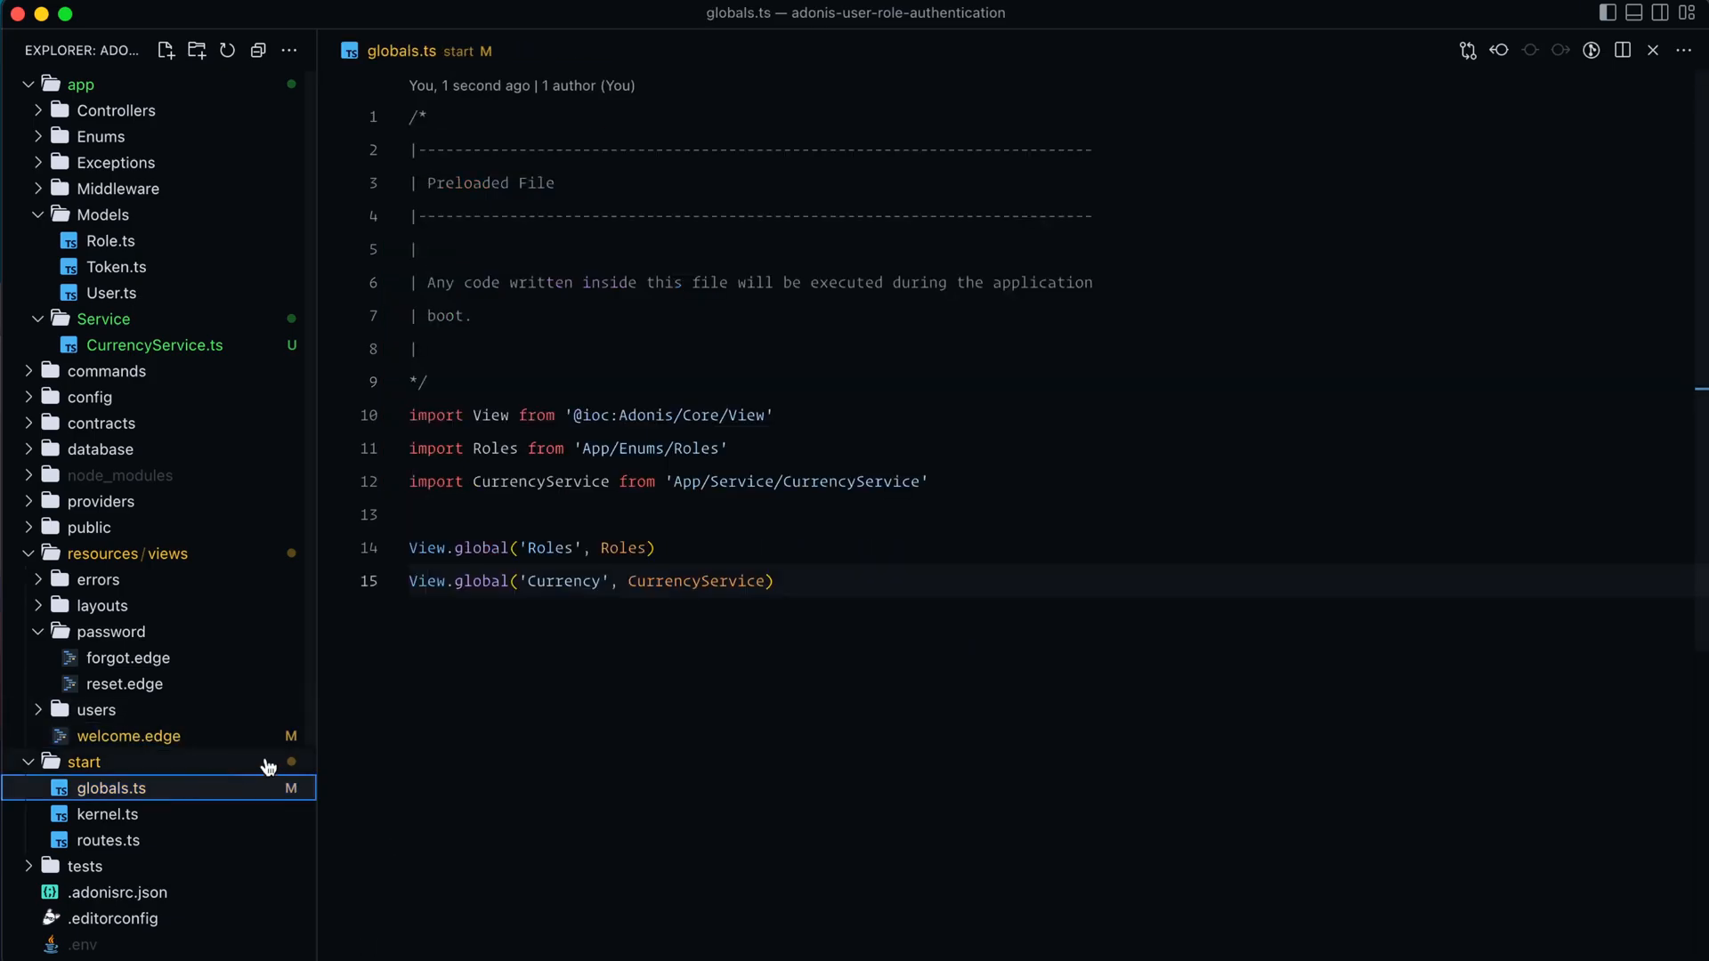
{"action": "double_click", "coordinate": [562, 581]}
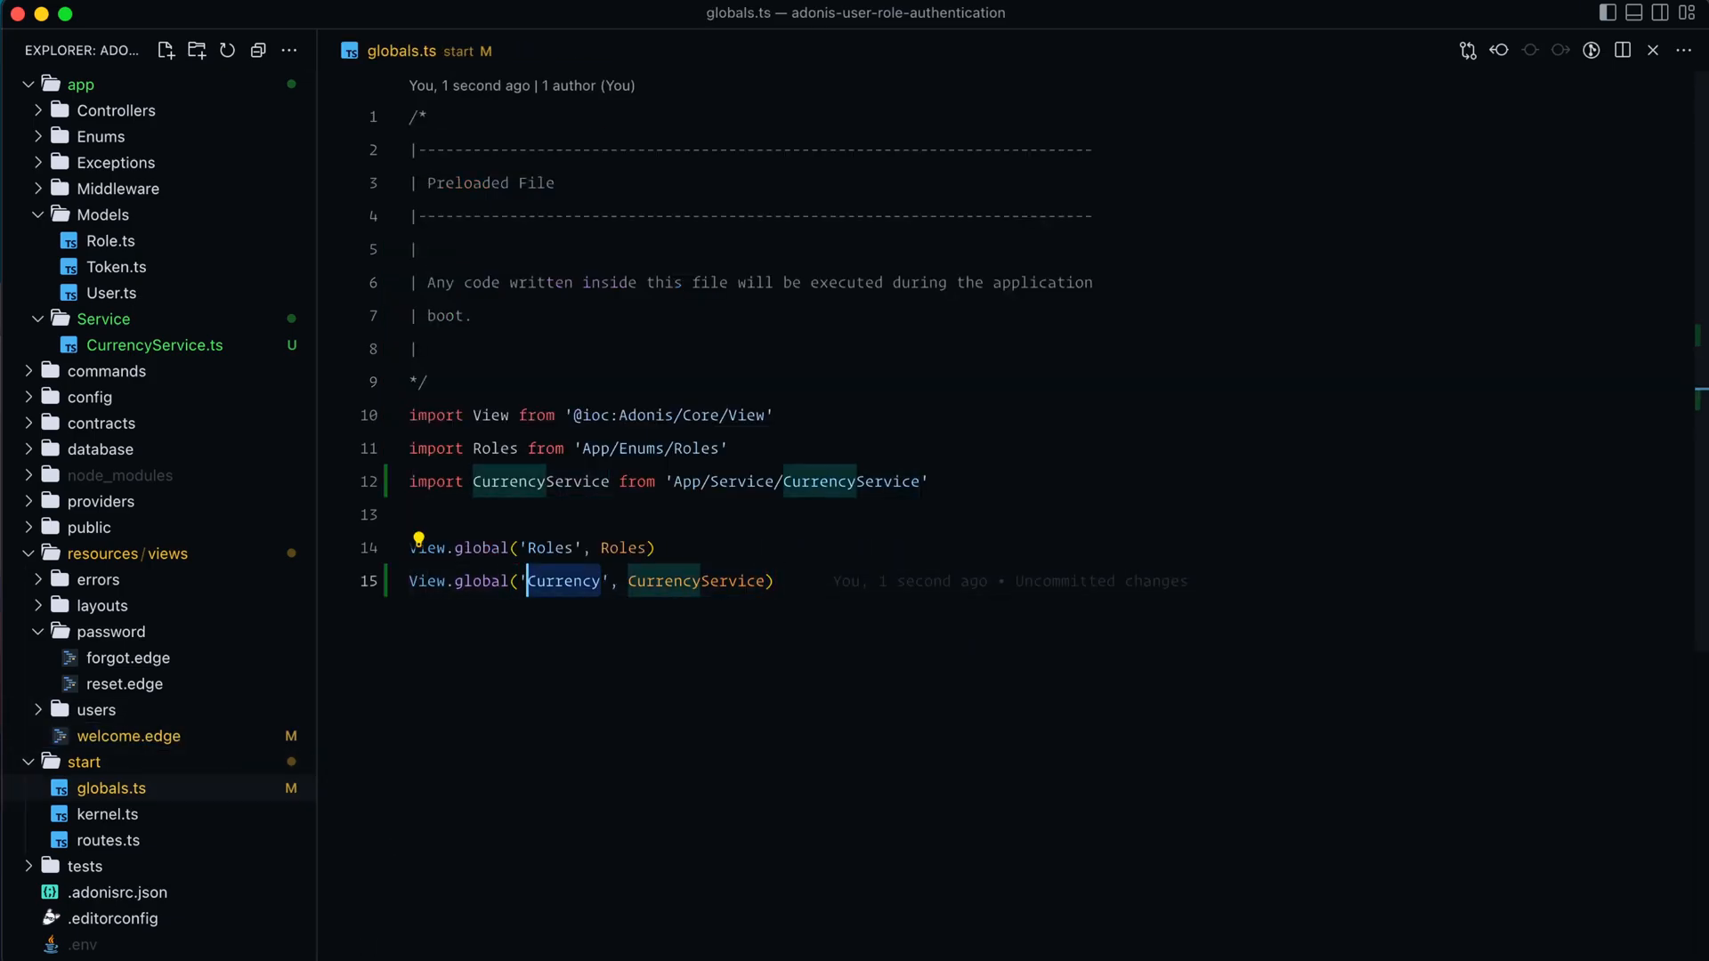
{"action": "type", "text": "View.global("}
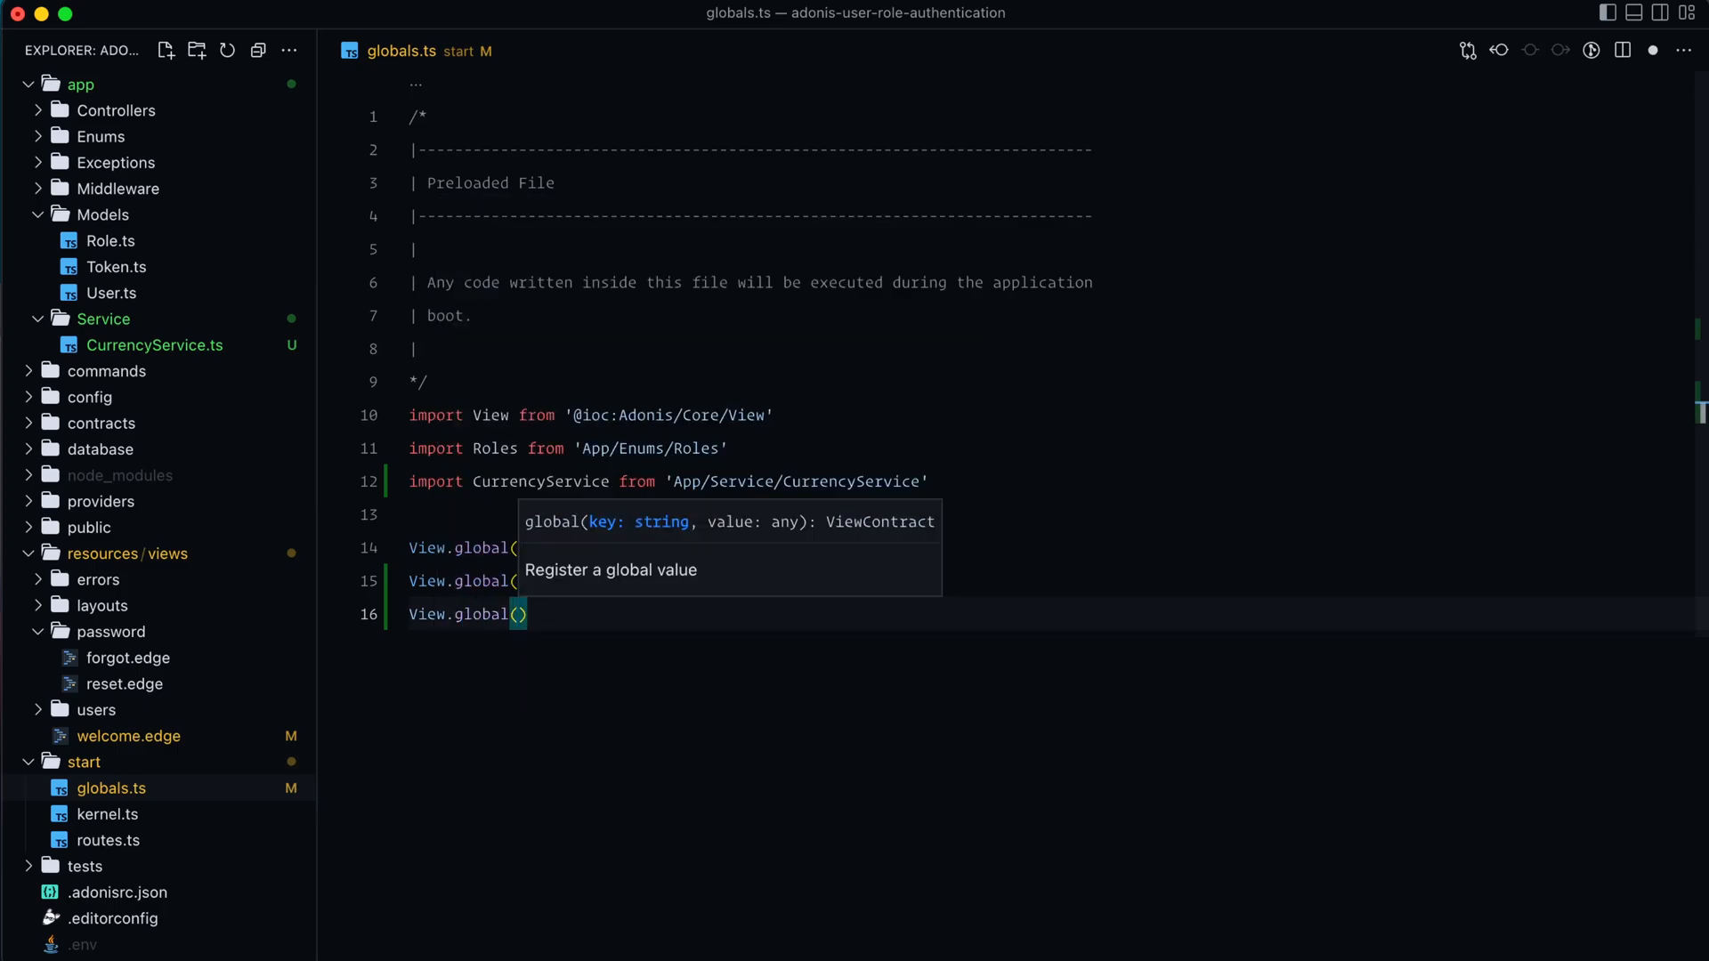
{"action": "type", "text": "'"}
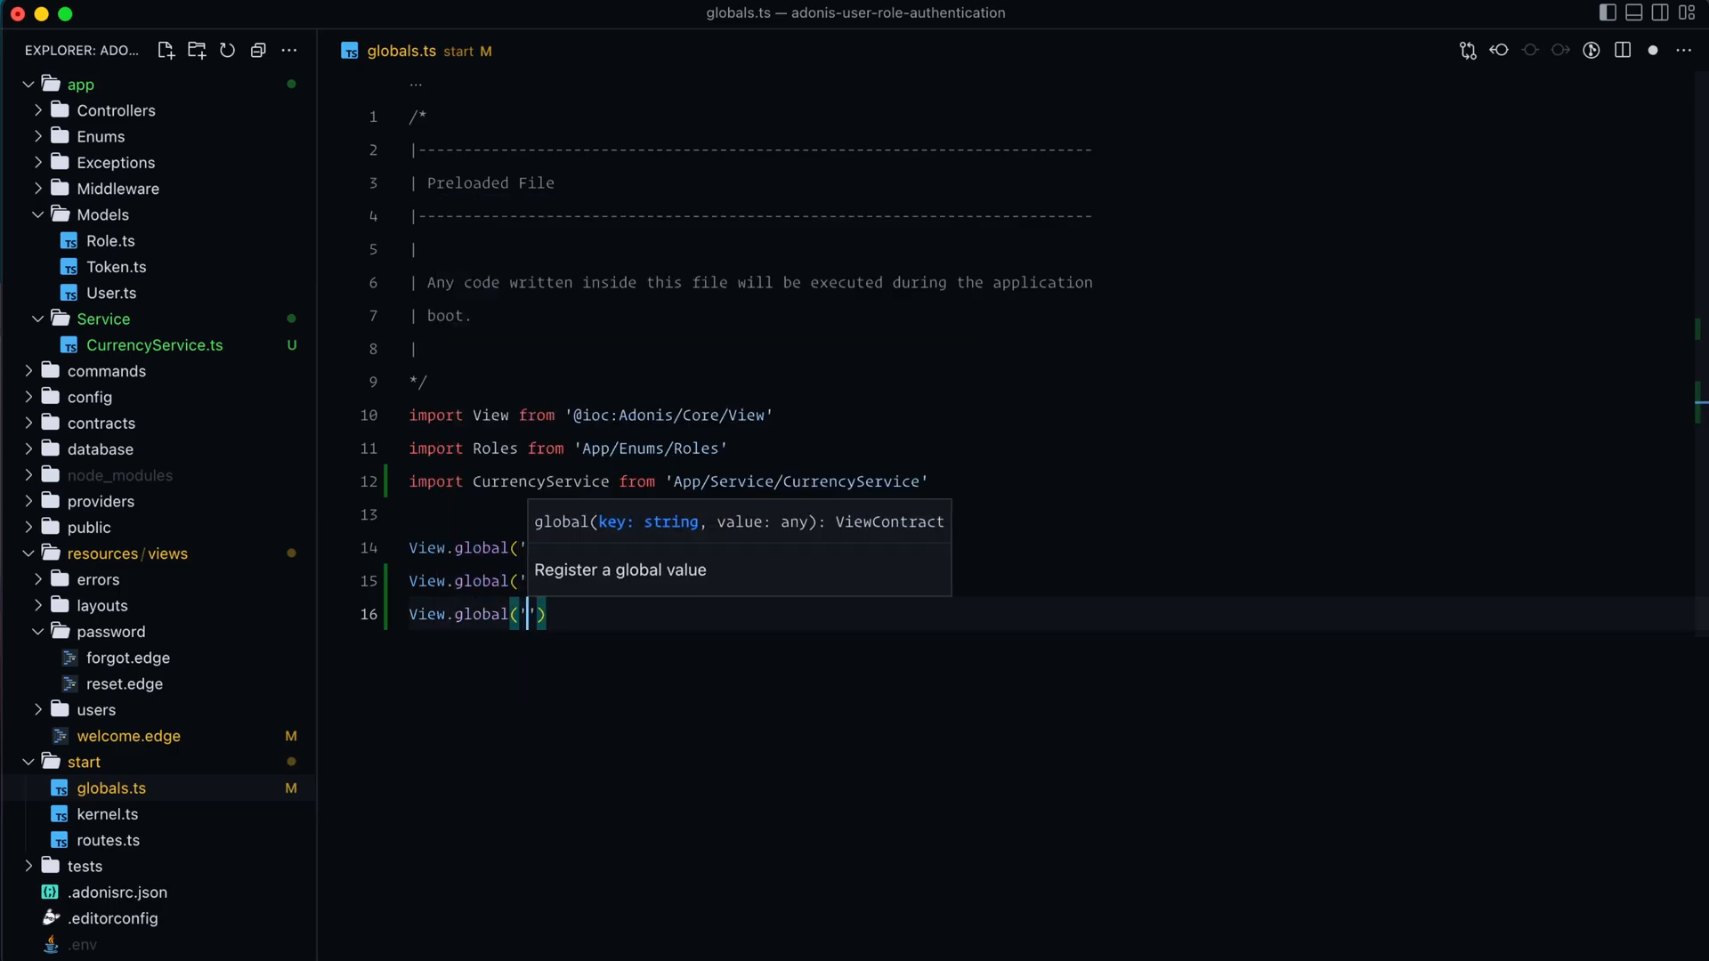
{"action": "type", "text": "currencyToDisplay', CurrencySer"}
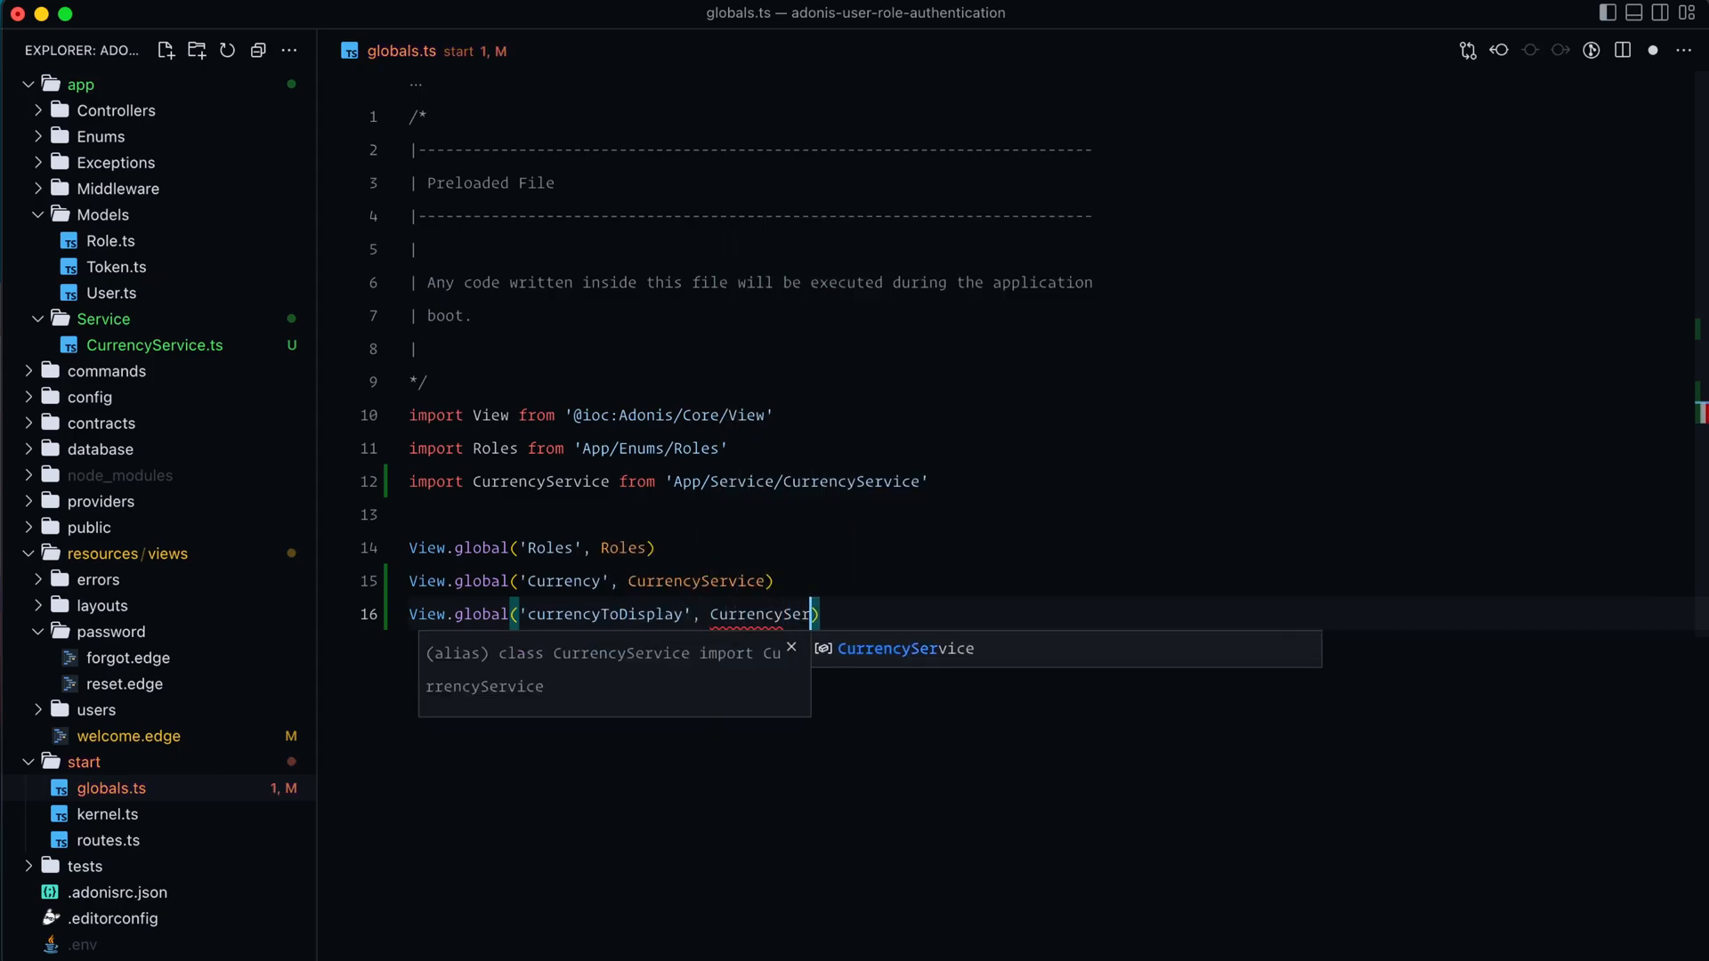
{"action": "type", "text": ".toDisplay)"}
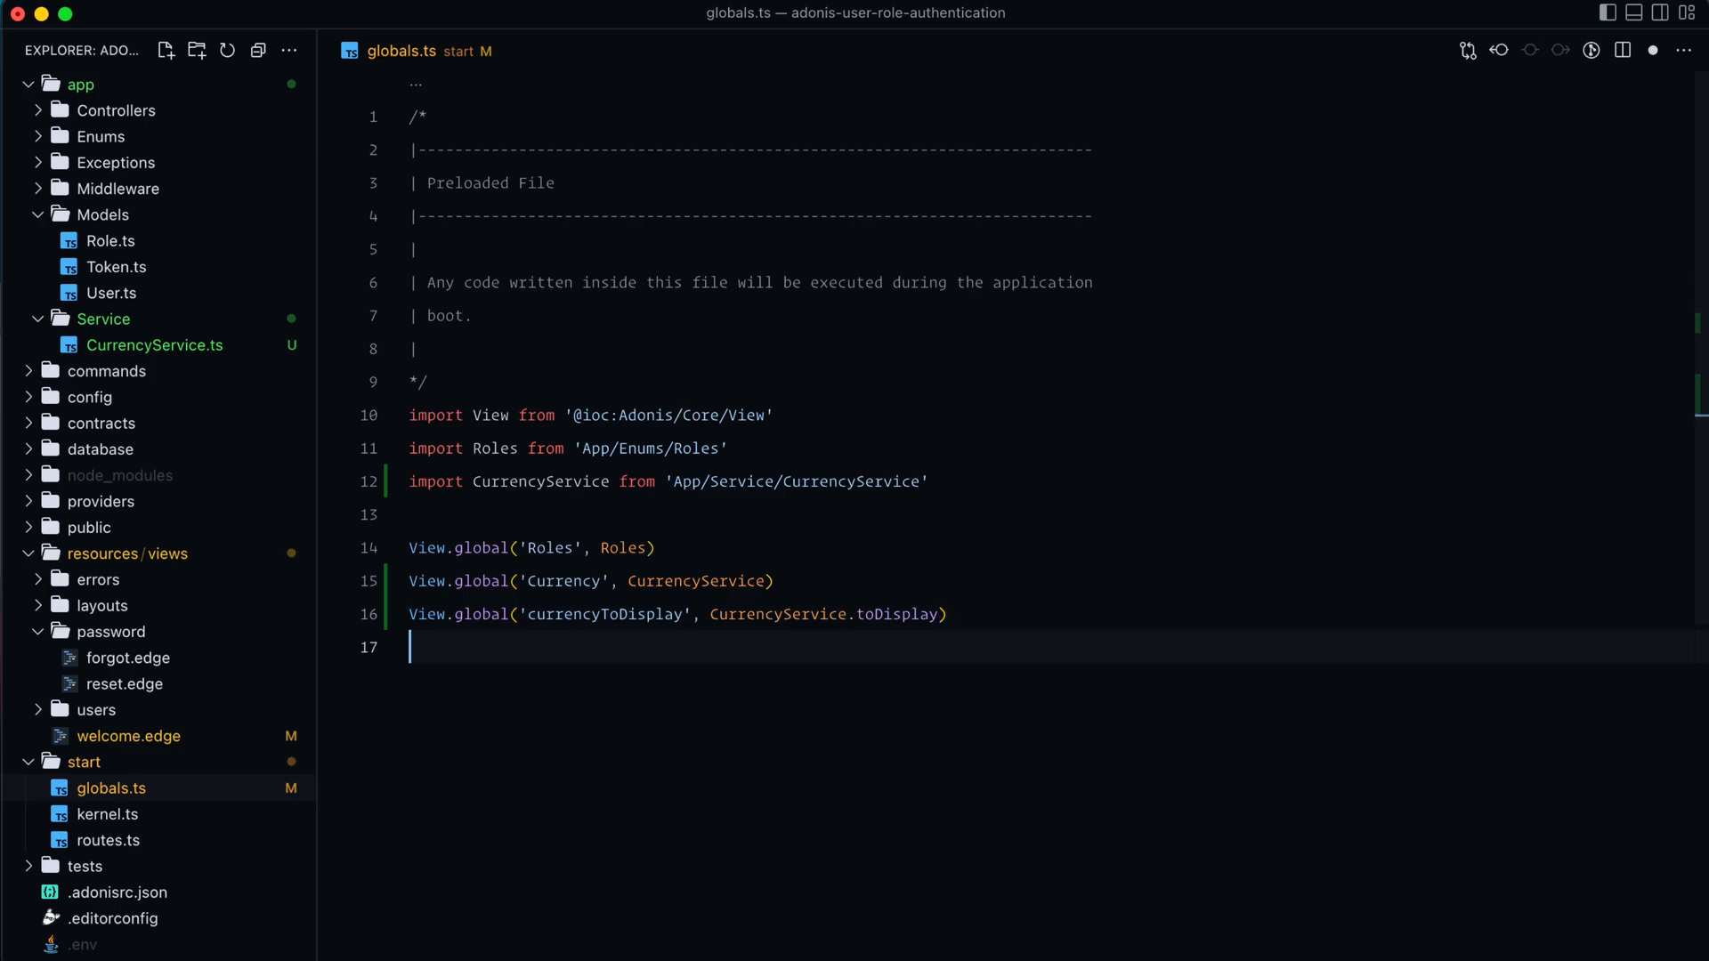
Add currencyToDb and currency globals from CurrencyService.toDb and CurrencyService.currency.
{"action": "type", "text": "View.global('currencyToDb', CurrencyService.toDb)"}
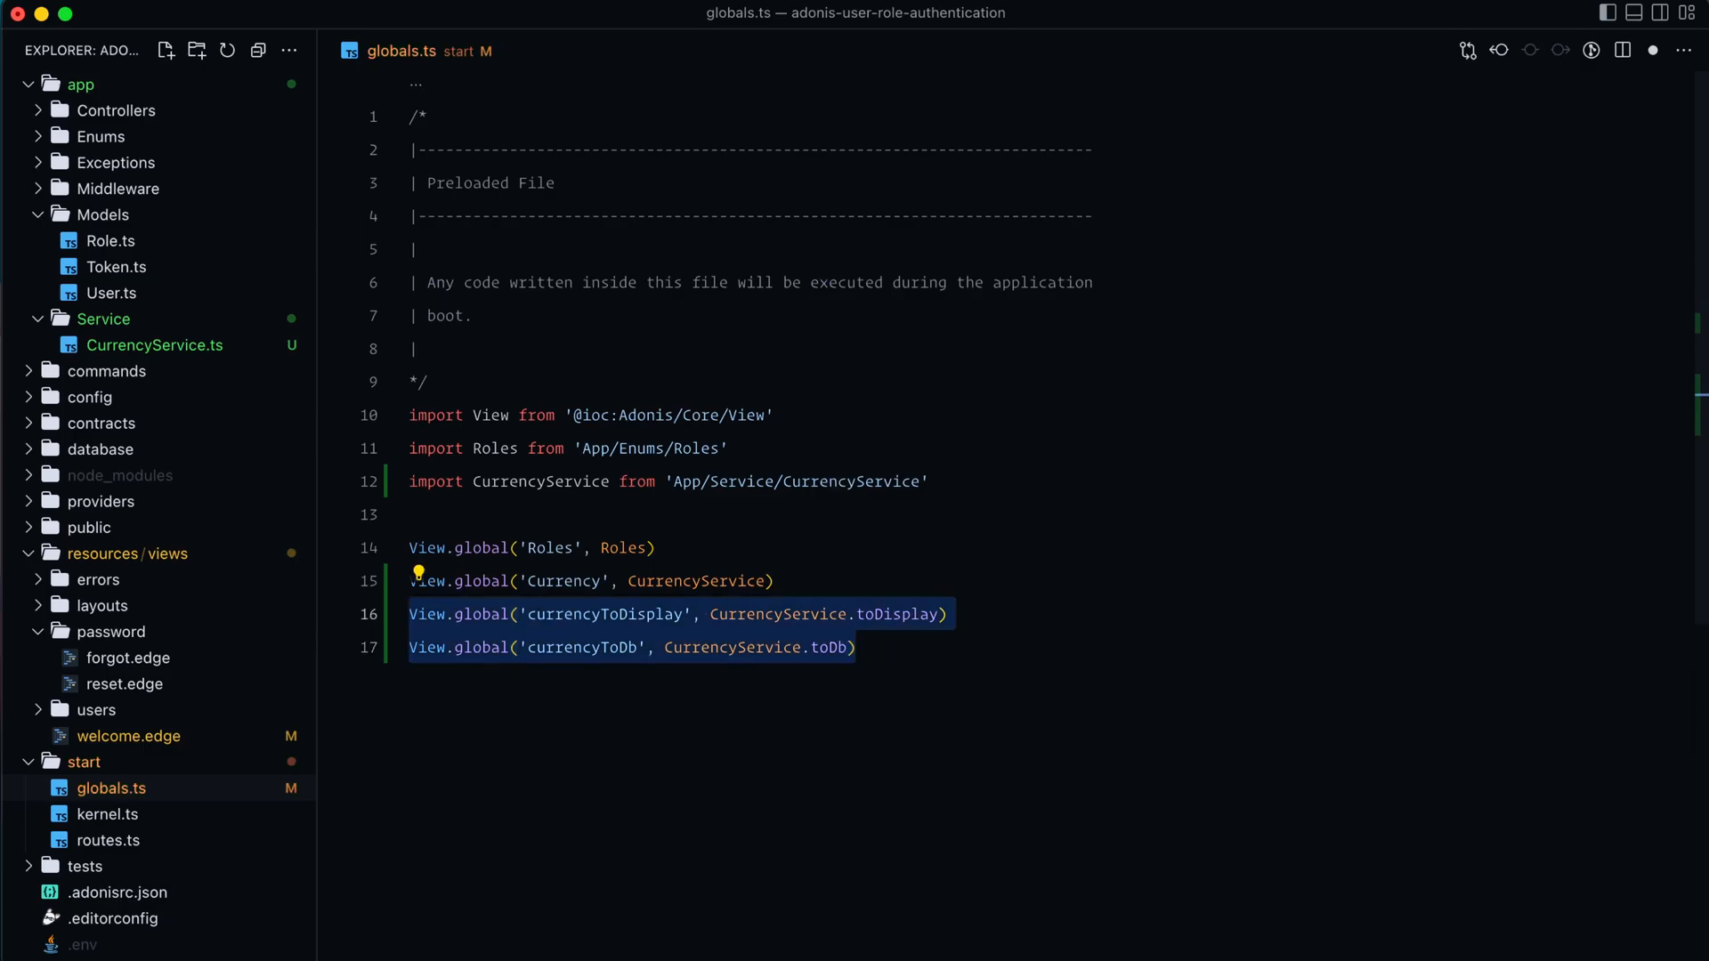
{"action": "double_click", "coordinate": [829, 646]}
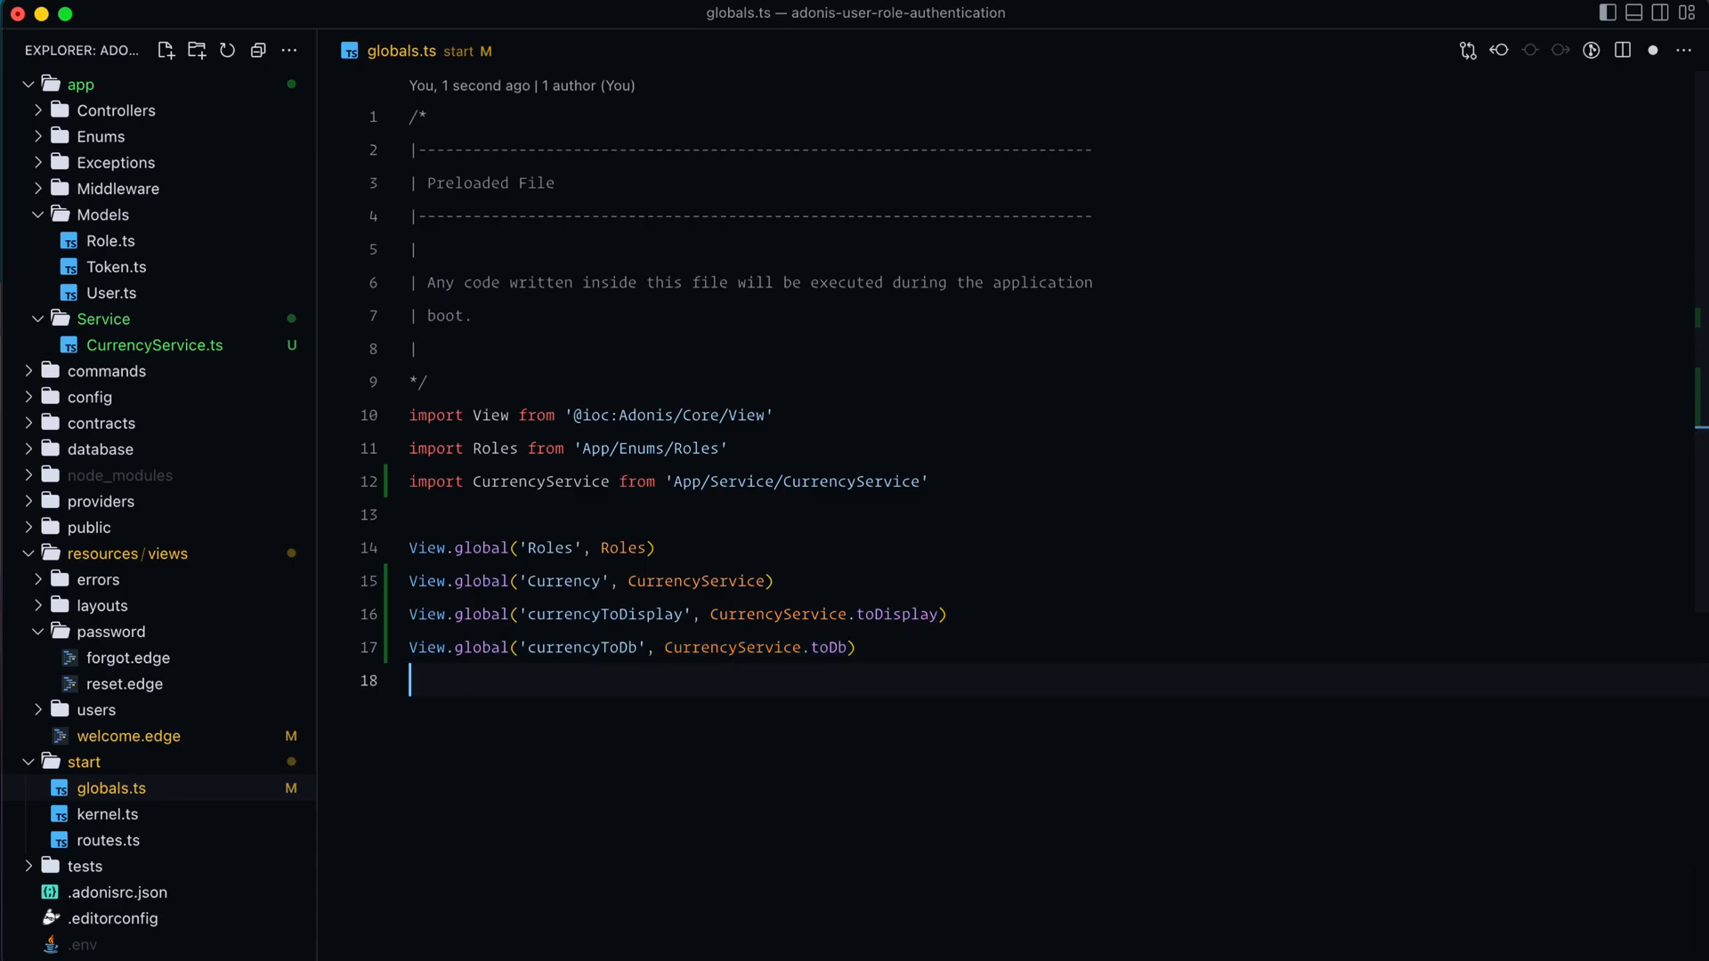
{"action": "type", "text": "View.global('currency',"}
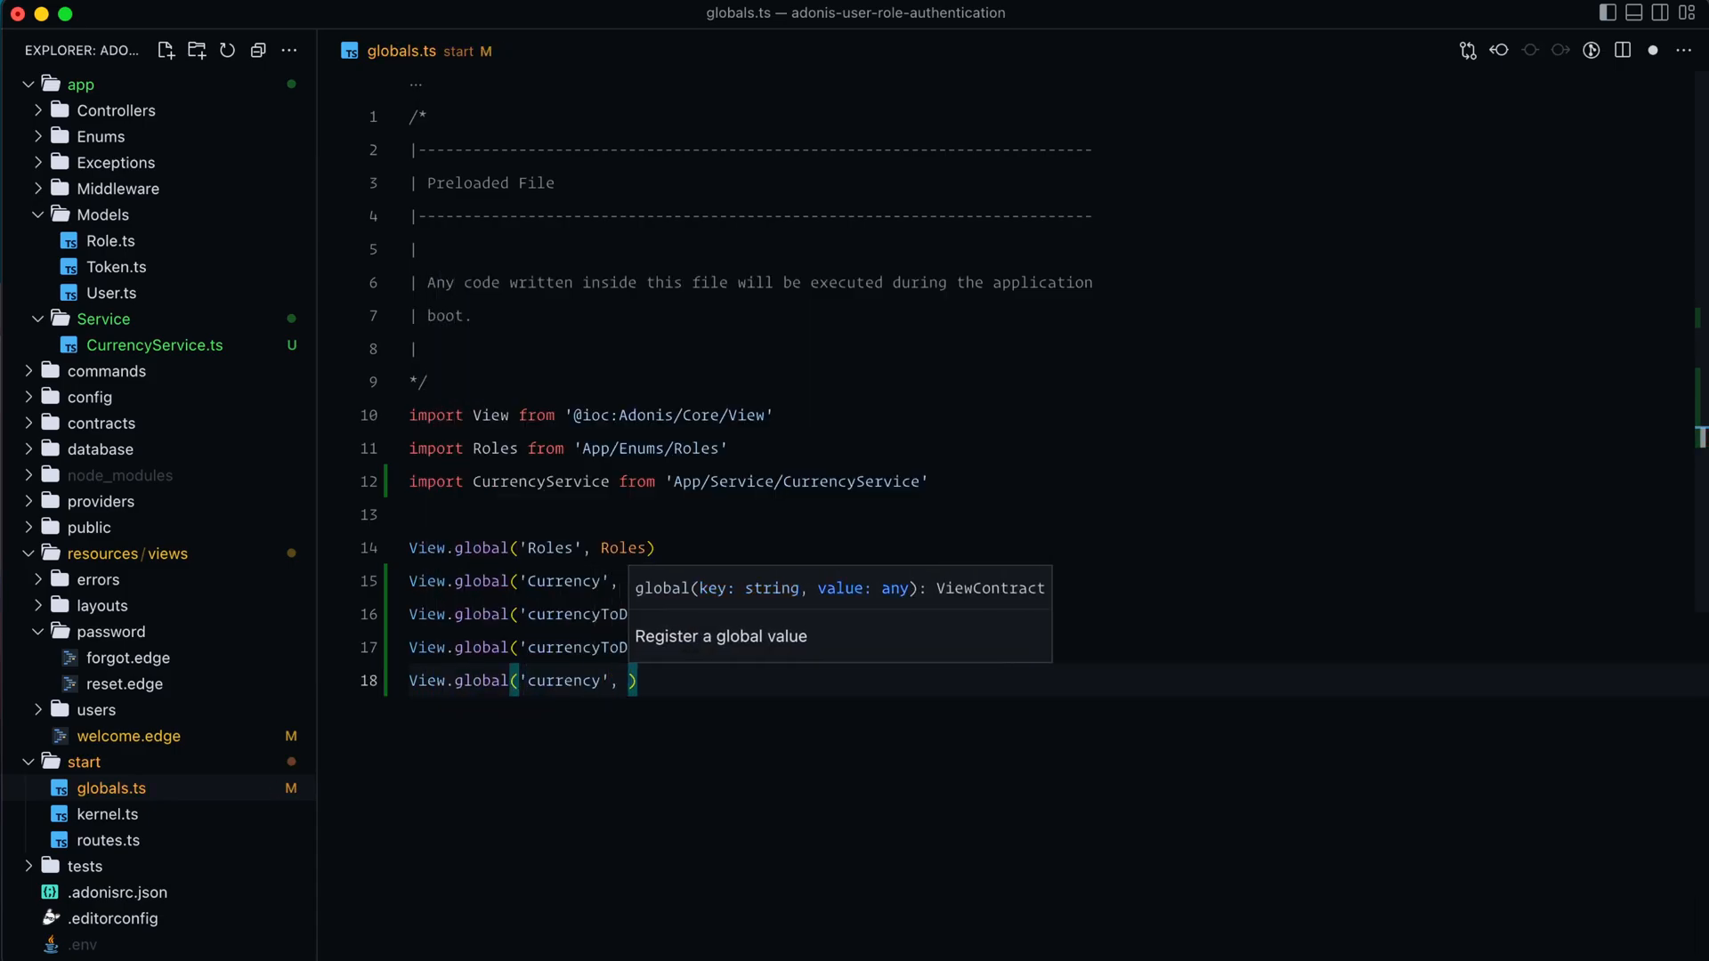
{"action": "type", "text": "CurrencyService.currency"}
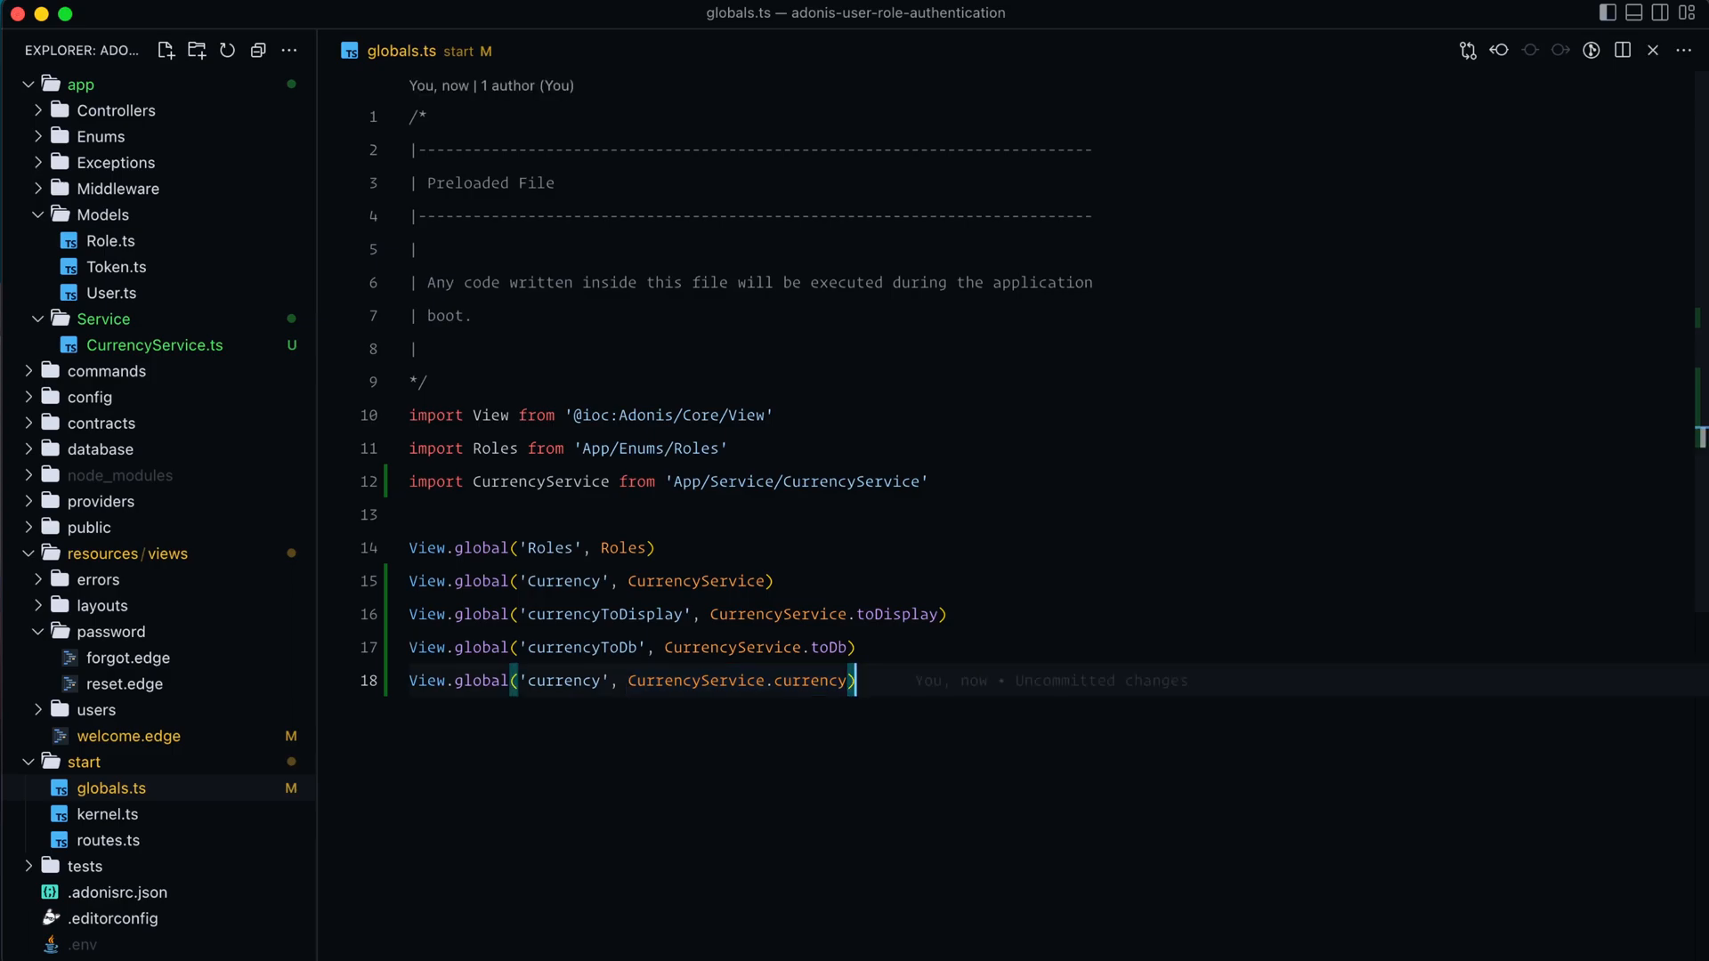
In welcome.edge, add a column div with currencyToDisplay, currencyToDb and currency('$5,000,000').add('$1,000,000').format() paragraphs.
{"action": "left_click", "coordinate": [128, 737]}
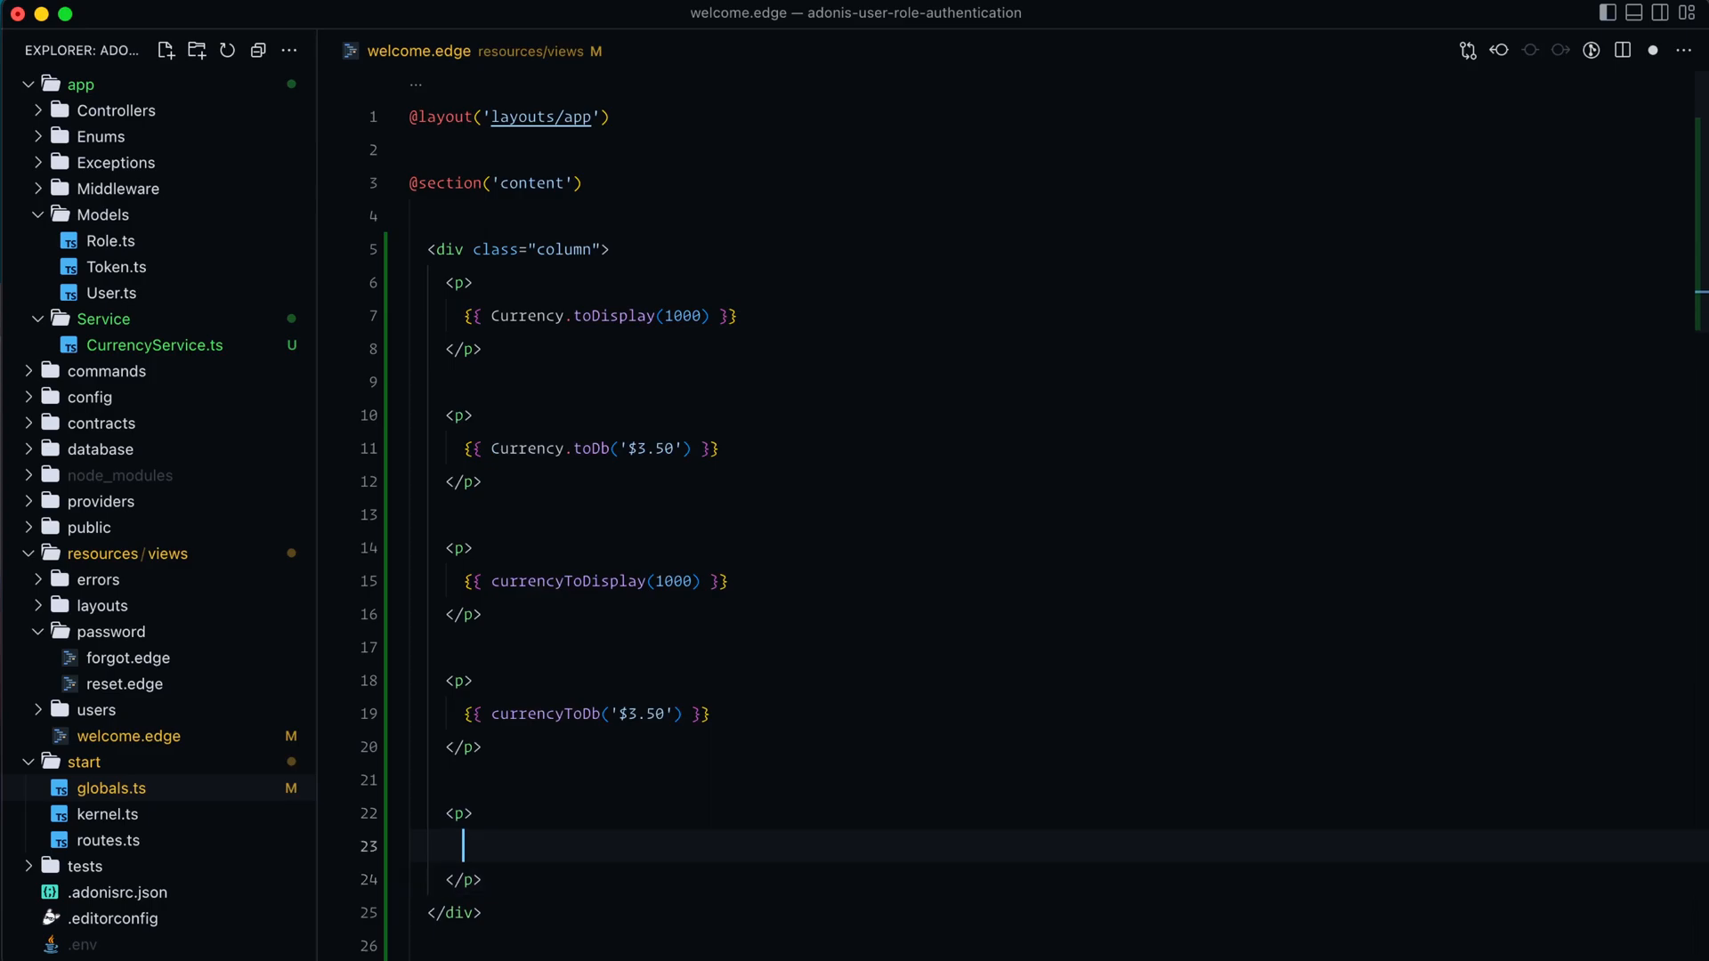
{"action": "type", "text": "{{ curre }}"}
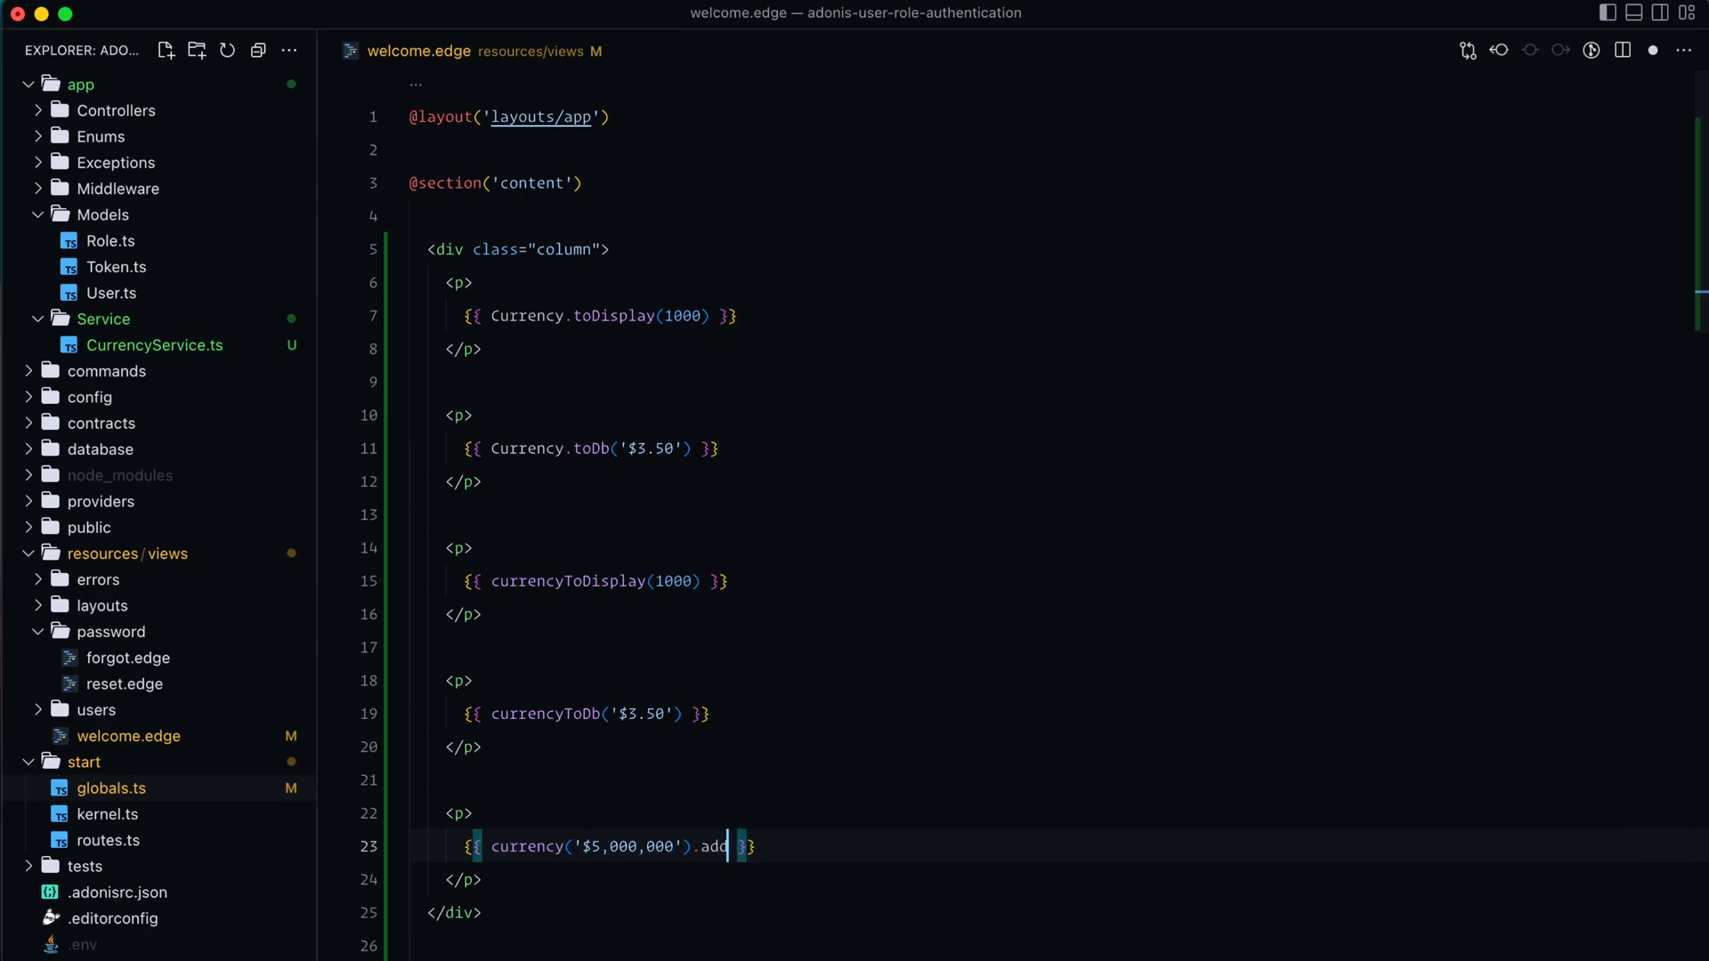
{"action": "type", "text": "('$1,000,000').format()"}
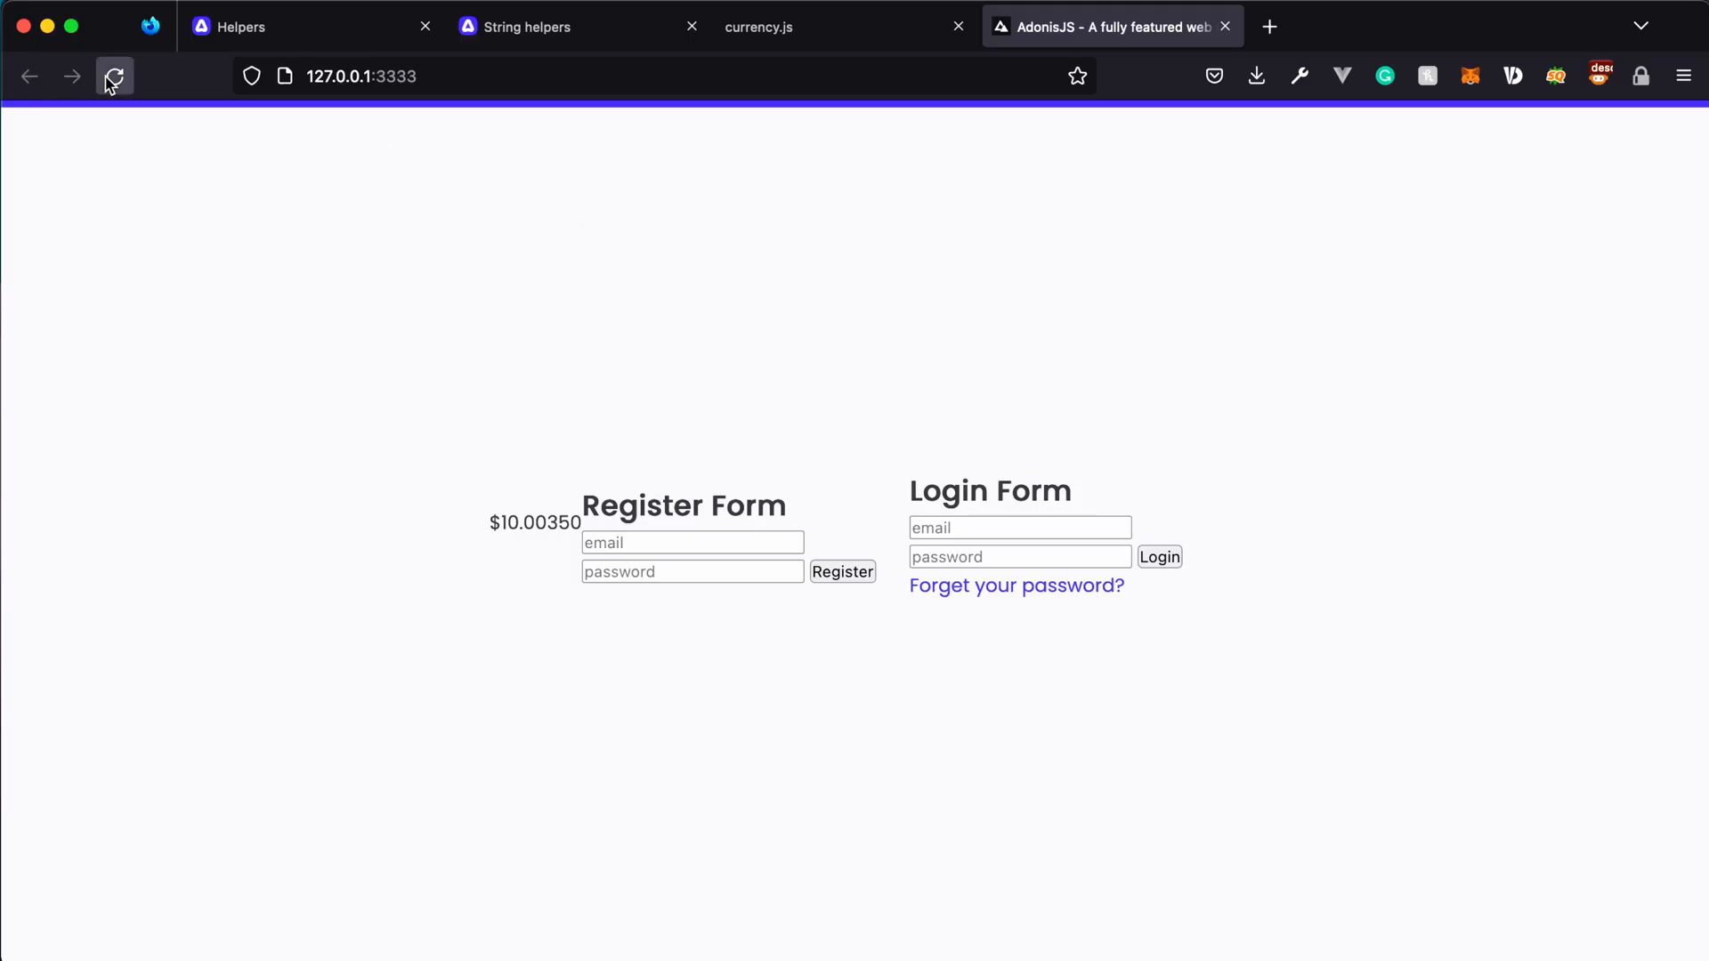
Reload Firefox to show $10.00, 350 and $6,000,000.00, then check welcome.edge's format() call.
{"action": "left_click", "coordinate": [115, 77]}
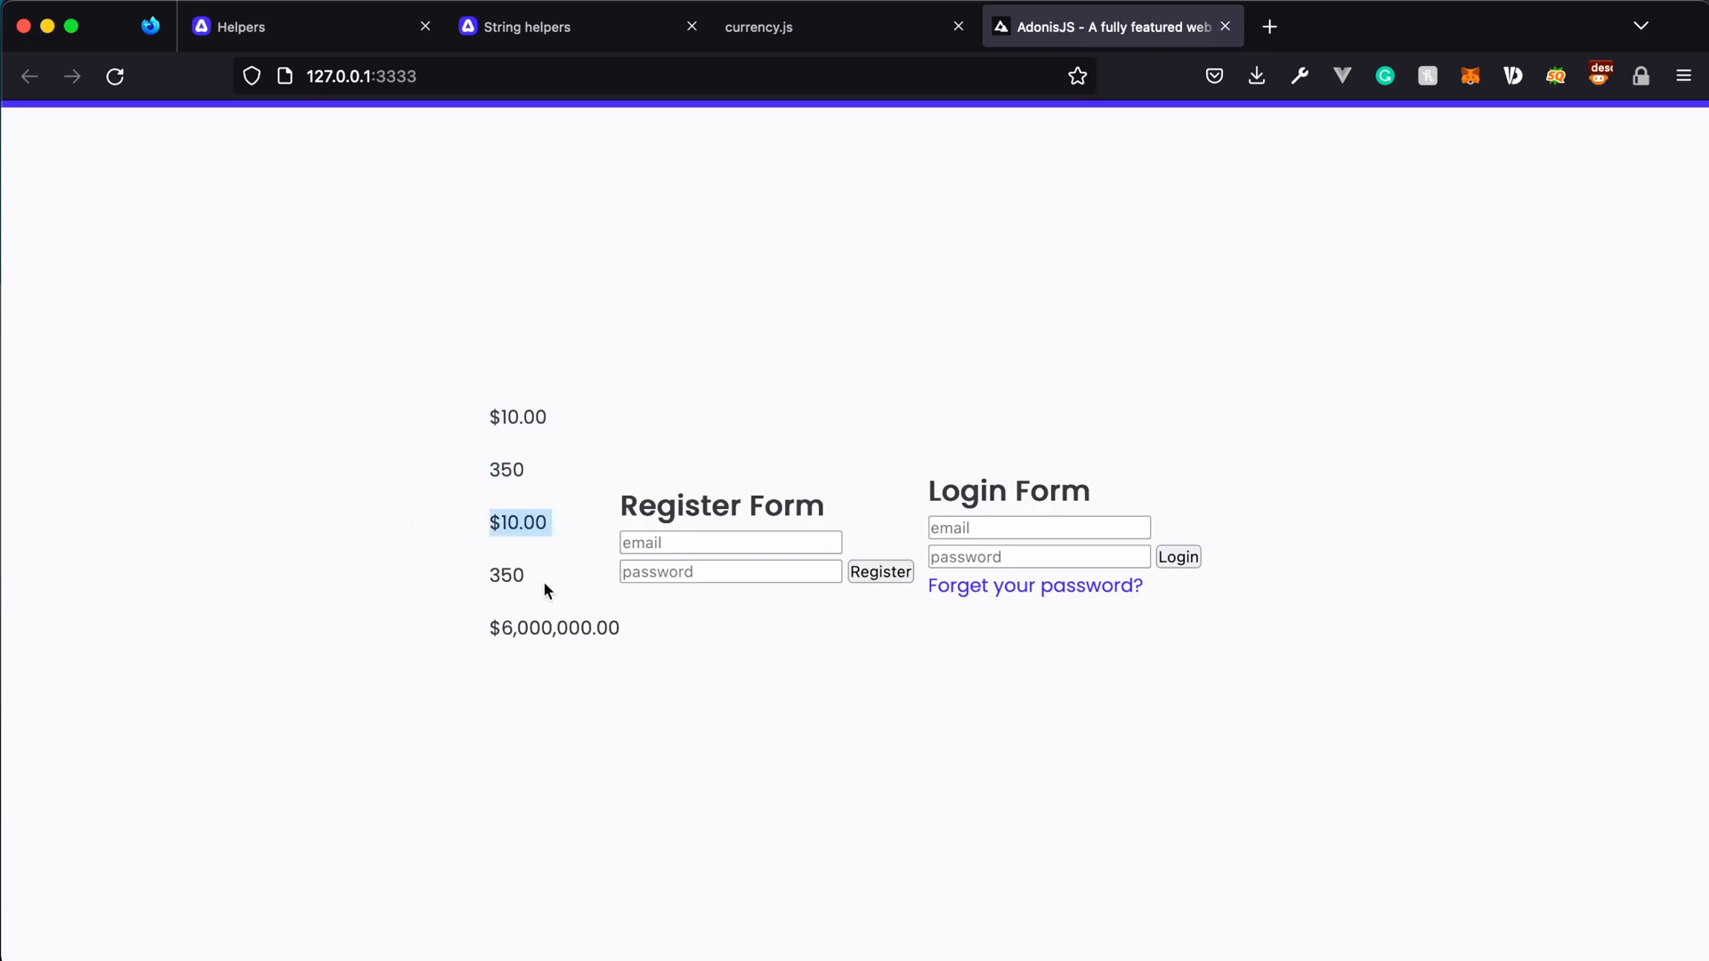
{"action": "double_click", "coordinate": [506, 574]}
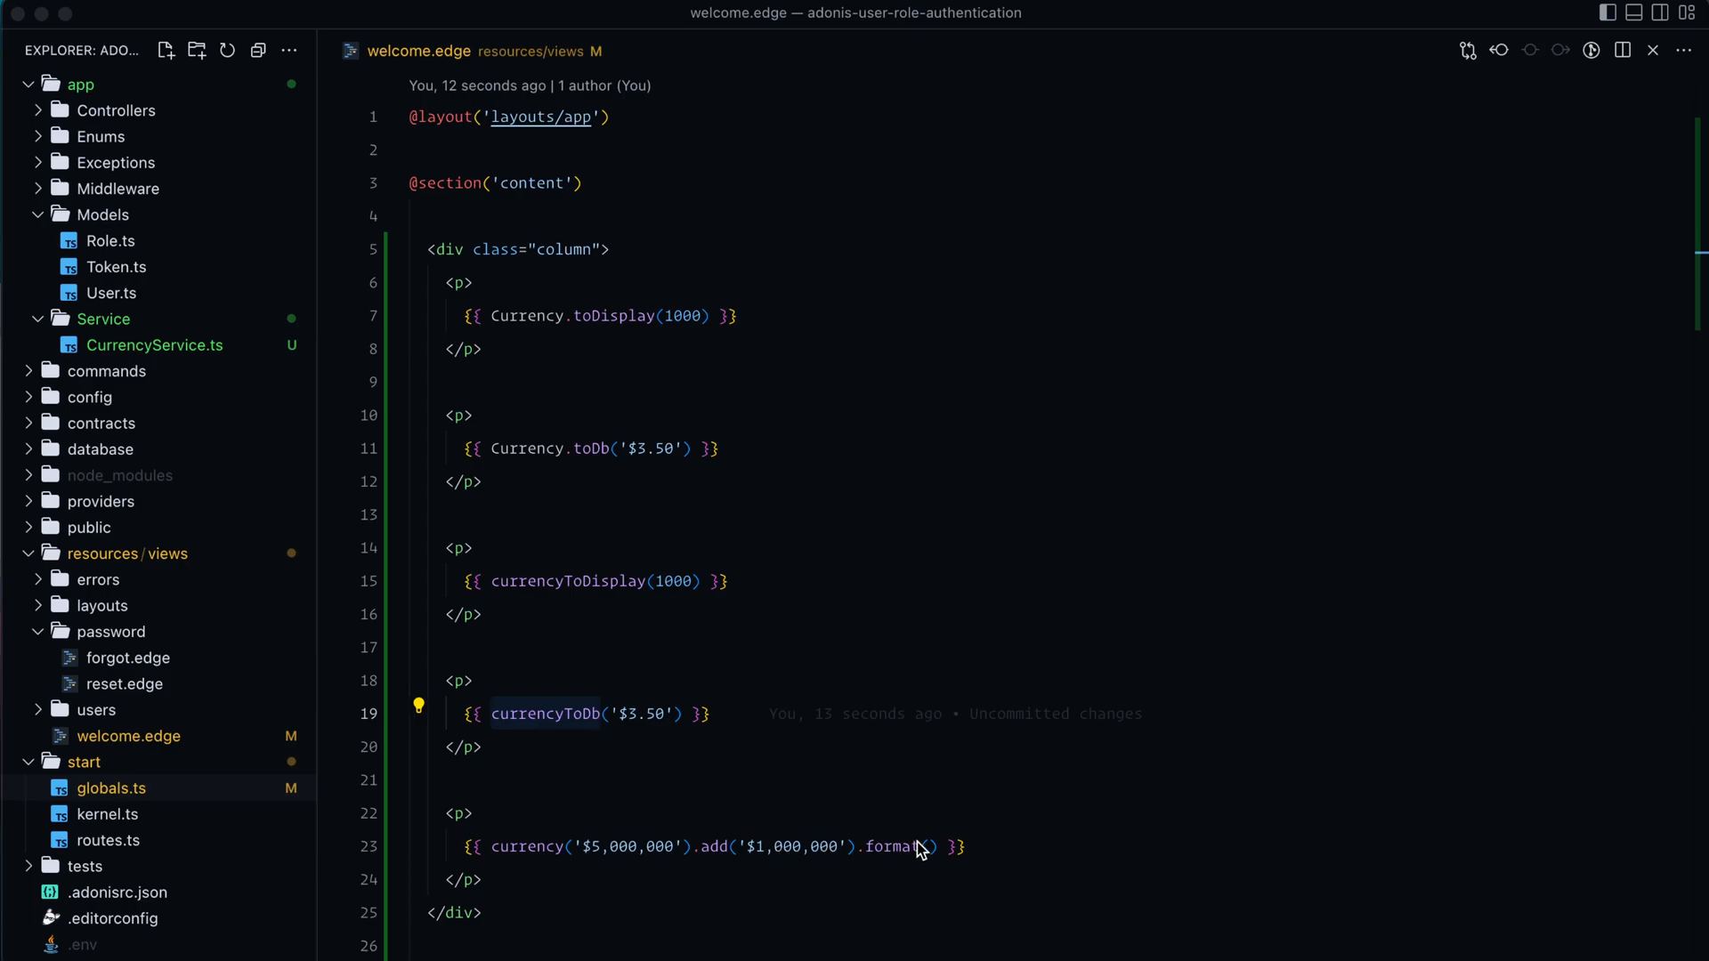
{"action": "double_click", "coordinate": [896, 847]}
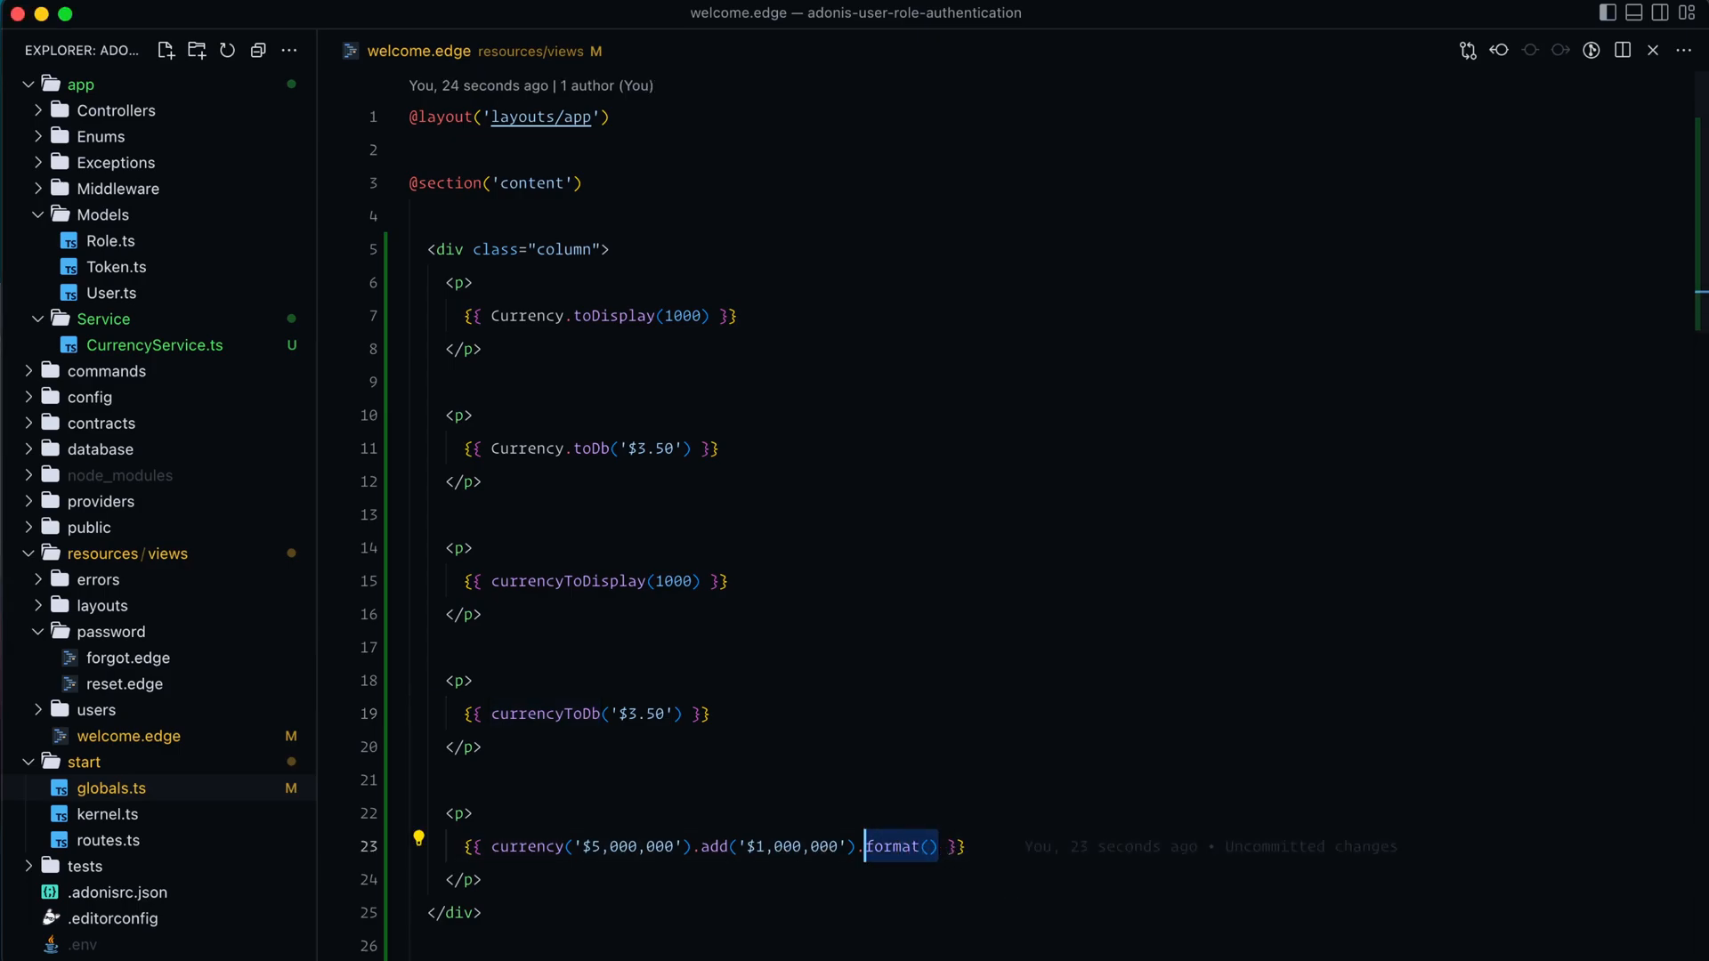